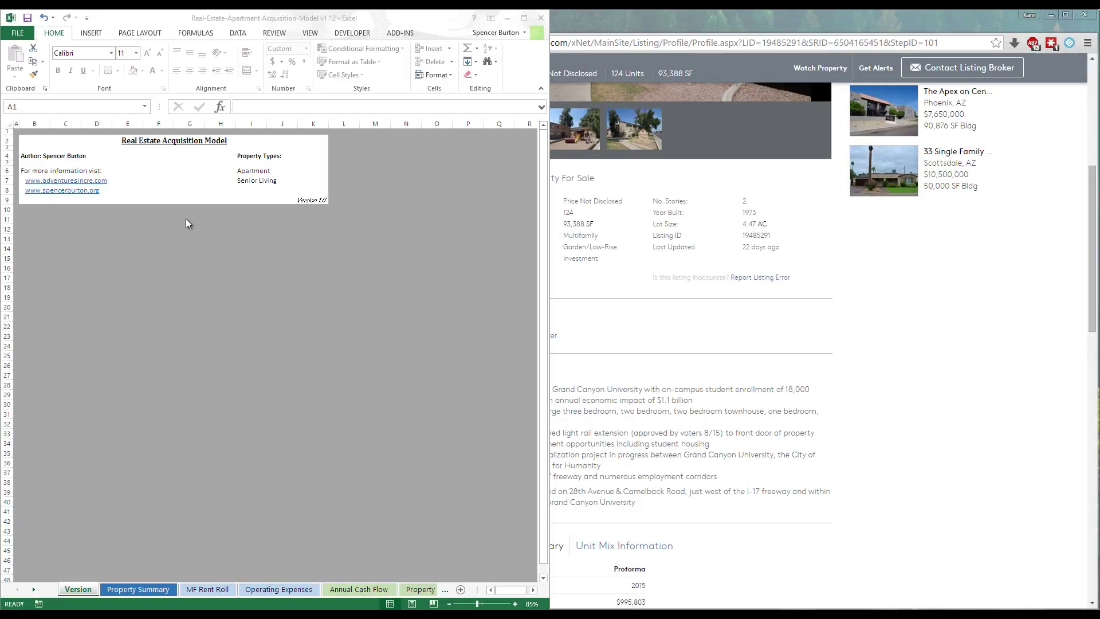
{"action": "mouse_move", "coordinate": [187, 145]}
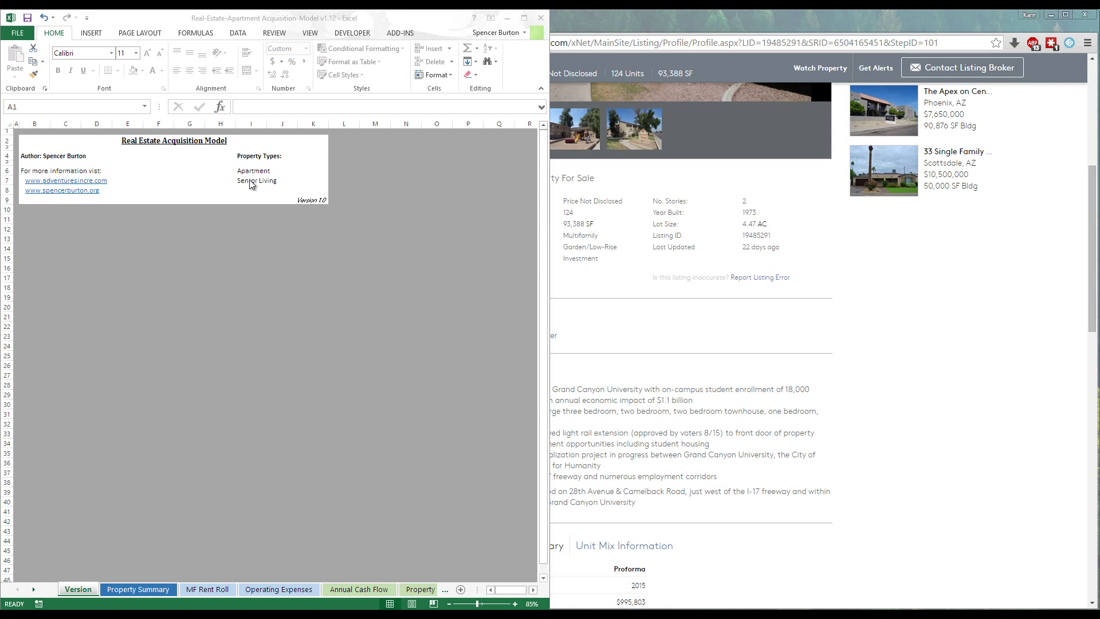
{"action": "mouse_move", "coordinate": [310, 222]}
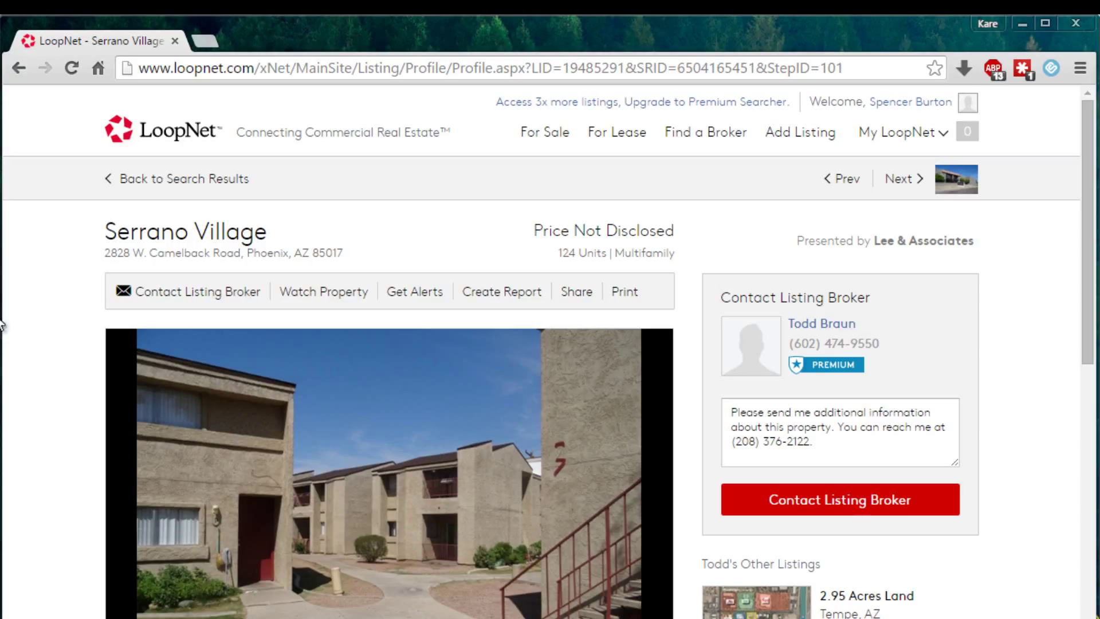
{"action": "mouse_move", "coordinate": [234, 226]}
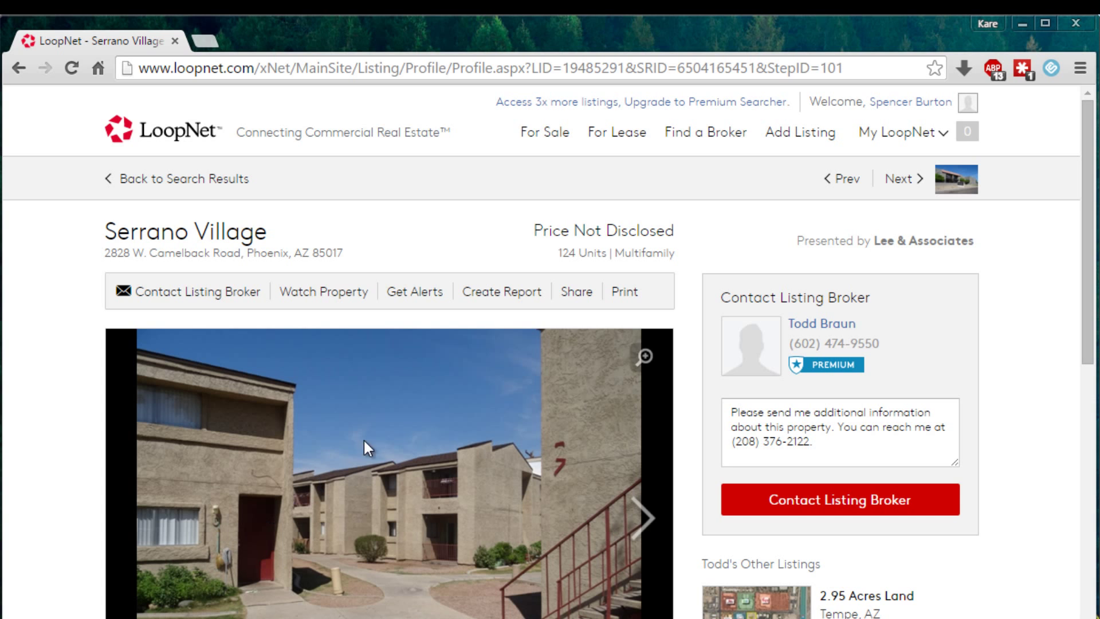
- Mark the undisclosed price and scroll to the property facts and Serrano Village Flyer attachment
{"action": "double_click", "coordinate": [599, 230]}
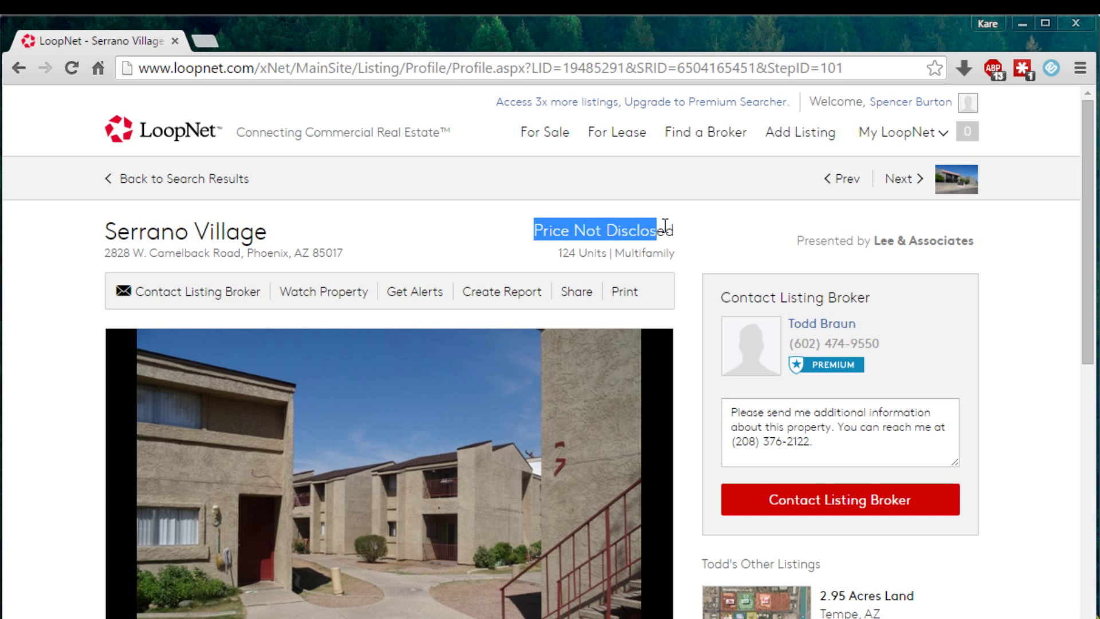
{"action": "scroll", "scroll_direction": "down", "scroll_amount": 3}
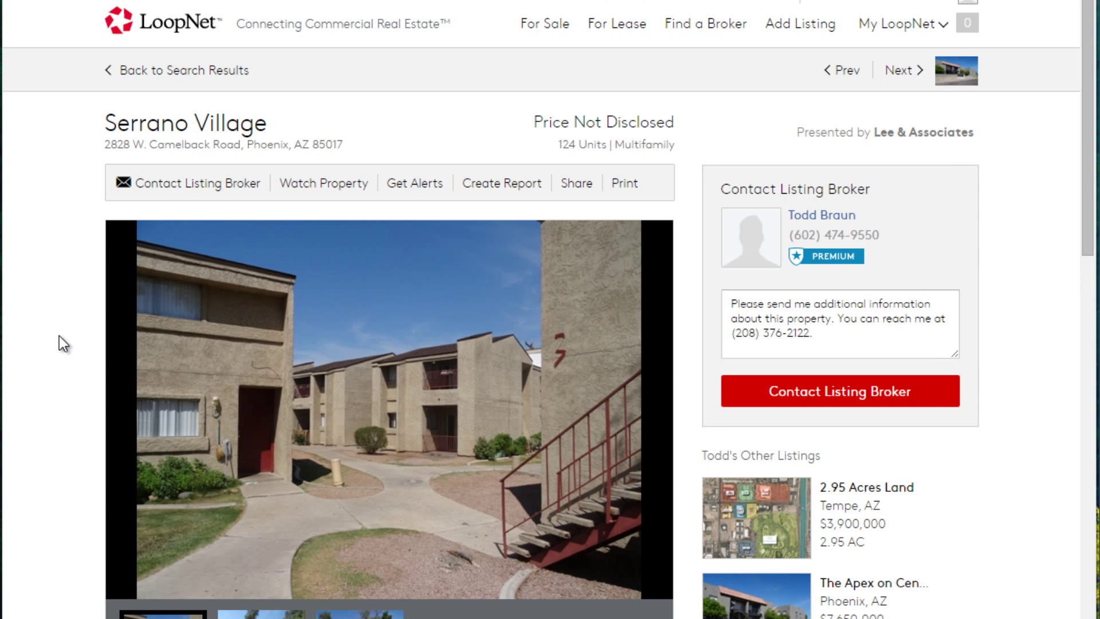
{"action": "scroll", "scroll_direction": "down", "scroll_amount": 3}
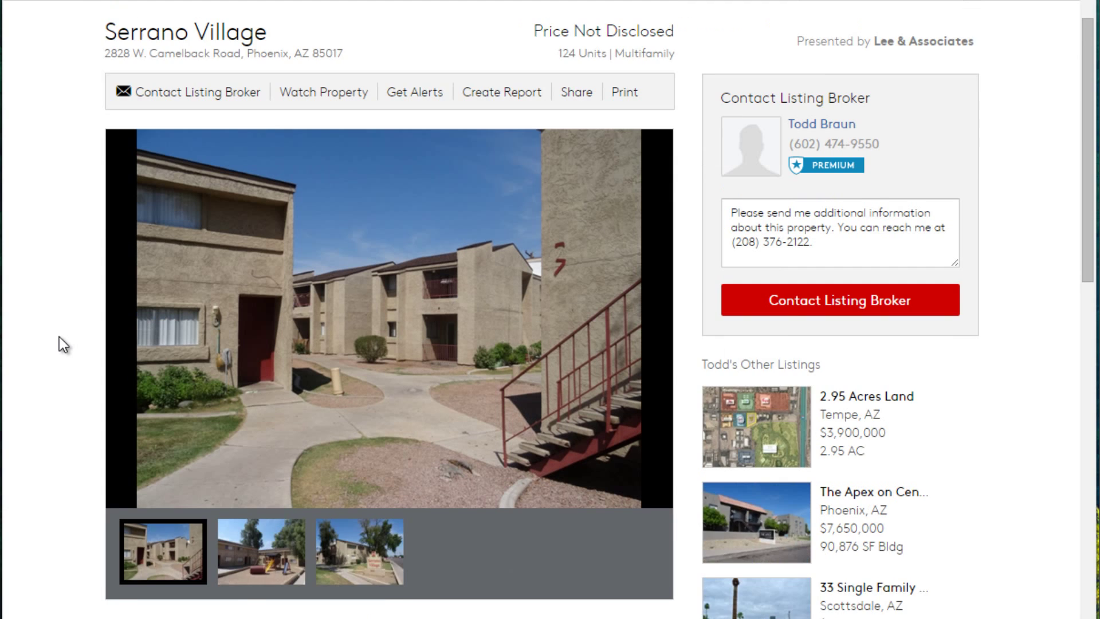
{"action": "scroll", "scroll_direction": "down", "scroll_amount": 3}
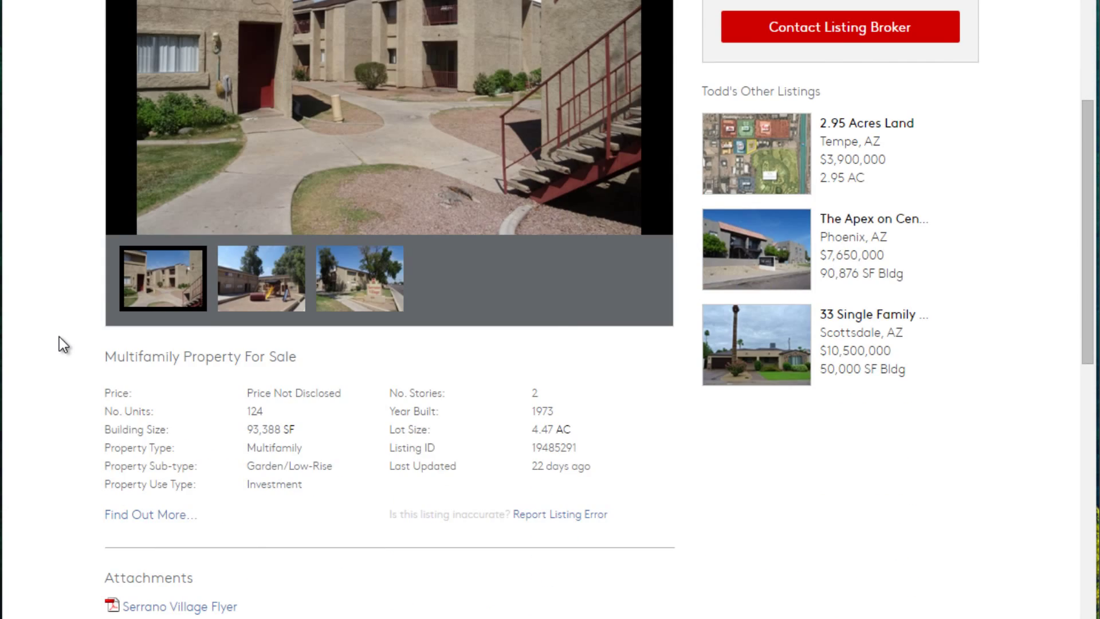
{"action": "scroll", "scroll_direction": "down", "scroll_amount": 3}
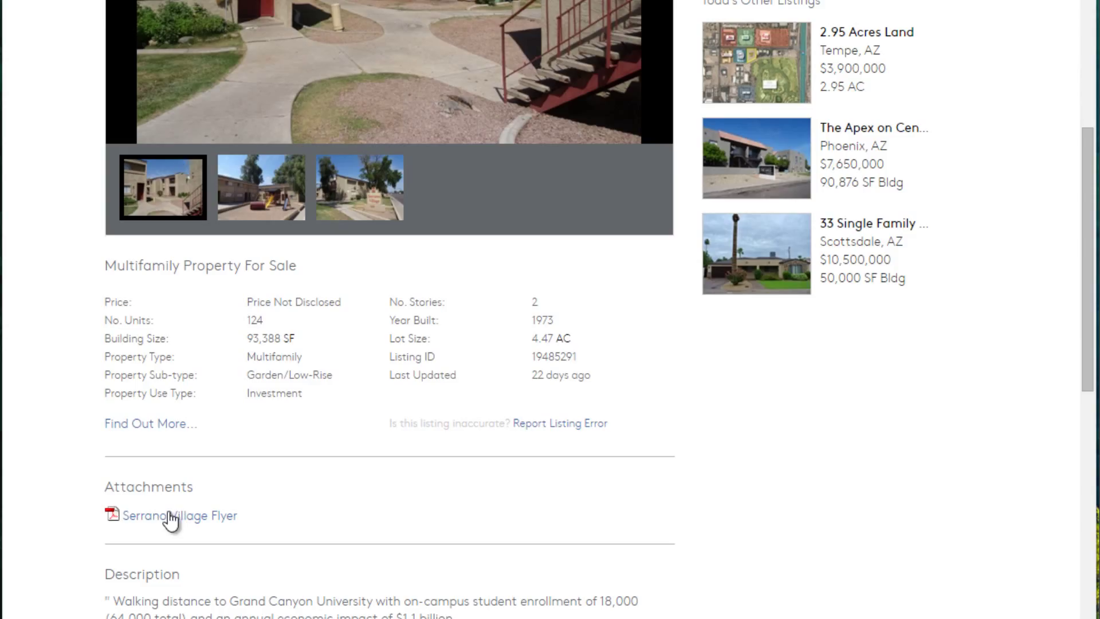
- Open the Serrano Village Flyer PDF and scroll to page 2's property overview
{"action": "left_click", "coordinate": [179, 515]}
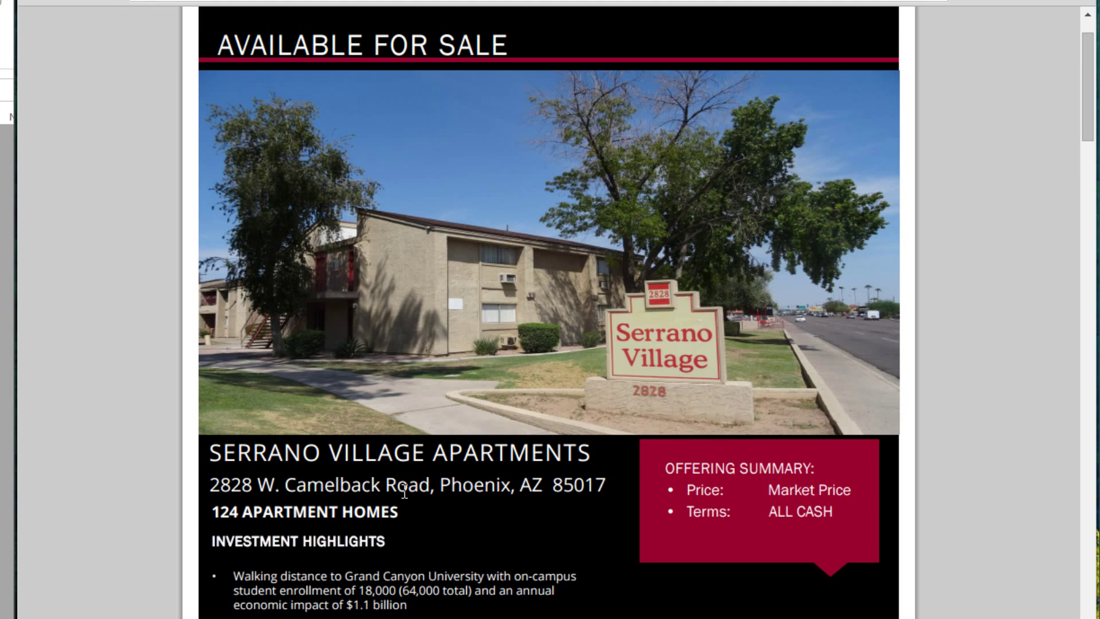
{"action": "scroll", "scroll_direction": "down", "scroll_amount": 3}
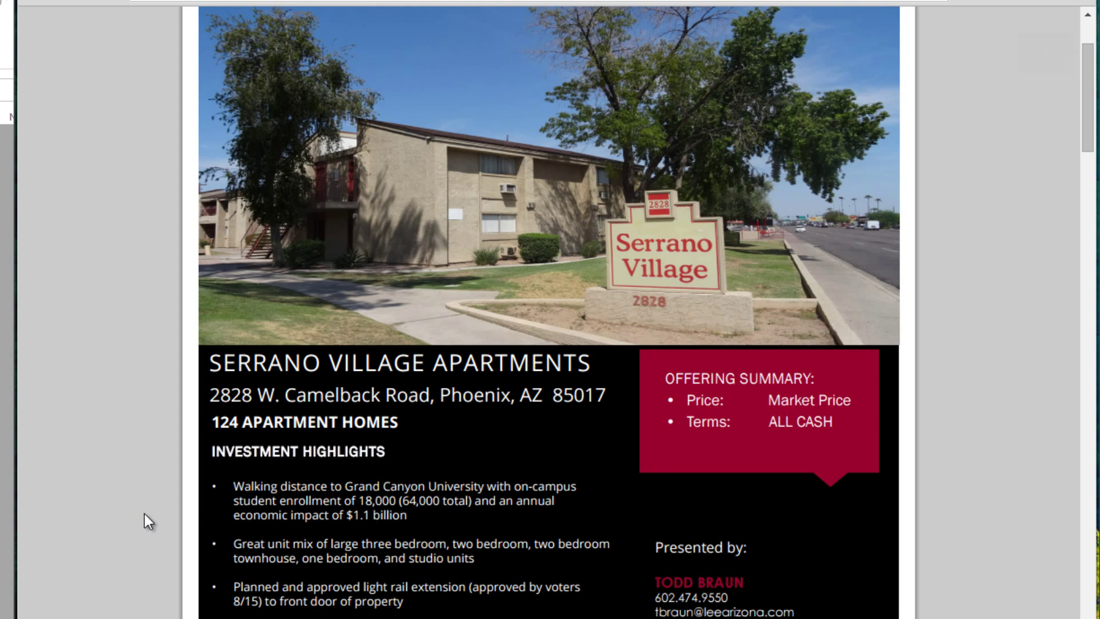
{"action": "scroll", "scroll_direction": "down", "scroll_amount": 3}
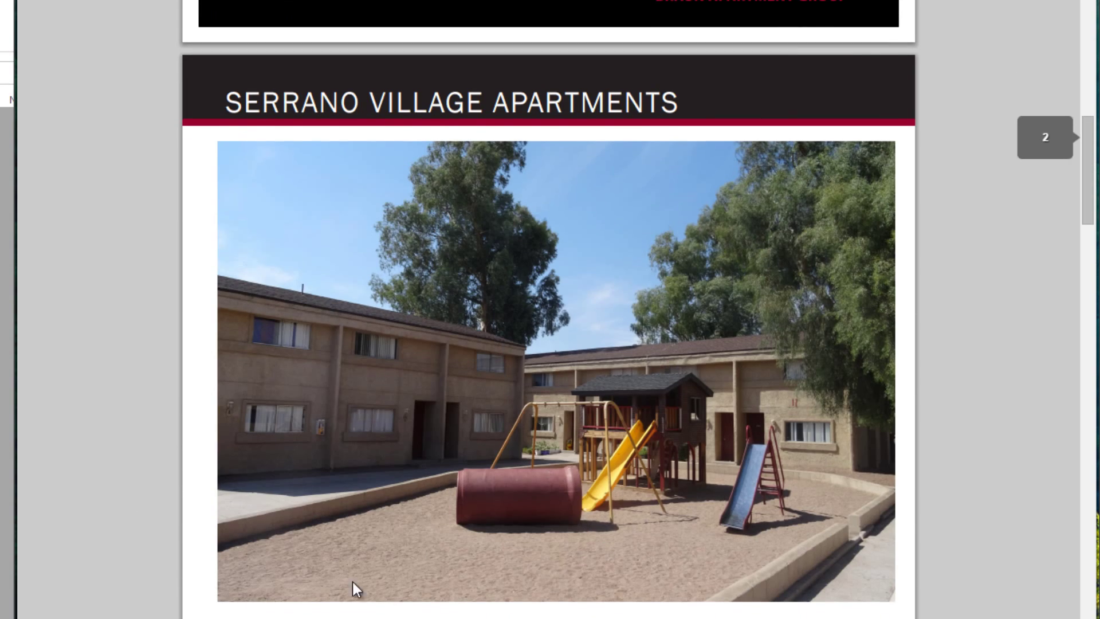
{"action": "scroll", "scroll_direction": "down", "scroll_amount": 3}
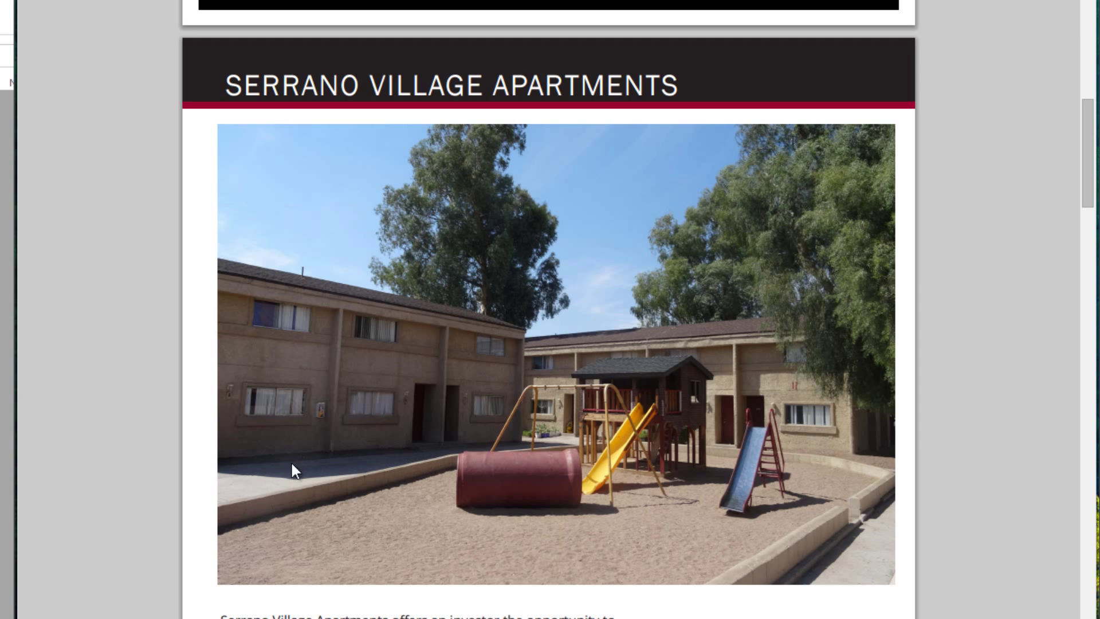
{"action": "mouse_move", "coordinate": [220, 482]}
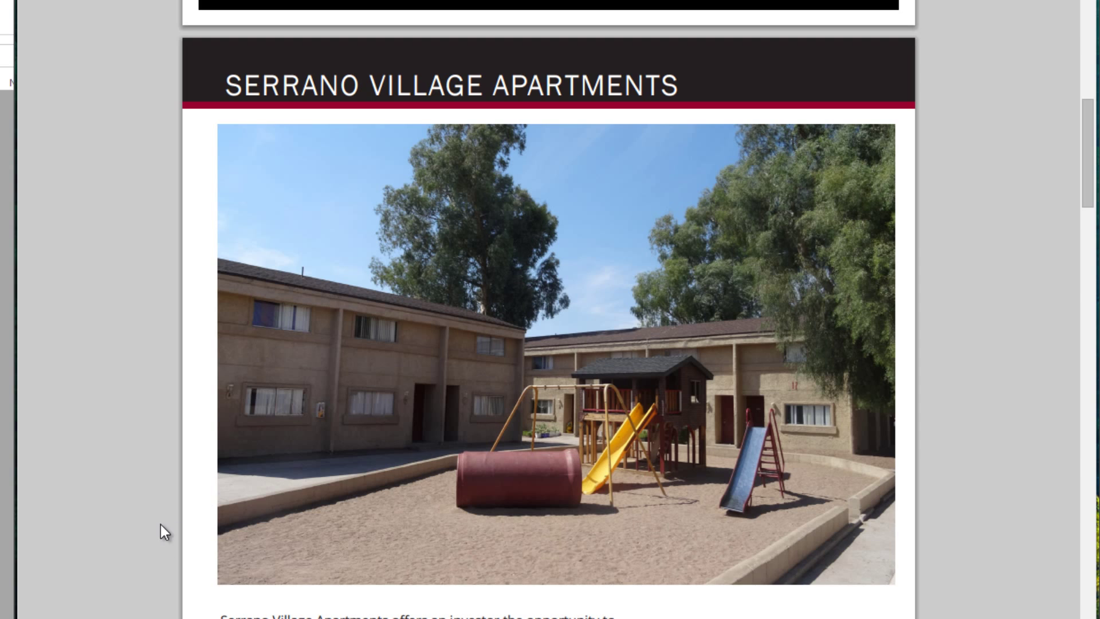
{"action": "mouse_move", "coordinate": [134, 520]}
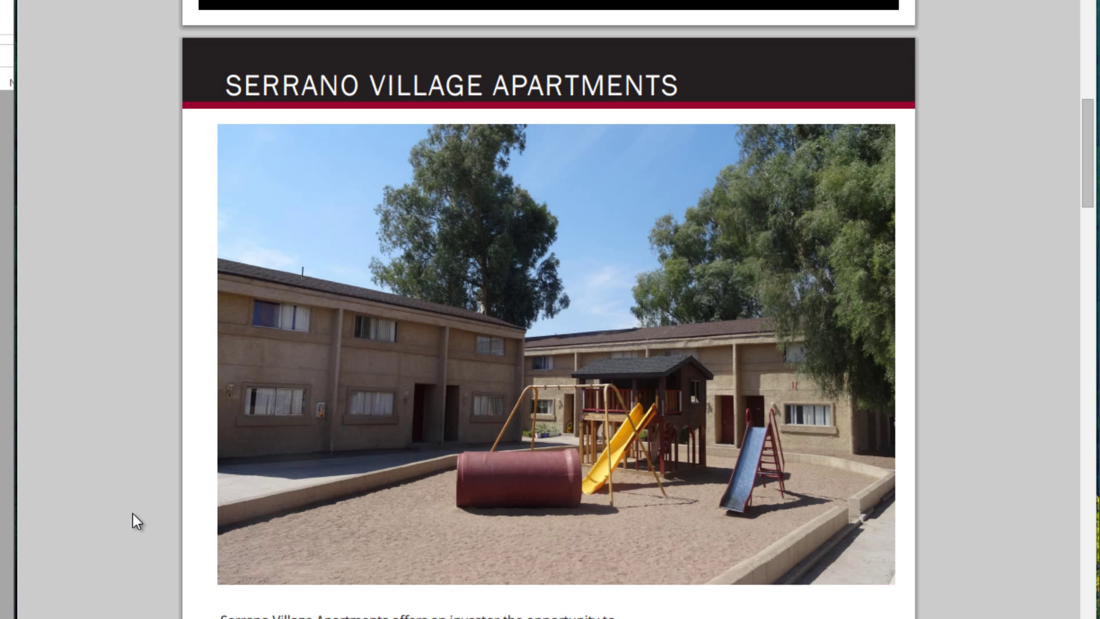
{"action": "scroll", "scroll_direction": "down", "scroll_amount": 3}
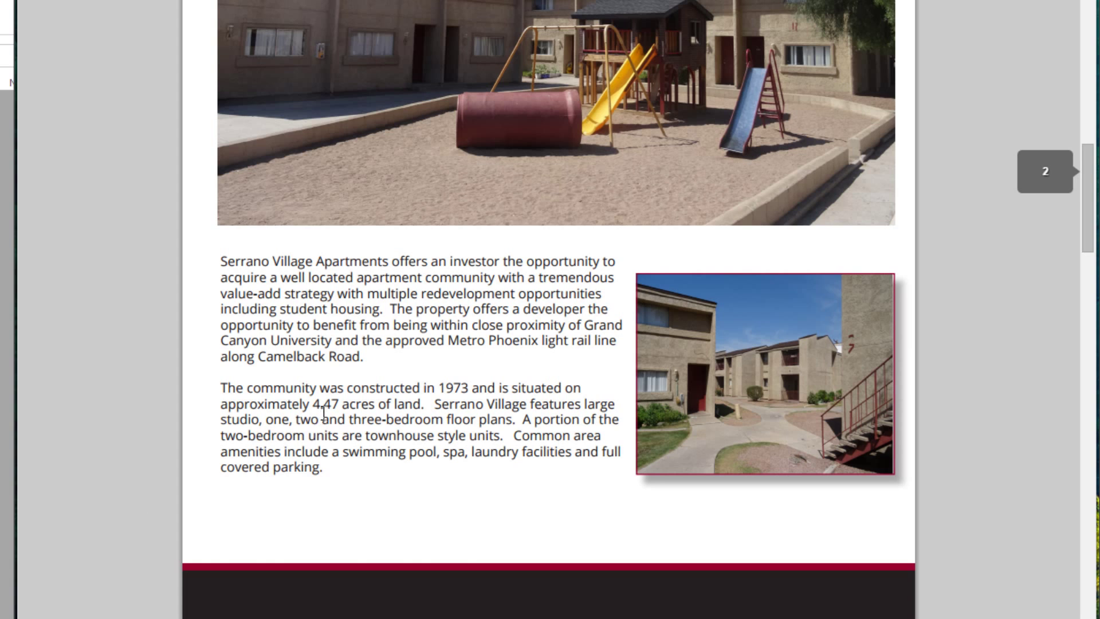
- Scroll past the location and light rail maps to the flyer's proforma page
{"action": "scroll", "scroll_direction": "down", "scroll_amount": 3}
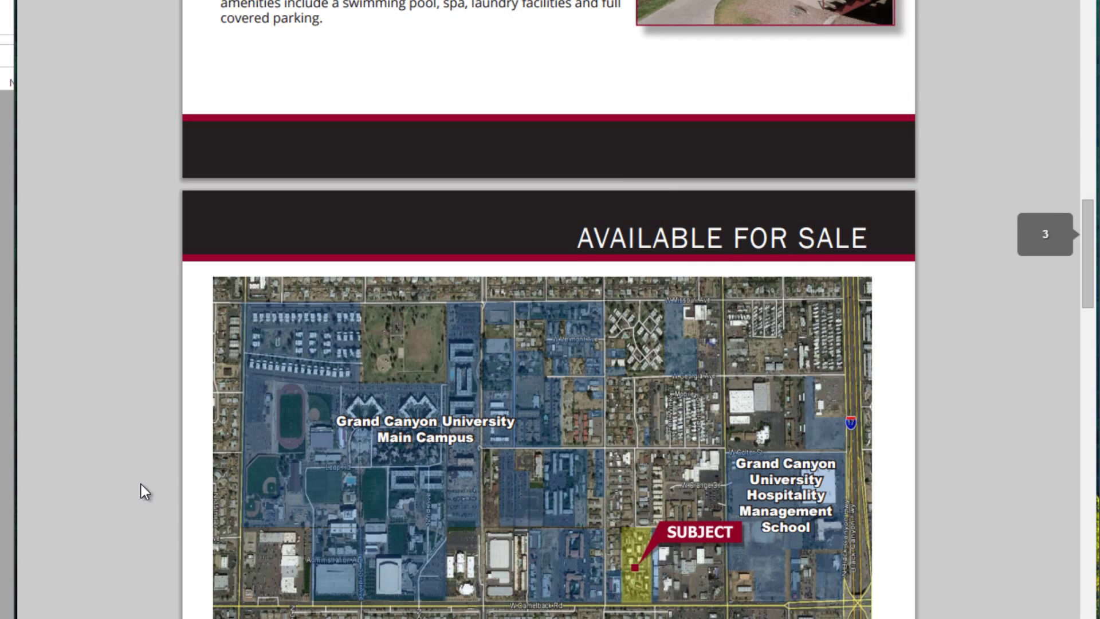
{"action": "scroll", "scroll_direction": "down", "scroll_amount": 3}
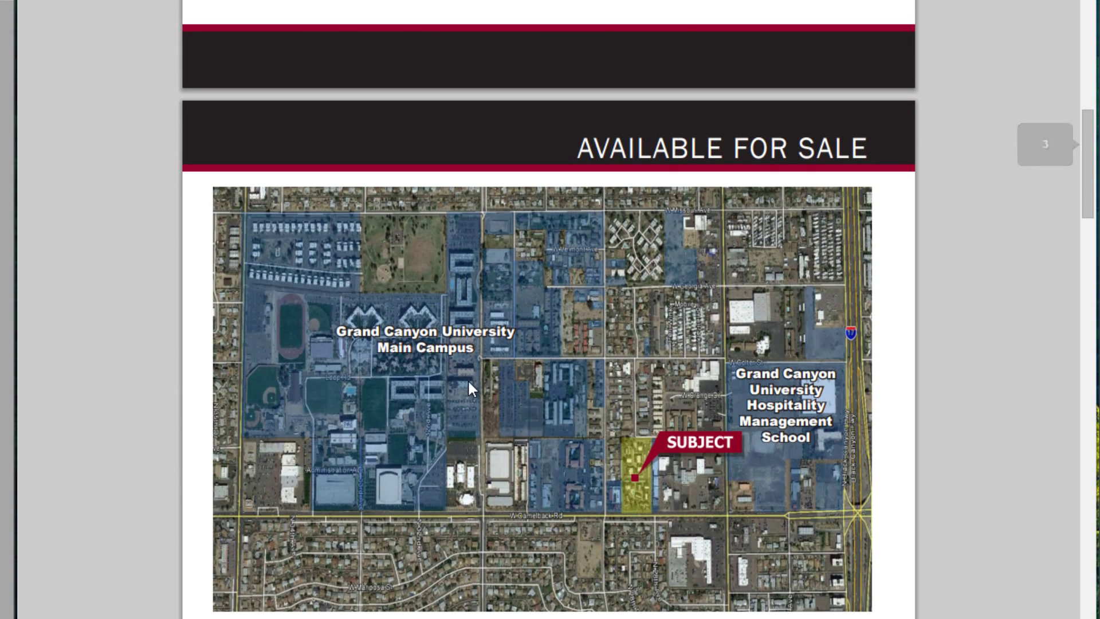
{"action": "mouse_move", "coordinate": [168, 438]}
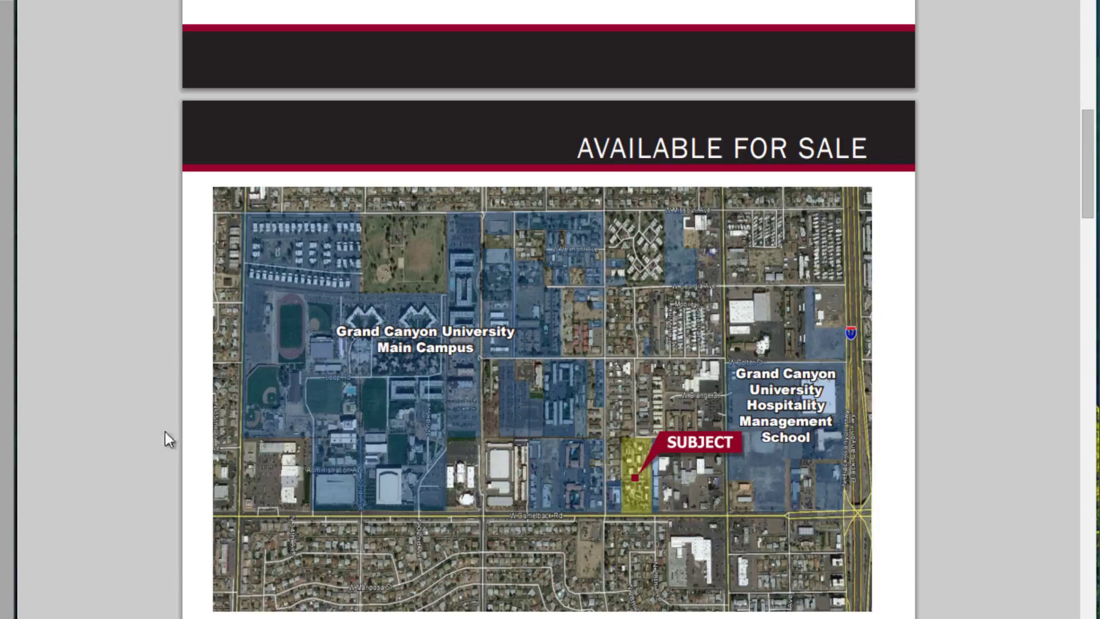
{"action": "mouse_move", "coordinate": [138, 439]}
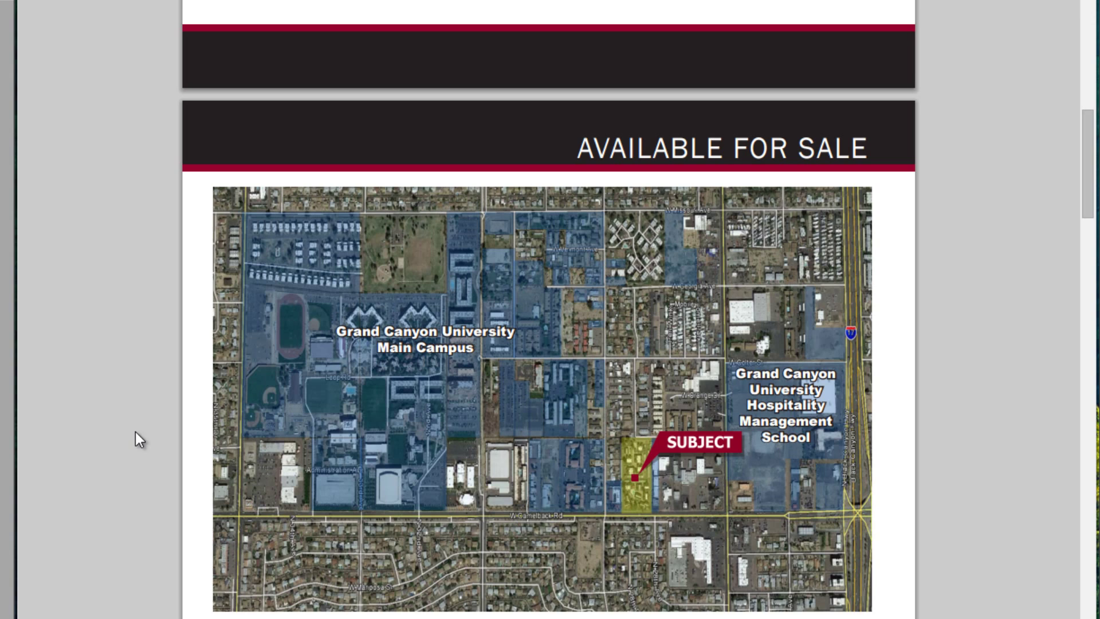
{"action": "scroll", "scroll_direction": "down", "scroll_amount": 3}
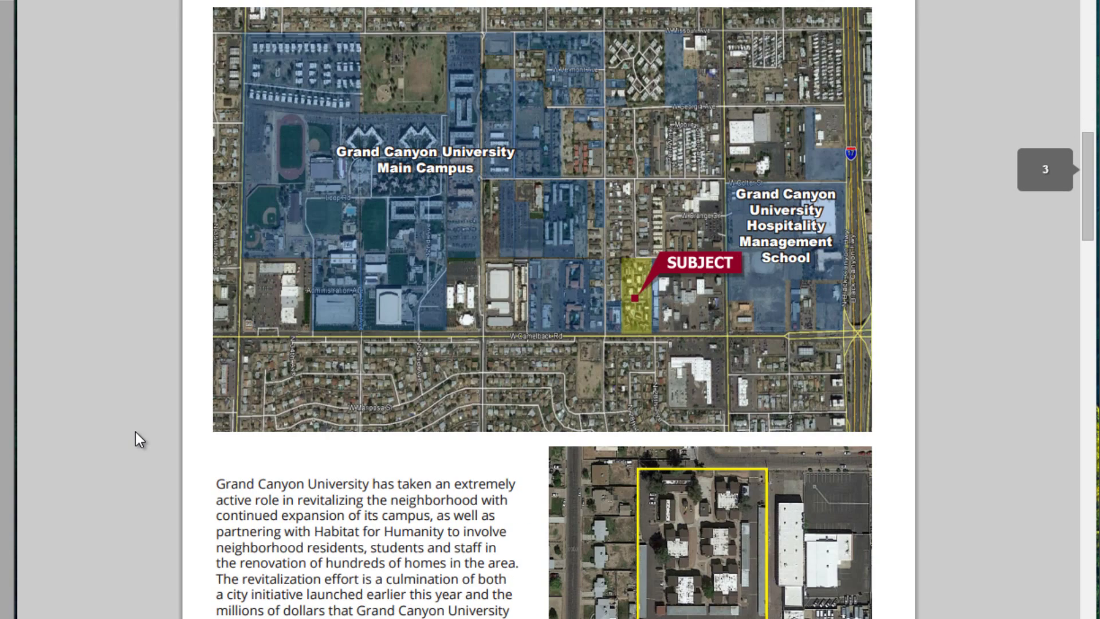
{"action": "scroll", "scroll_direction": "down", "scroll_amount": 3}
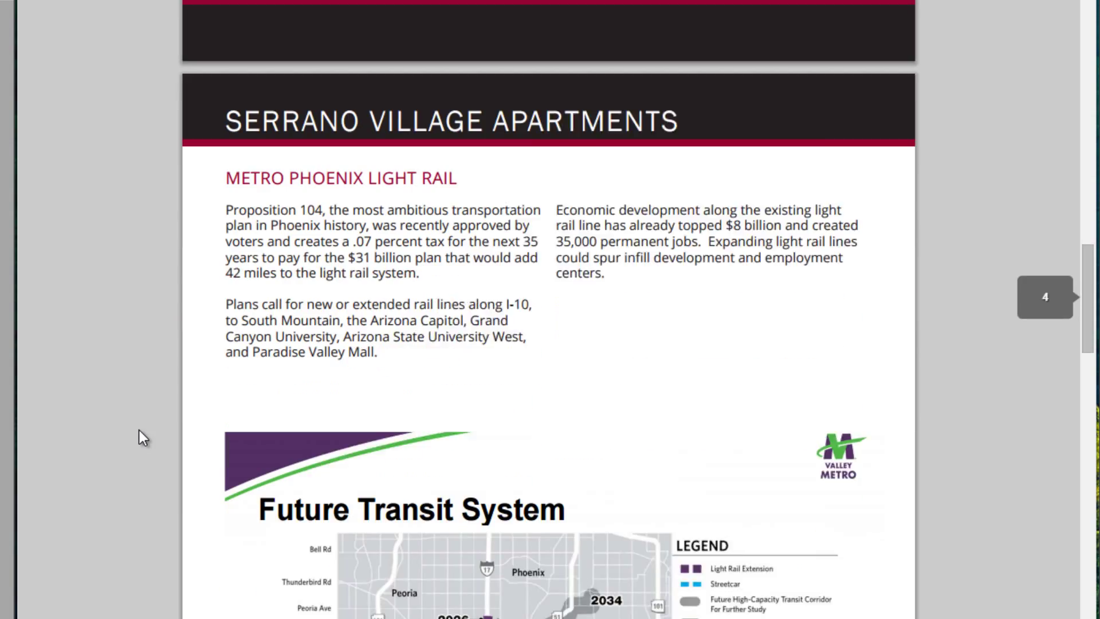
{"action": "scroll", "scroll_direction": "down", "scroll_amount": 3}
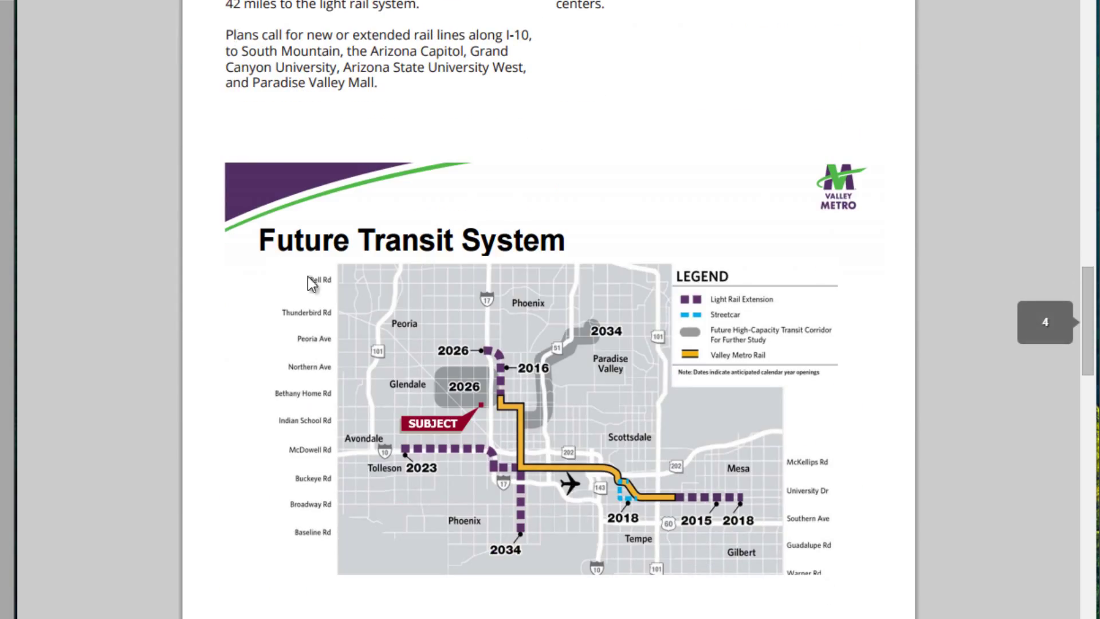
{"action": "mouse_move", "coordinate": [123, 381]}
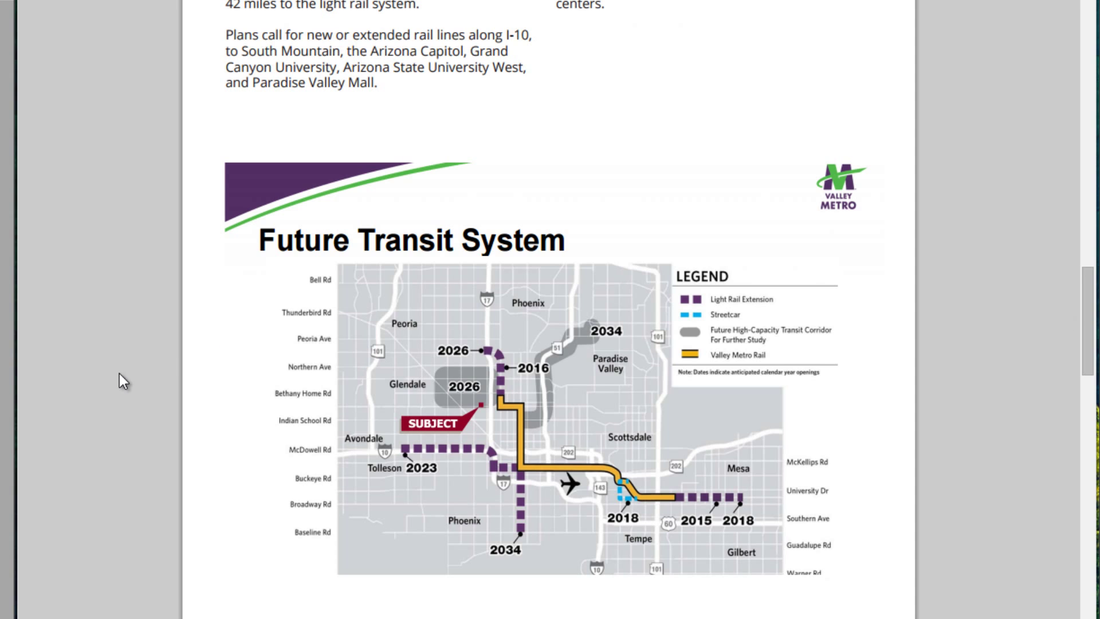
{"action": "mouse_move", "coordinate": [286, 294]}
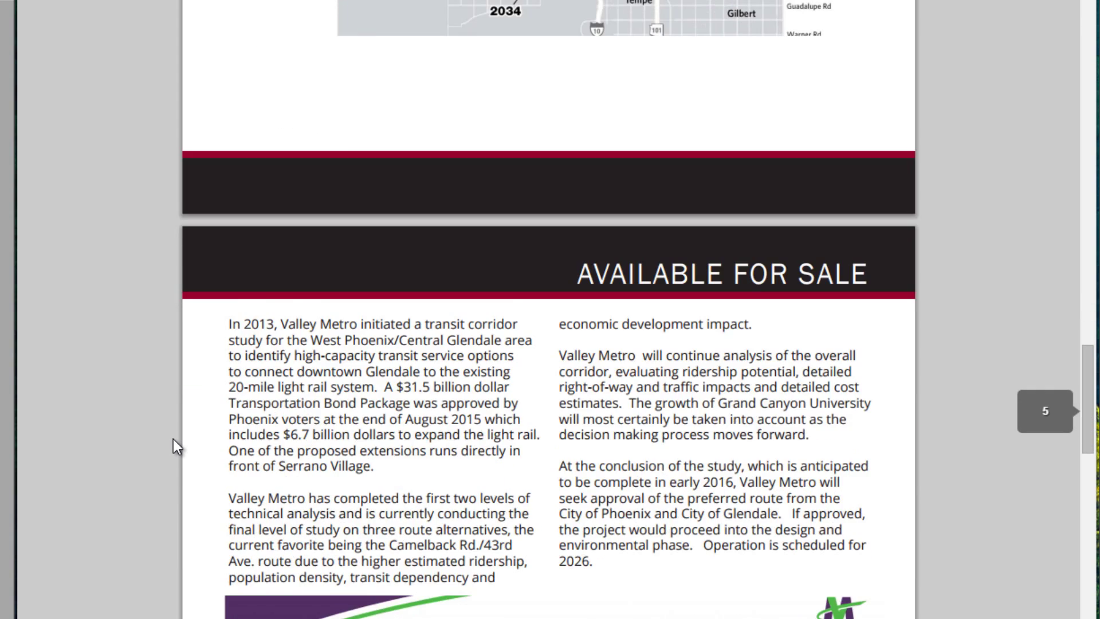
{"action": "scroll", "scroll_direction": "down", "scroll_amount": 3}
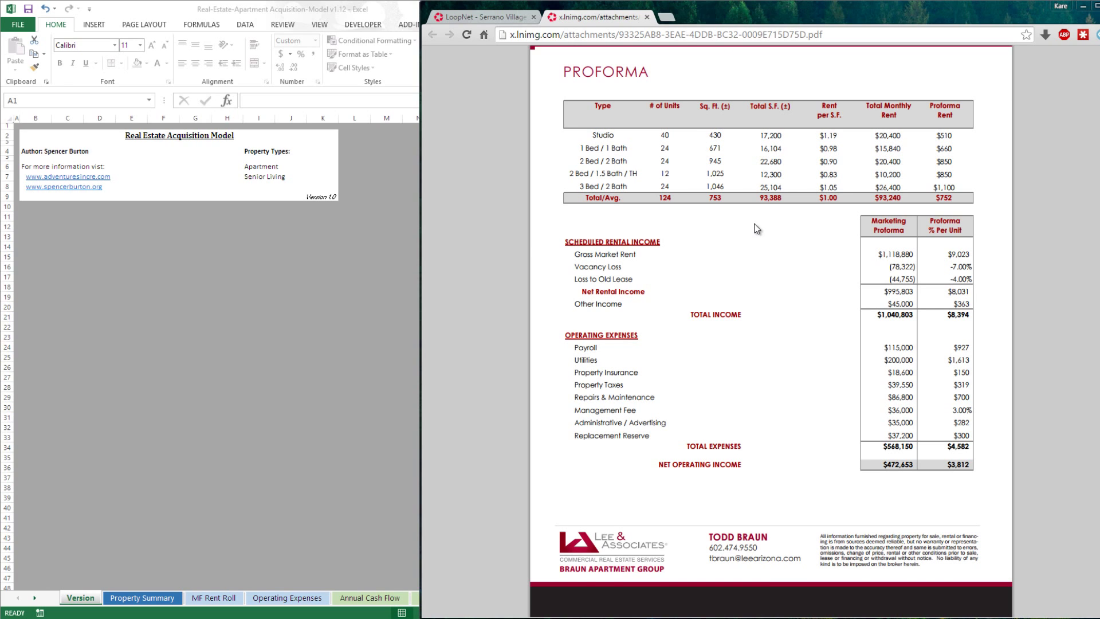
{"action": "mouse_move", "coordinate": [760, 255]}
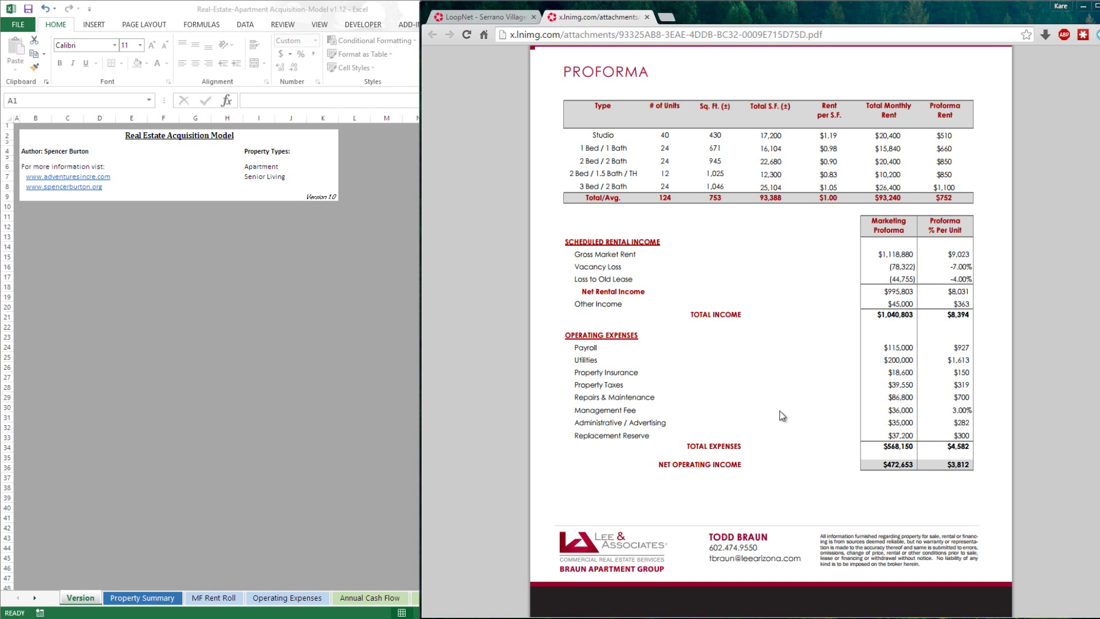
{"action": "mouse_move", "coordinate": [577, 281]}
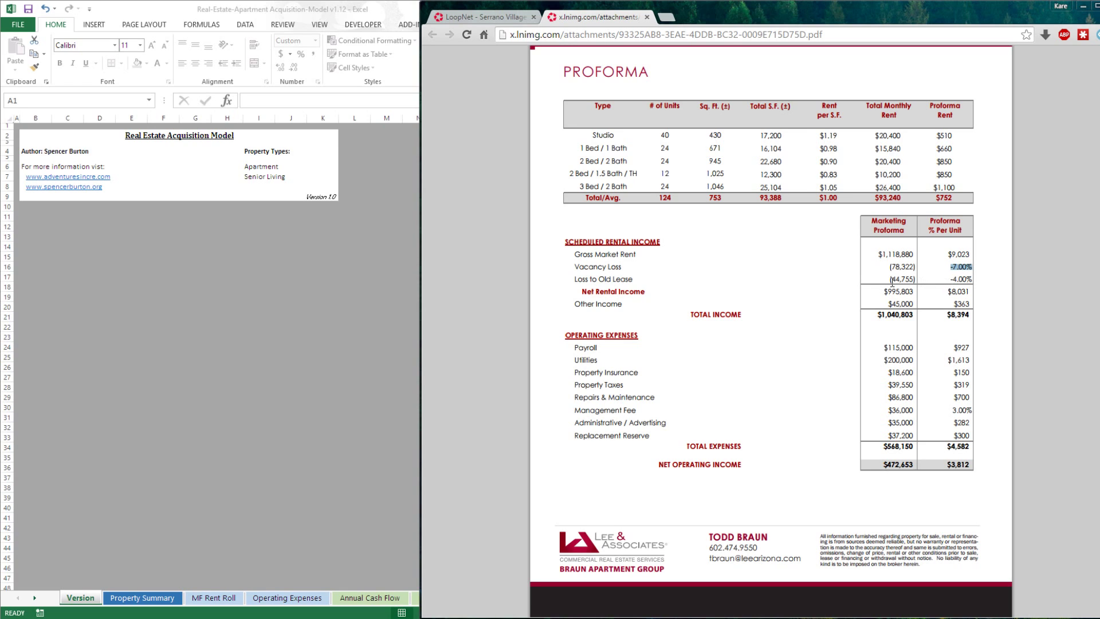
{"action": "mouse_move", "coordinate": [847, 292]}
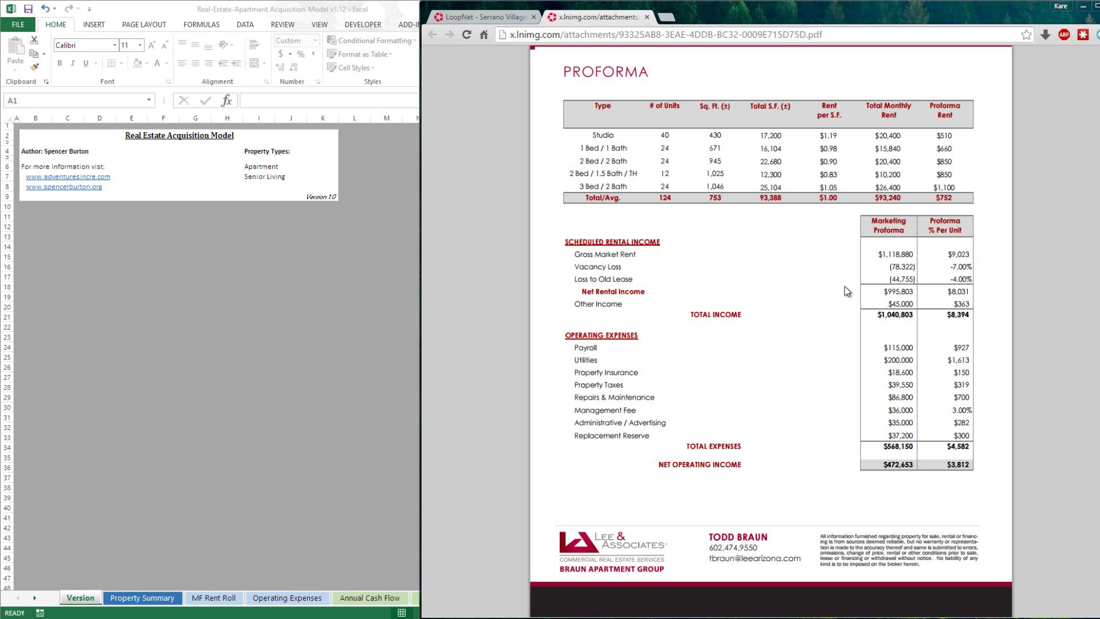
{"action": "mouse_move", "coordinate": [964, 279]}
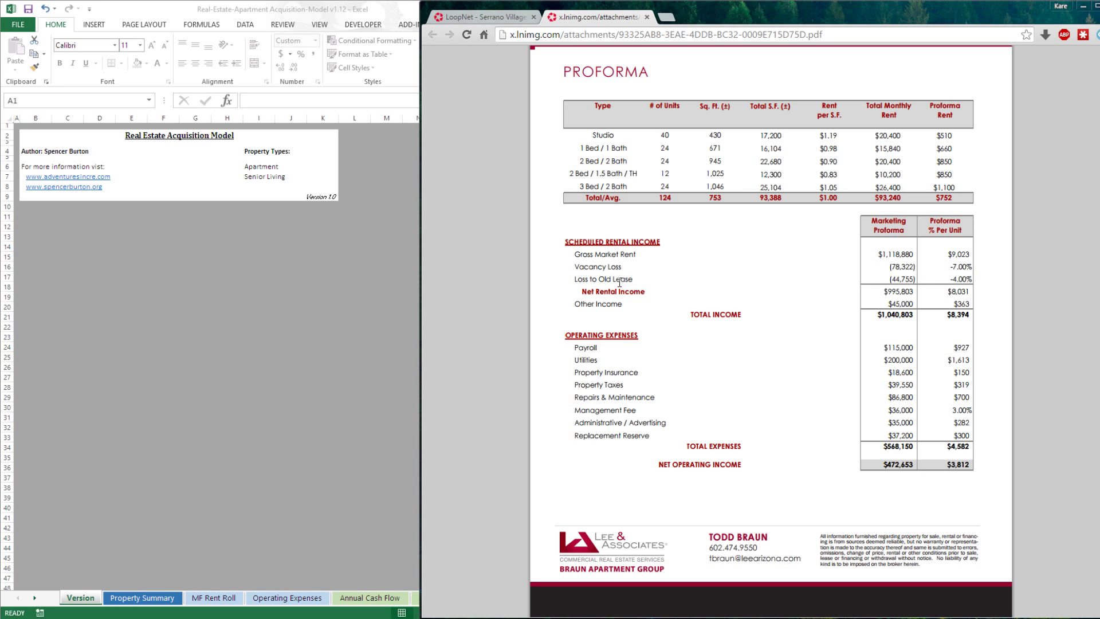
- Review the proforma's 7% vacancy, 4% loss to old lease and $995,803 net rental income
{"action": "double_click", "coordinate": [602, 278]}
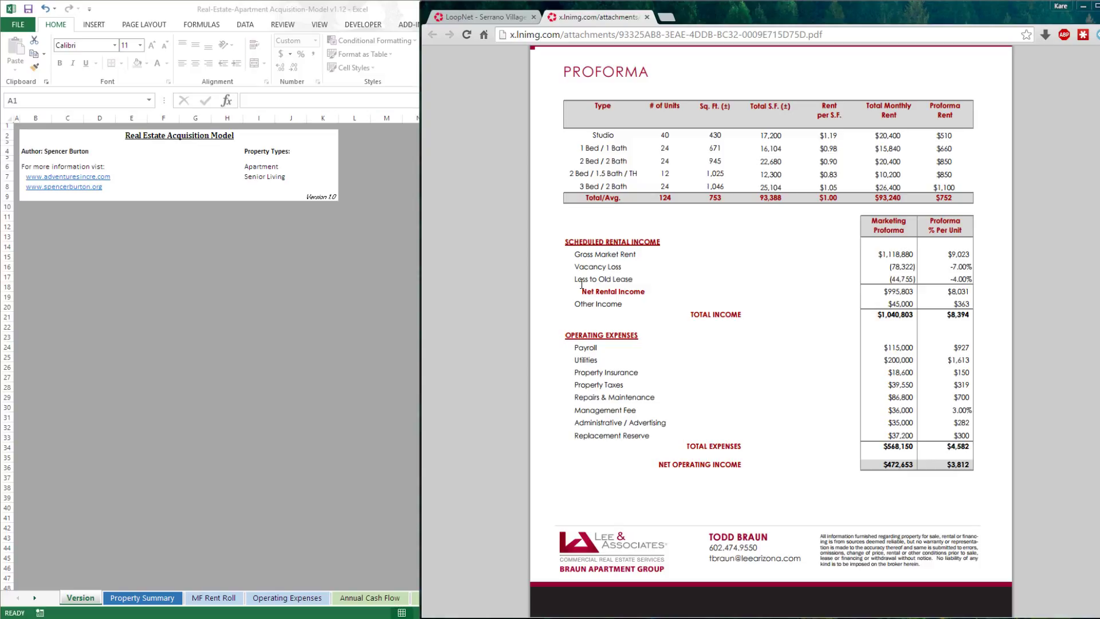
{"action": "mouse_move", "coordinate": [812, 293]}
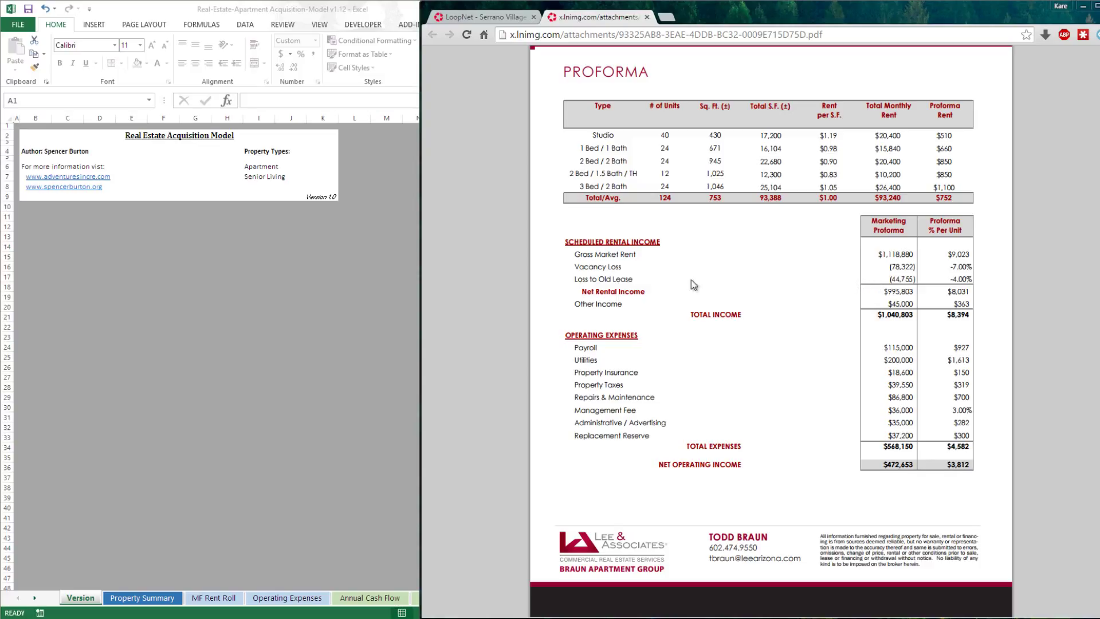
{"action": "mouse_move", "coordinate": [609, 331]}
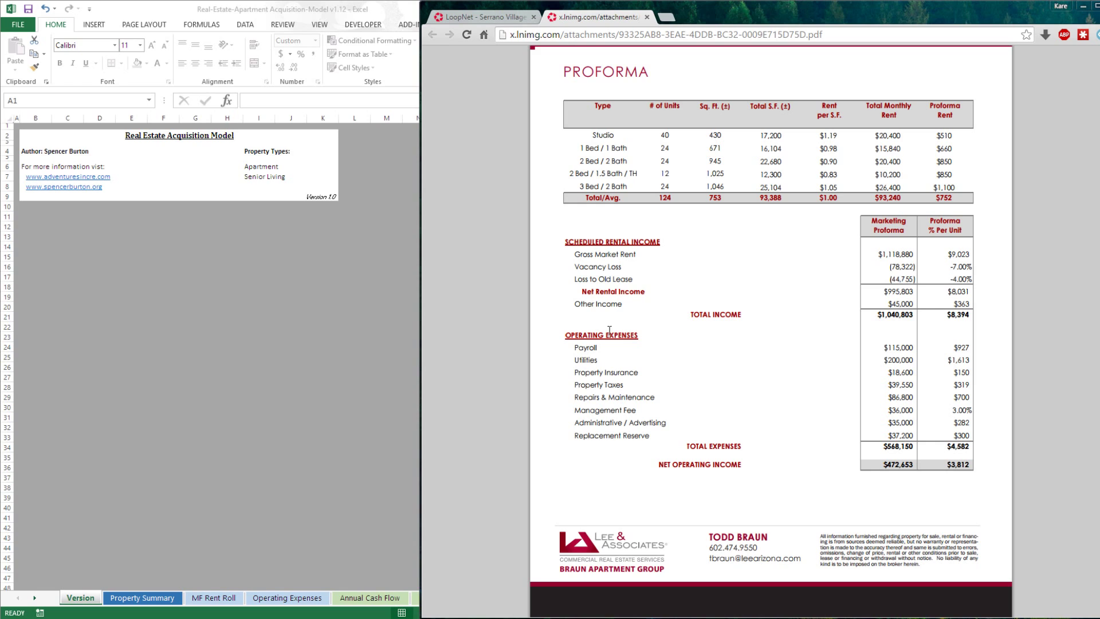
{"action": "mouse_move", "coordinate": [740, 310]}
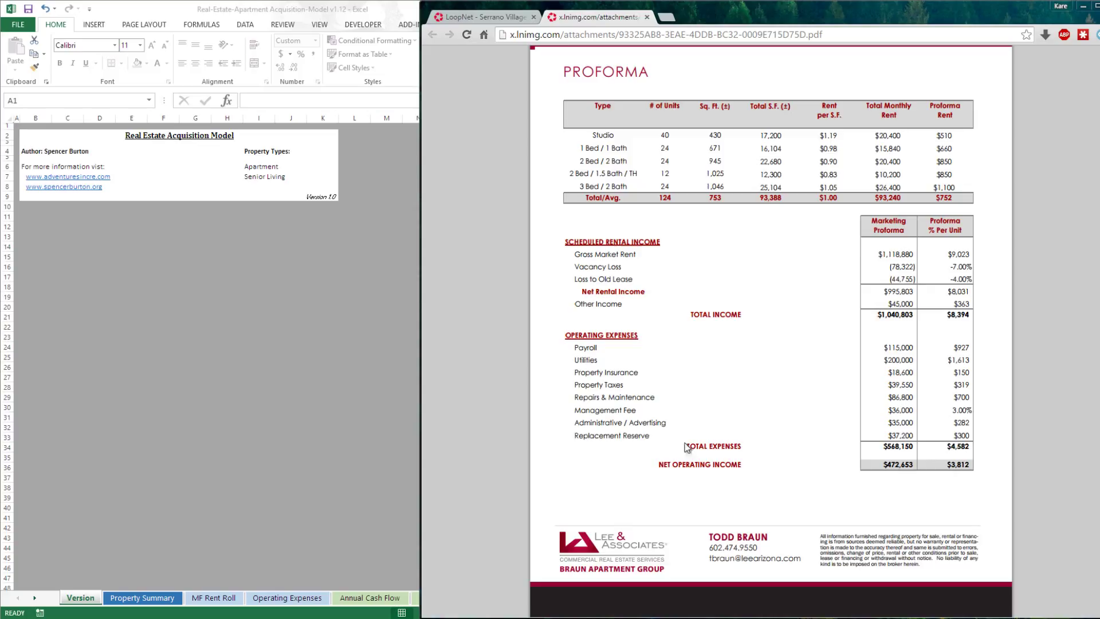
{"action": "mouse_move", "coordinate": [722, 402]}
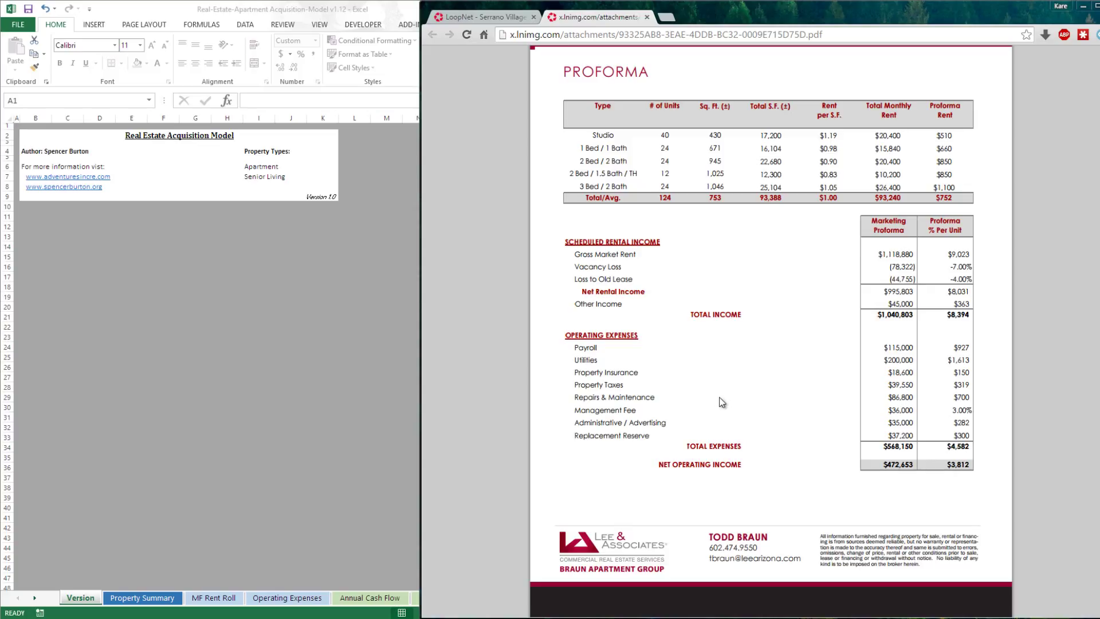
{"action": "mouse_move", "coordinate": [685, 392]}
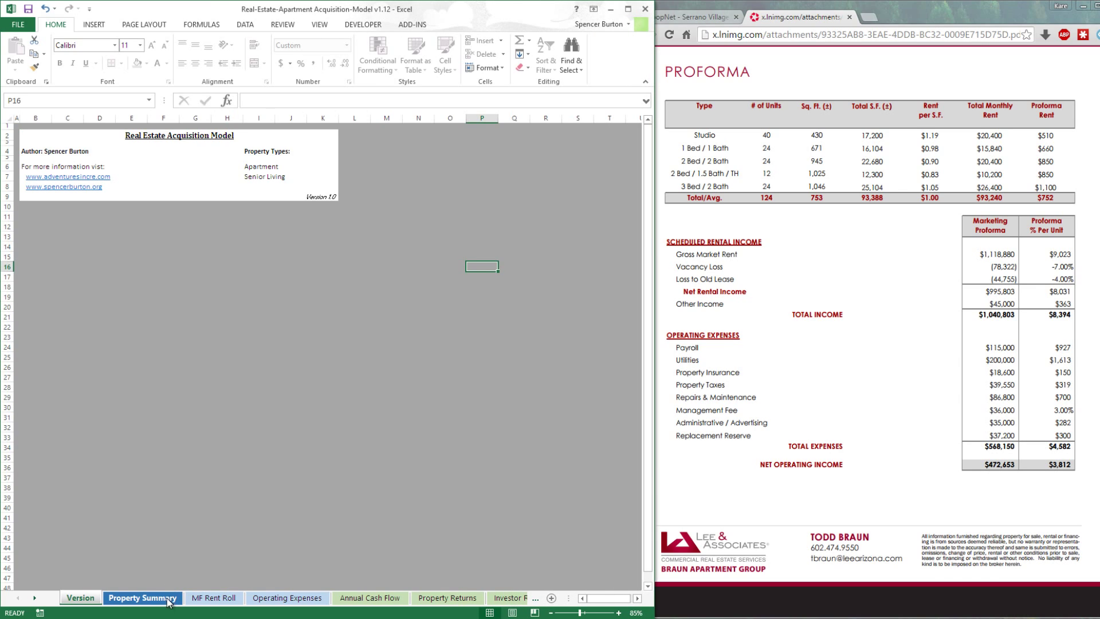
- On the Property Summary sheet, enter Serrano Village as the property name
{"action": "left_click", "coordinate": [142, 597]}
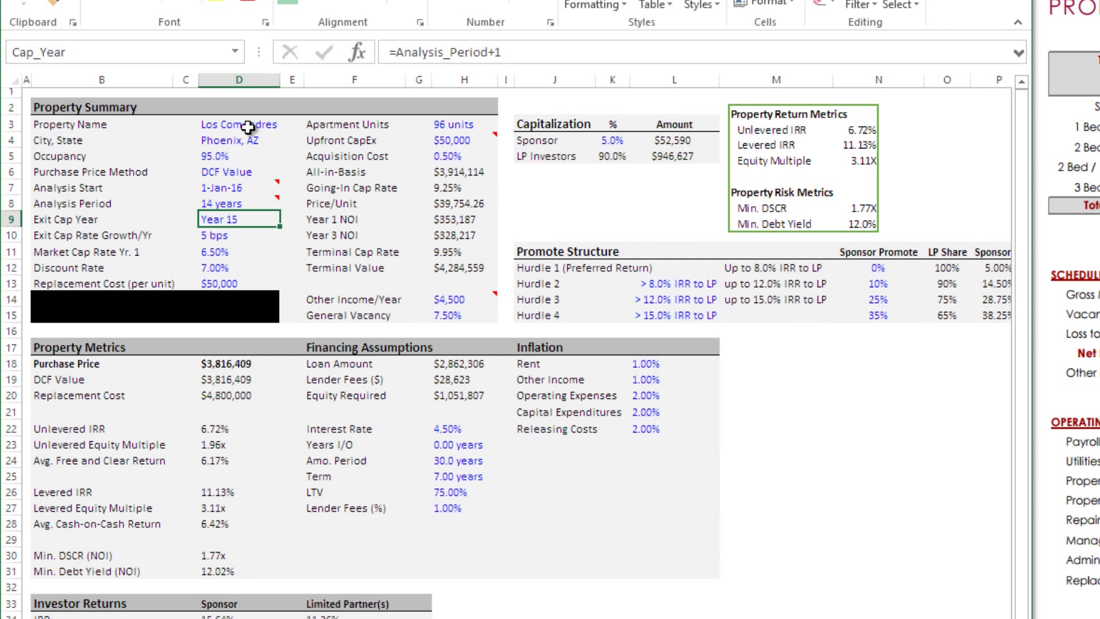
{"action": "left_click", "coordinate": [239, 124]}
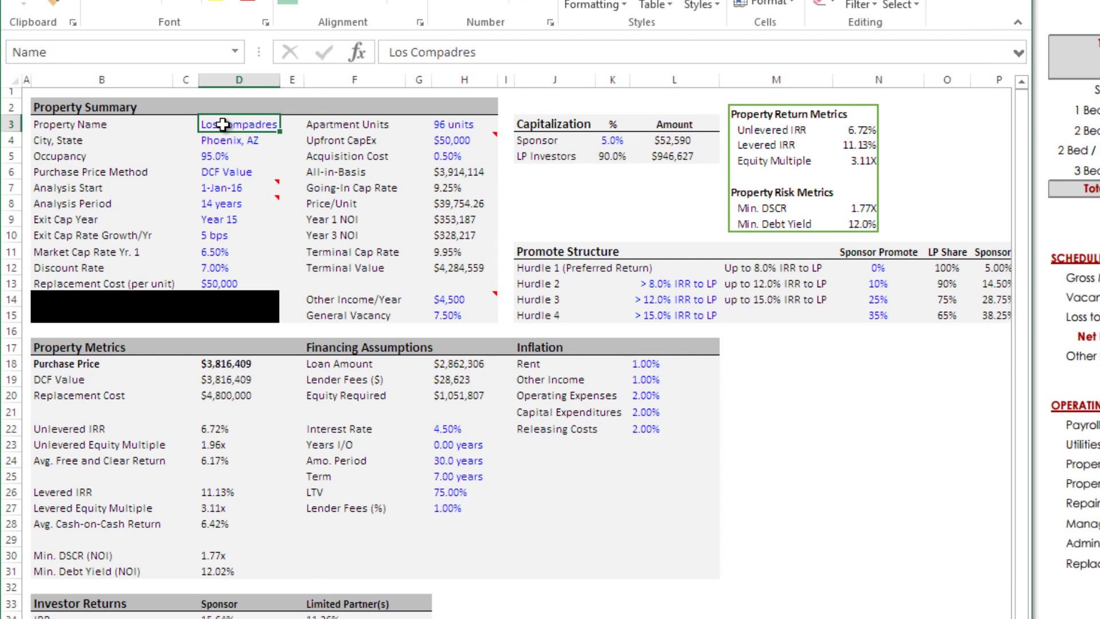
{"action": "type", "text": "Srr"}
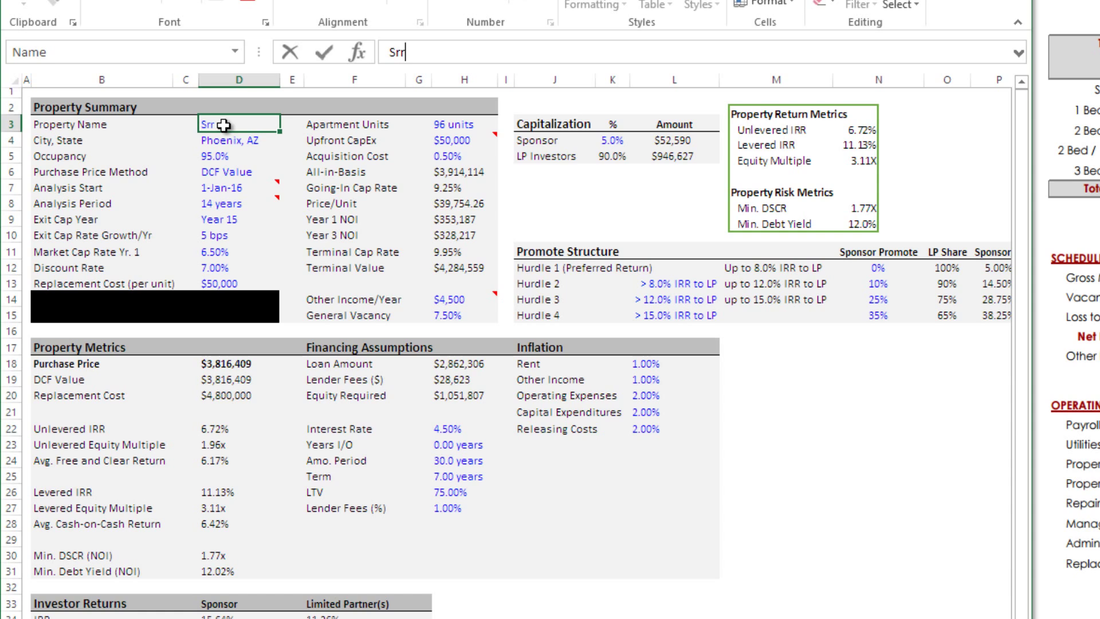
{"action": "type", "text": "Serrano Village"}
{"action": "left_click", "coordinate": [239, 156]}
{"action": "type", "text": "93"}
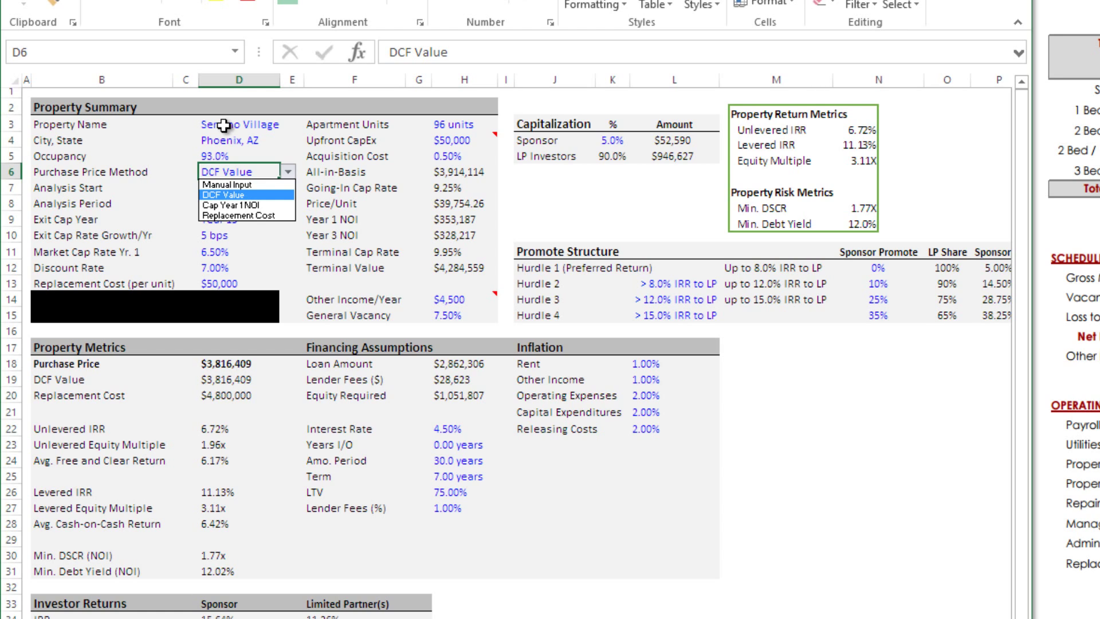
{"action": "mouse_move", "coordinate": [246, 218]}
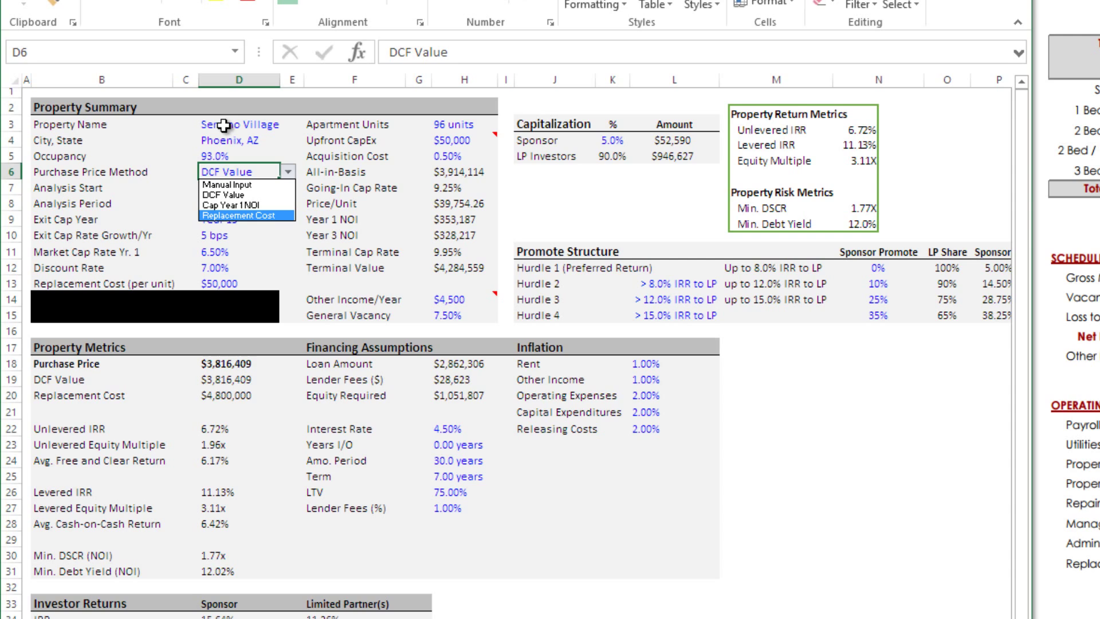
{"action": "mouse_move", "coordinate": [226, 193]}
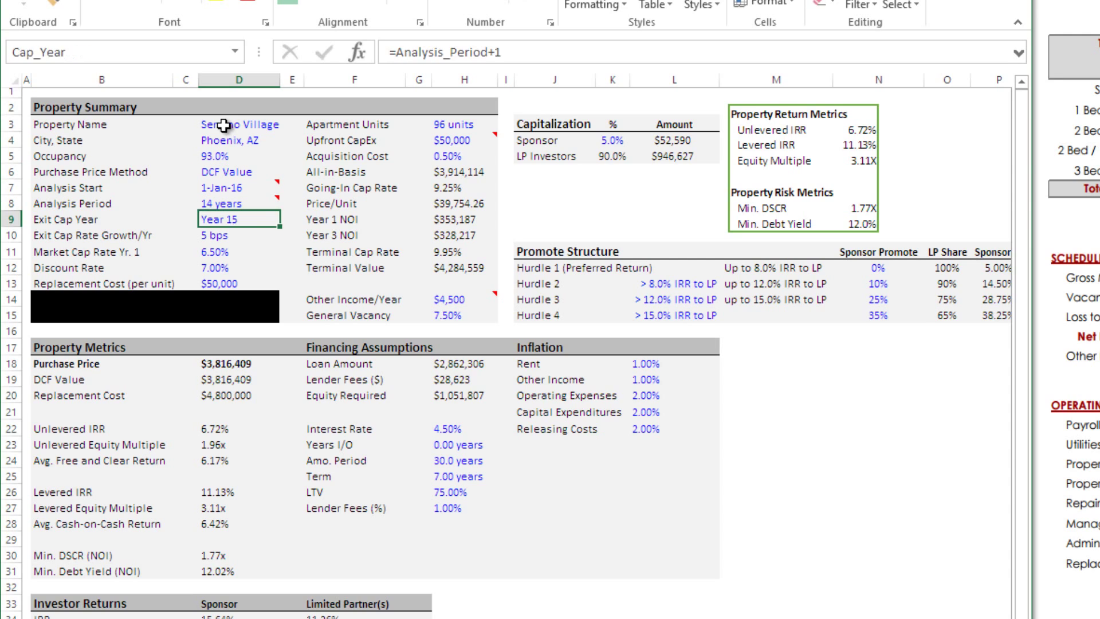
- Set a 10-year analysis period and select the discount rate after checking the cap rate formula
{"action": "left_click", "coordinate": [238, 269]}
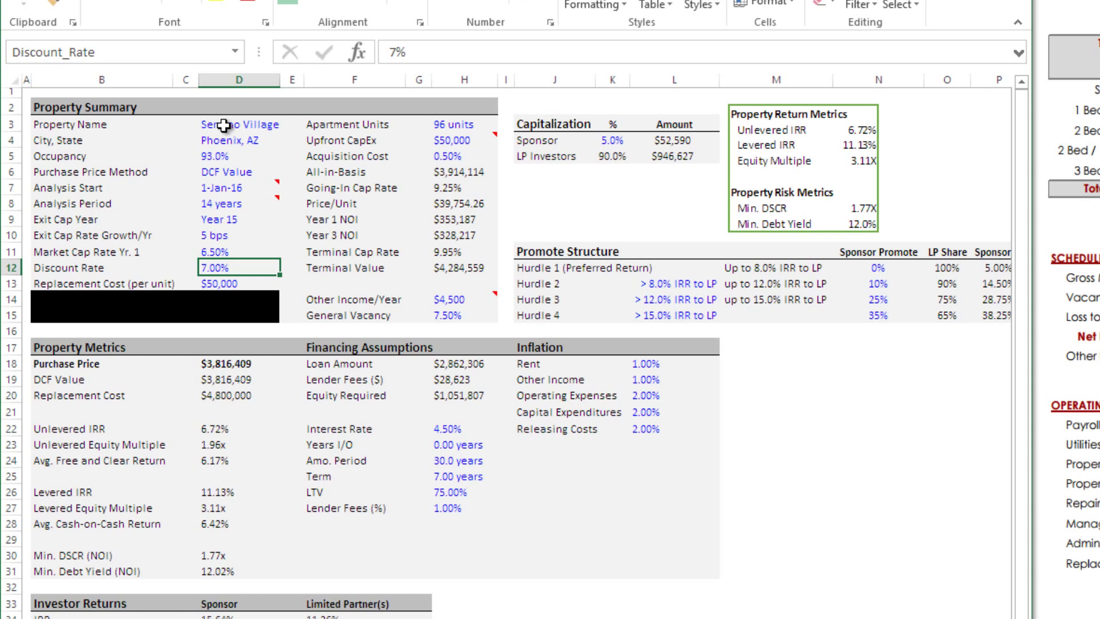
{"action": "left_click", "coordinate": [238, 250]}
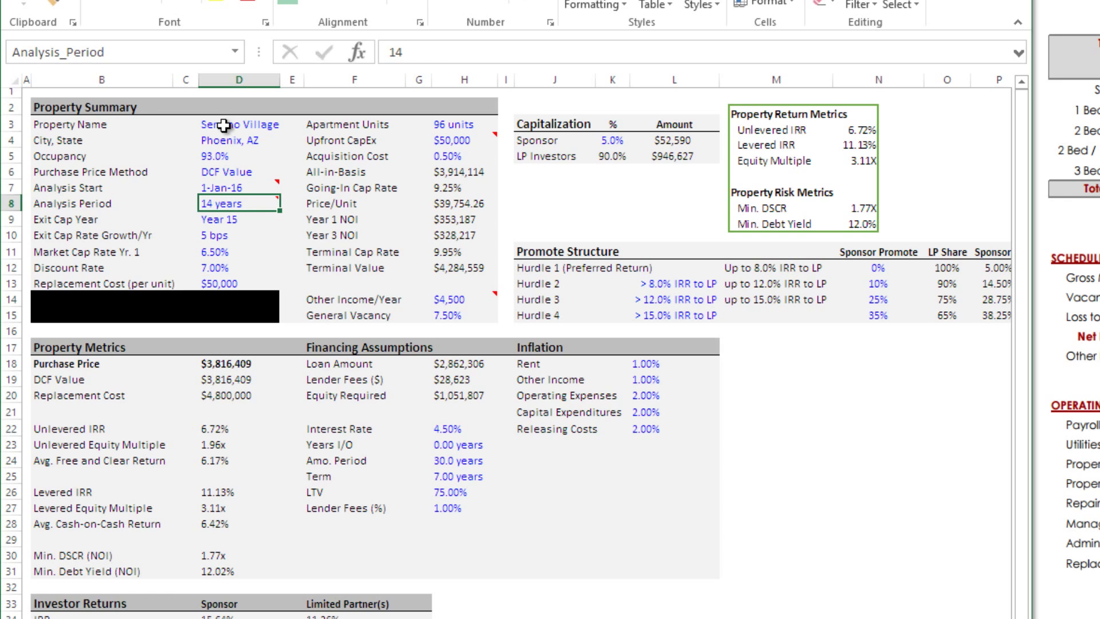
{"action": "type", "text": "1"}
{"action": "left_click", "coordinate": [239, 235]}
{"action": "type", "text": "0"}
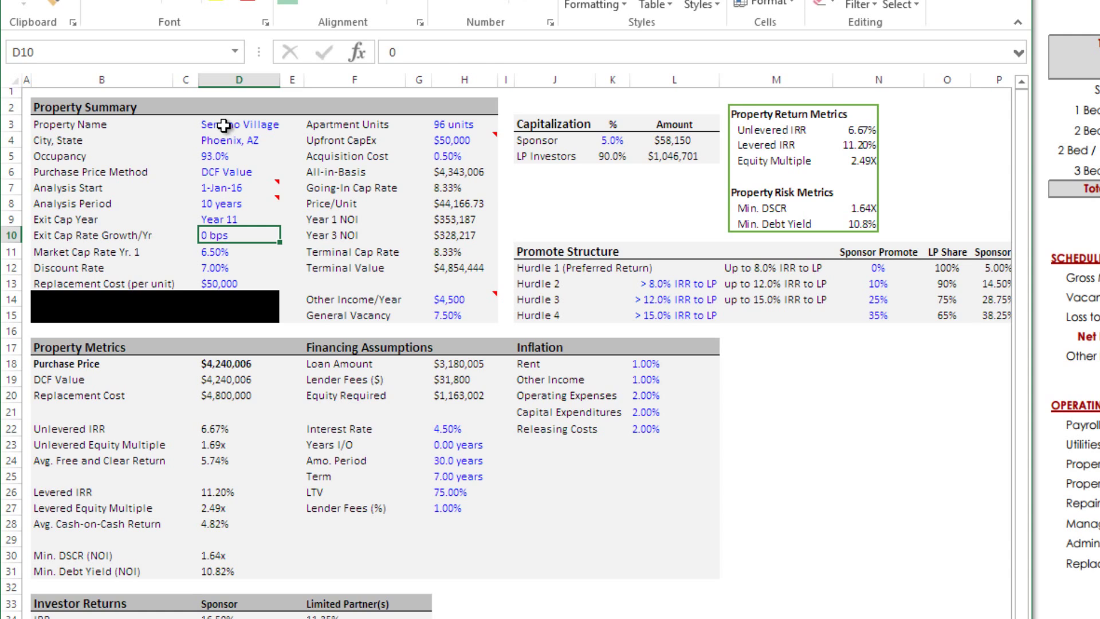
{"action": "left_click", "coordinate": [462, 188]}
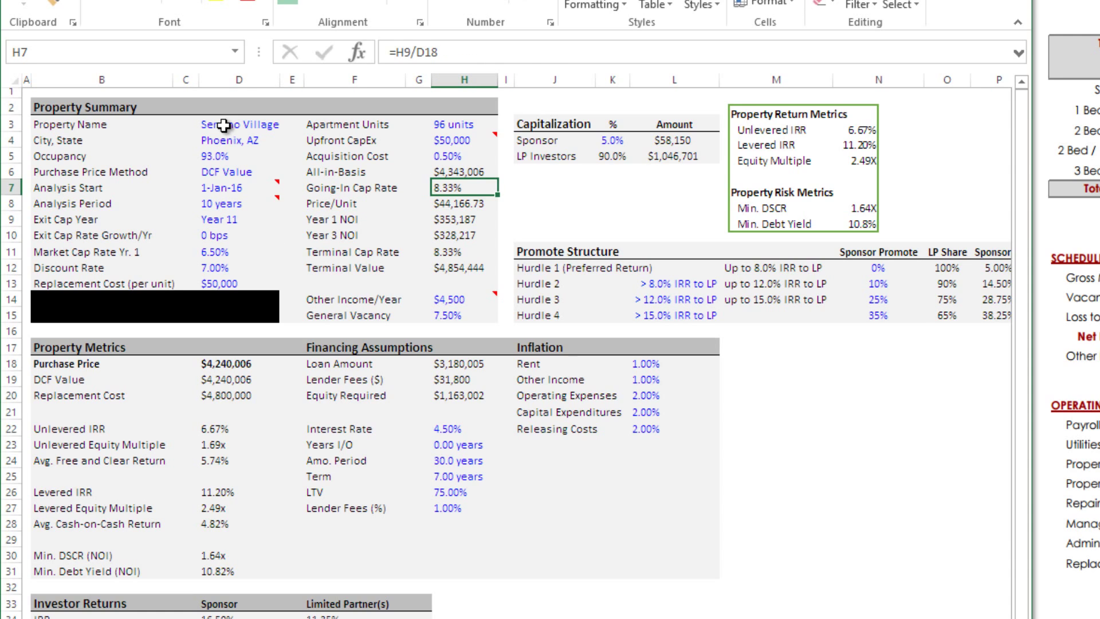
{"action": "left_click", "coordinate": [463, 251]}
{"action": "type", "text": "7.5"}
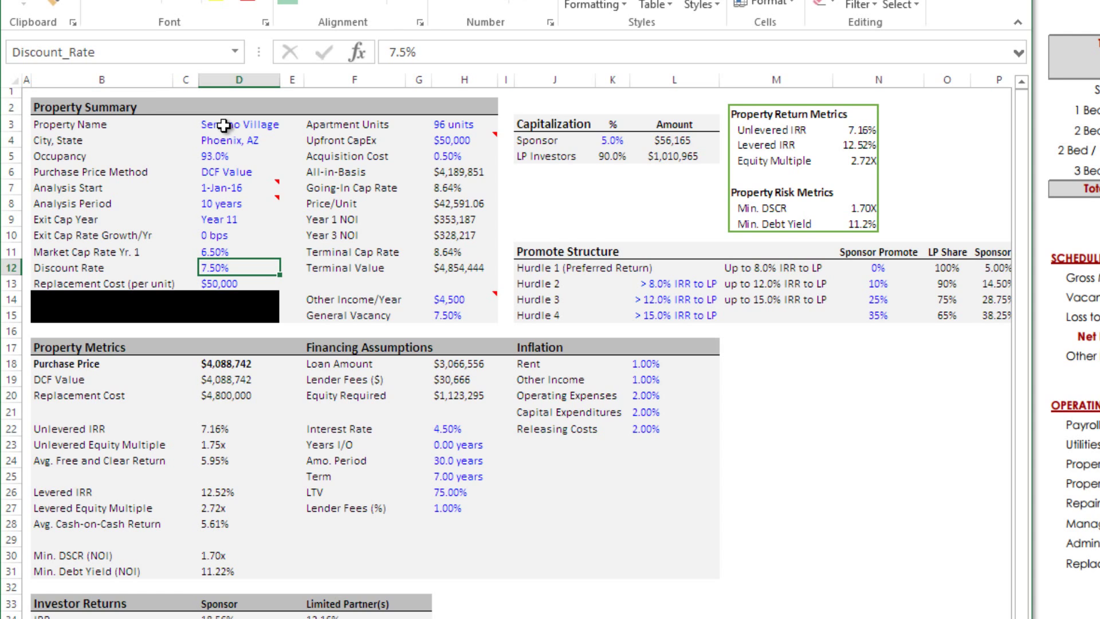
- Enter a $60,000 replacement cost per unit after checking the purchase price method
{"action": "left_click", "coordinate": [239, 283]}
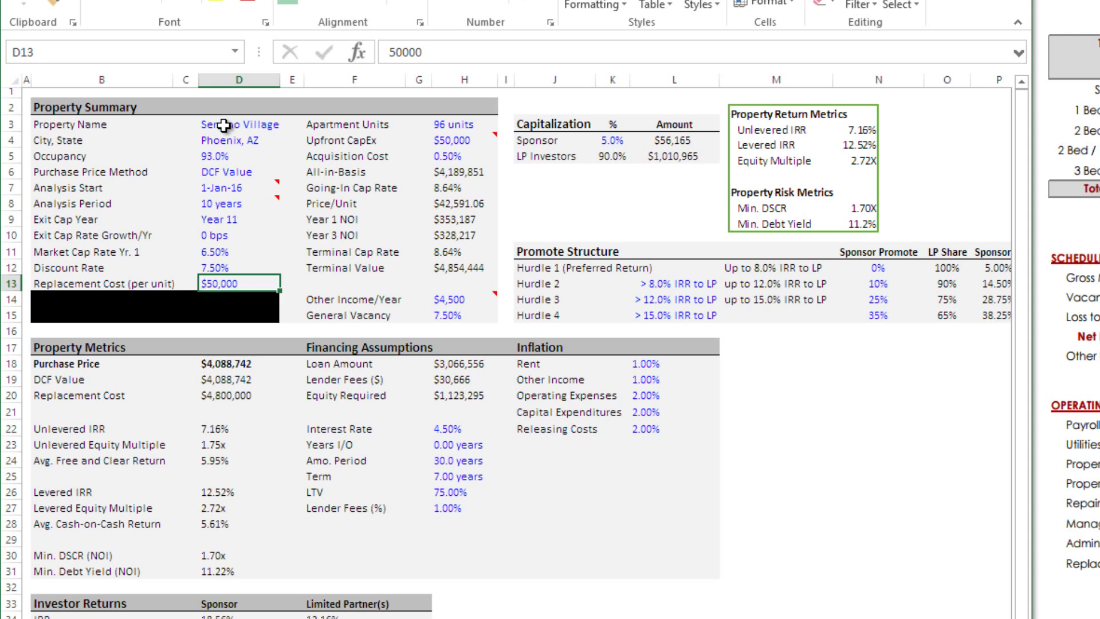
{"action": "left_click", "coordinate": [235, 171]}
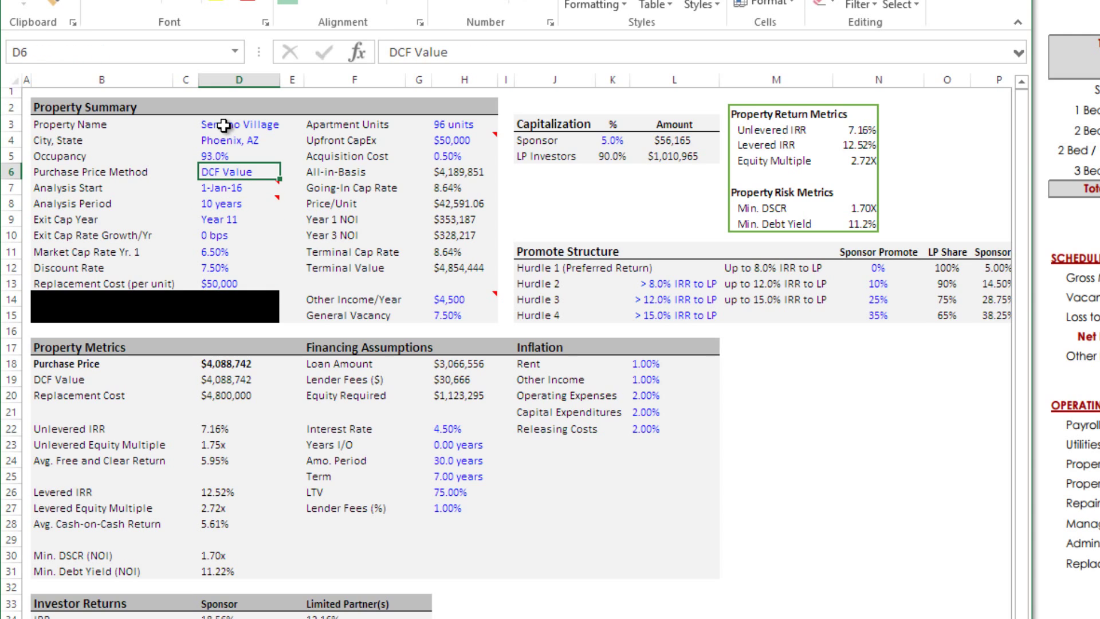
{"action": "left_click", "coordinate": [238, 281]}
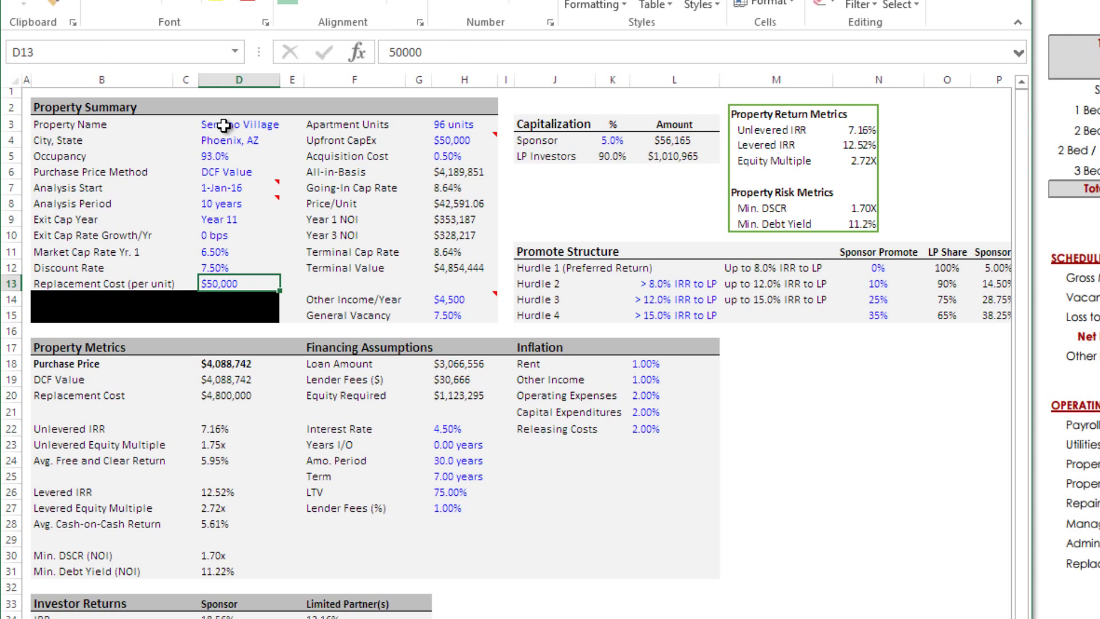
{"action": "type", "text": "60"}
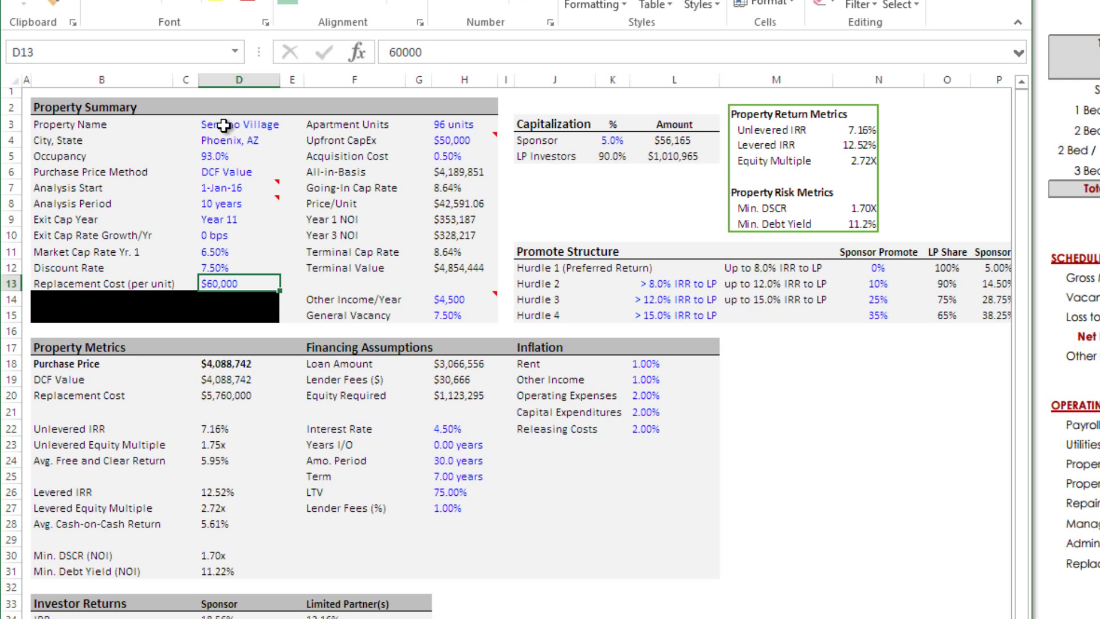
{"action": "left_click", "coordinate": [453, 140]}
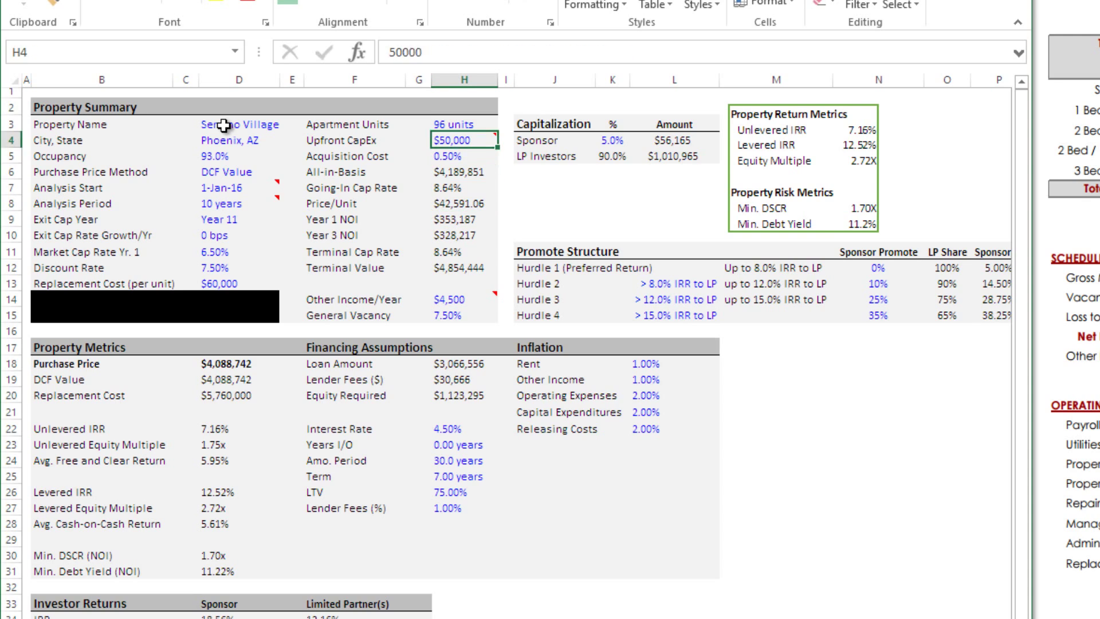
- Confirm 124 units and 1.00% acquisition cost, and enter $25,000 other income per year
{"action": "left_click", "coordinate": [459, 124]}
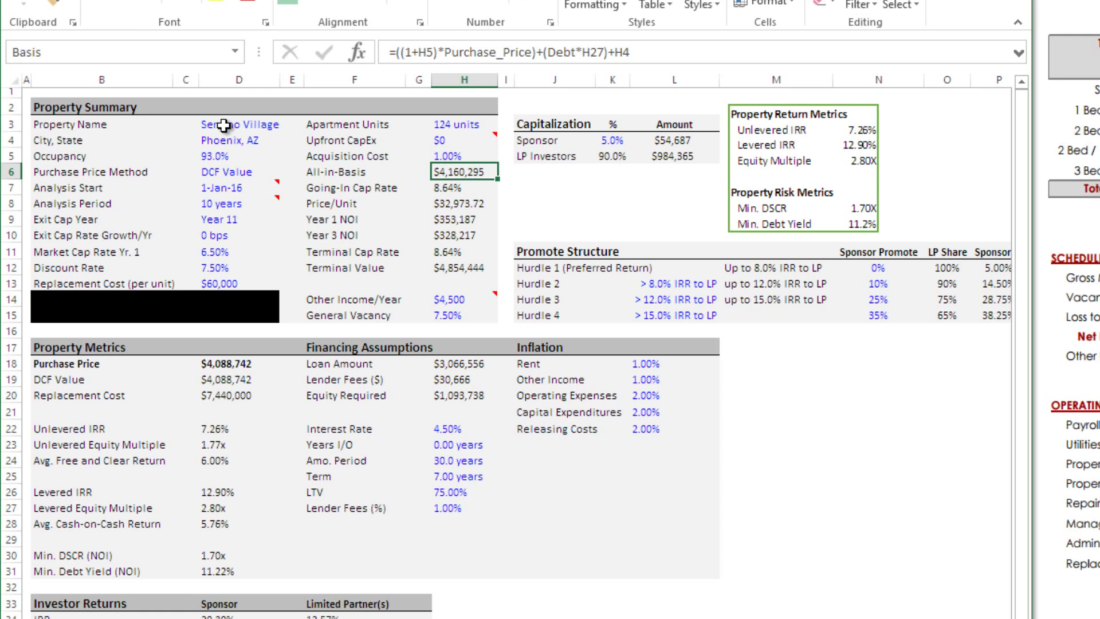
{"action": "left_click", "coordinate": [454, 155]}
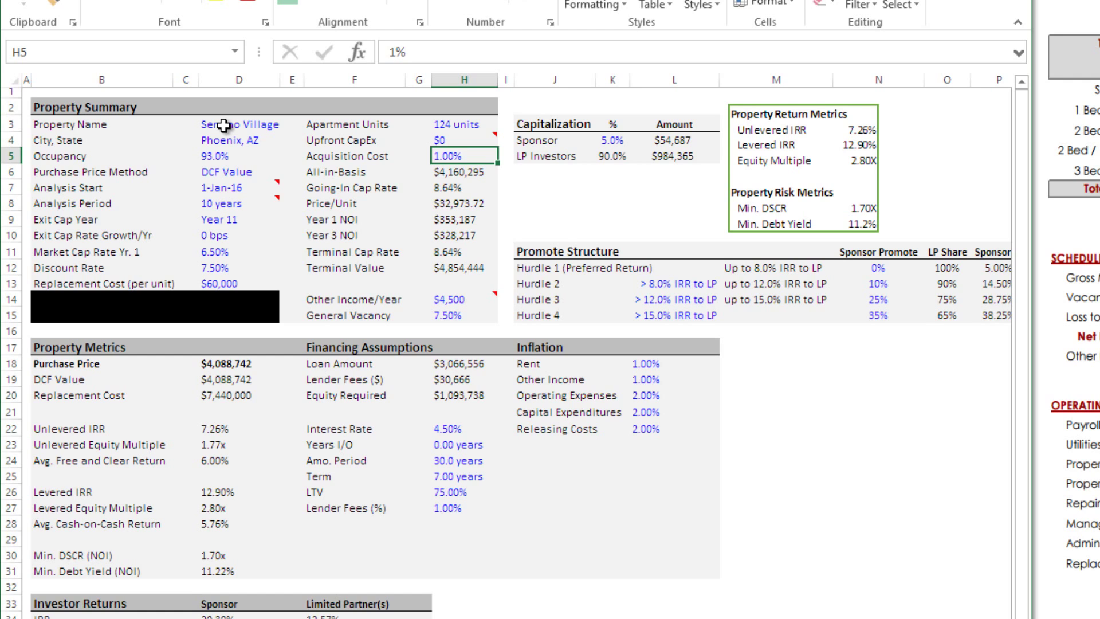
{"action": "left_click", "coordinate": [465, 299]}
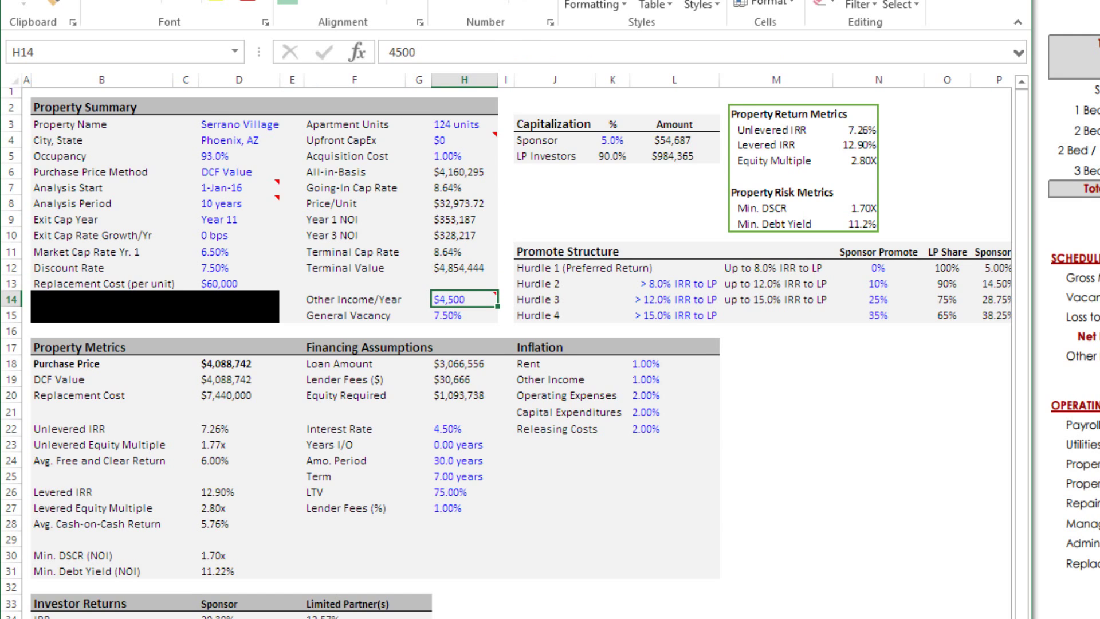
{"action": "mouse_move", "coordinate": [467, 300]}
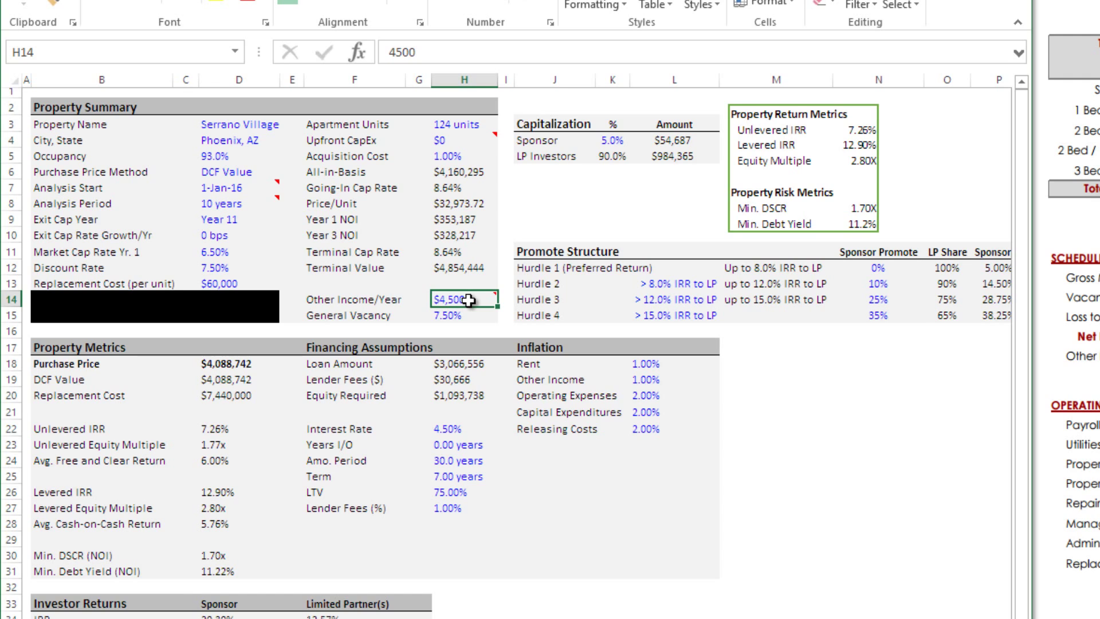
{"action": "type", "text": "25000"}
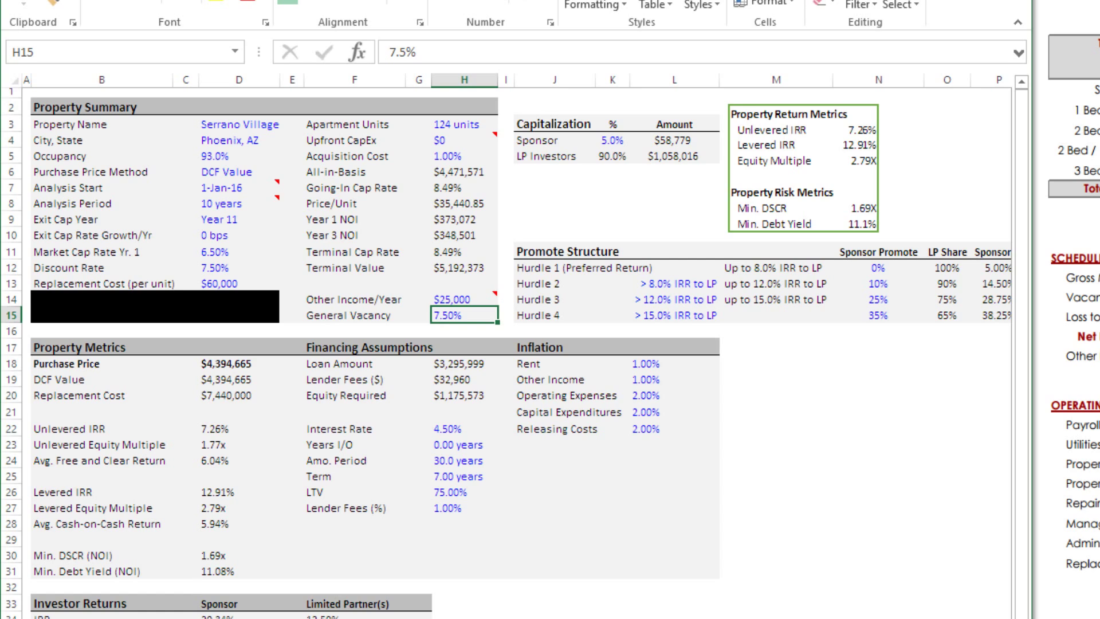
{"action": "mouse_move", "coordinate": [528, 327]}
{"action": "type", "text": "8"}
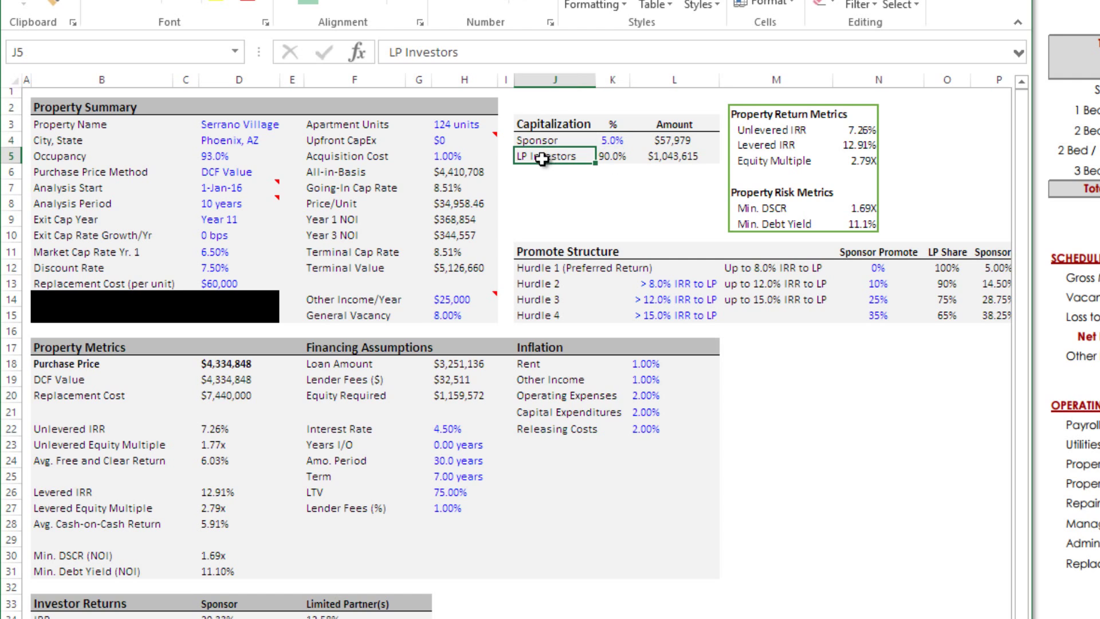
- Enter a 10% sponsor capitalization share, giving $115,957 of sponsor equity
{"action": "left_click", "coordinate": [607, 140]}
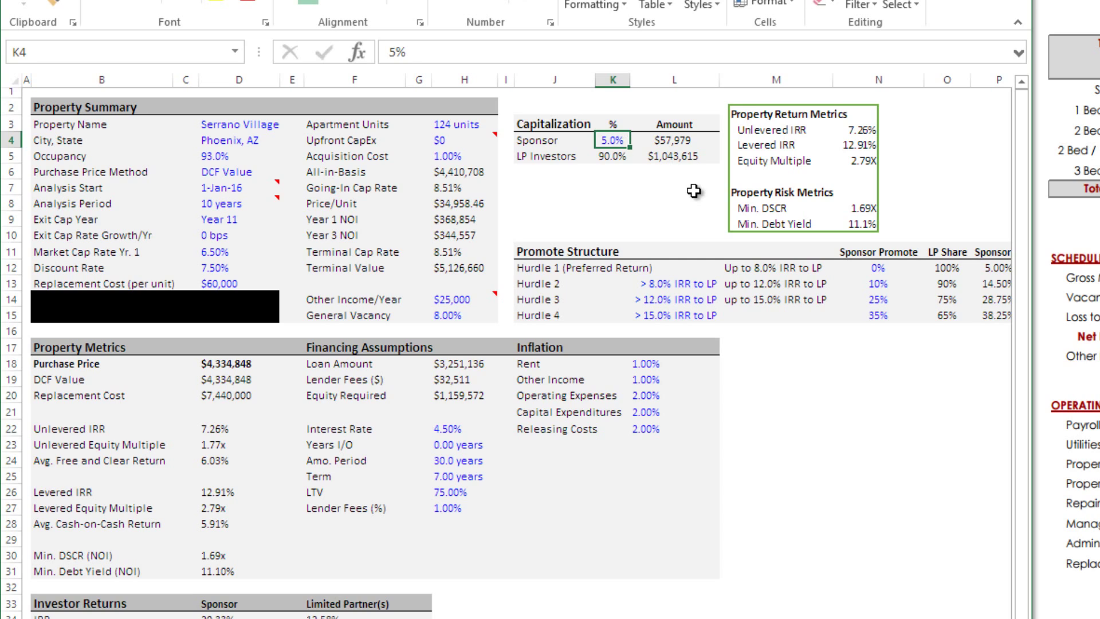
{"action": "type", "text": "10%"}
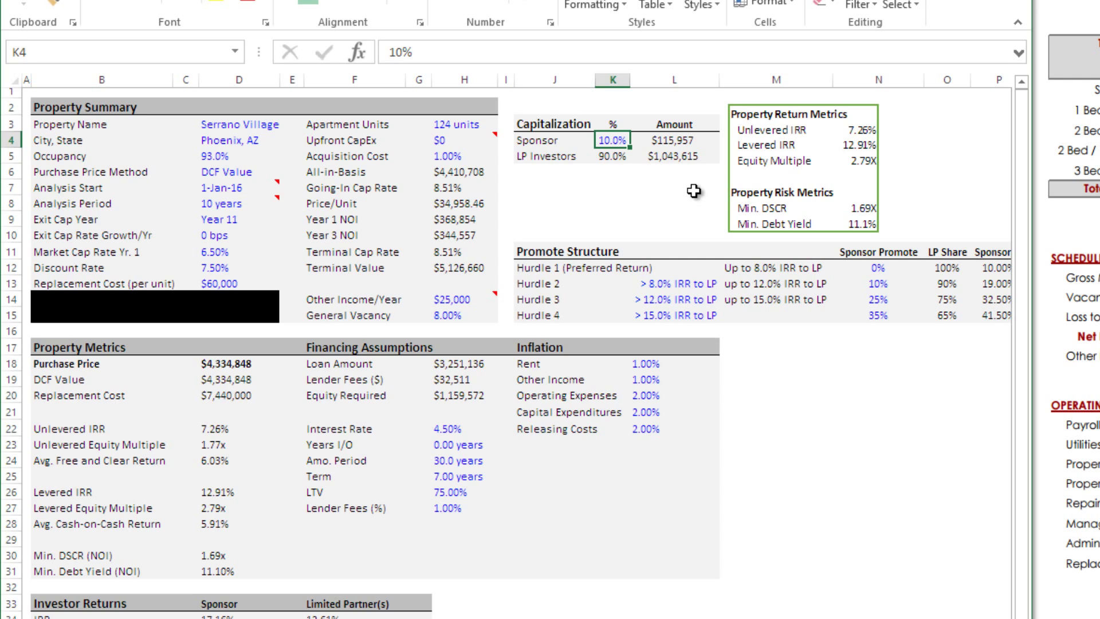
{"action": "mouse_move", "coordinate": [666, 196]}
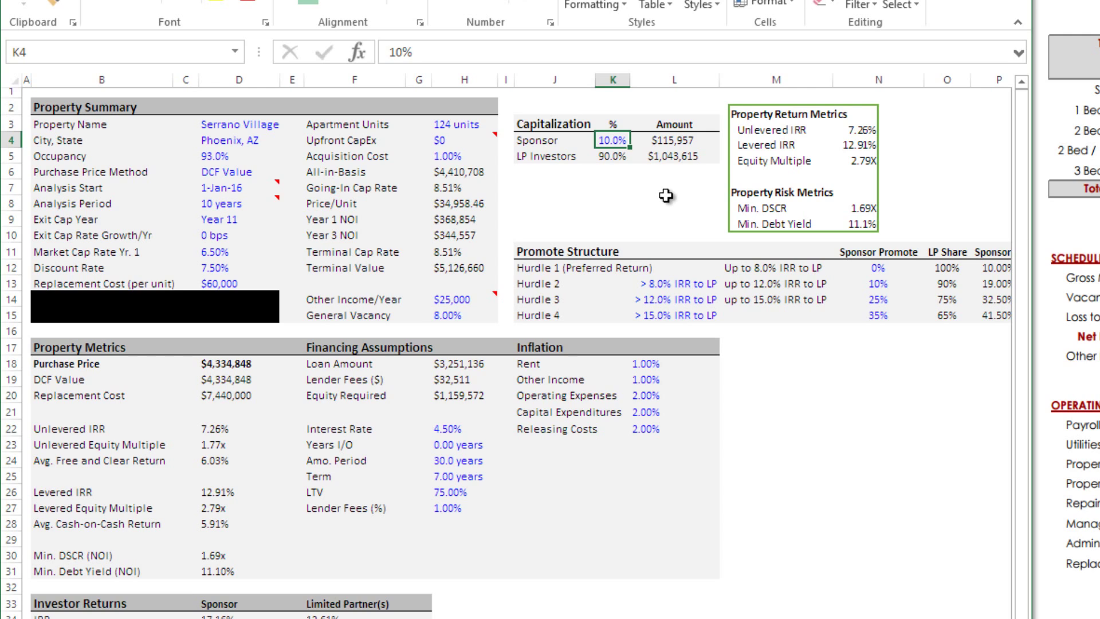
{"action": "mouse_move", "coordinate": [691, 140]}
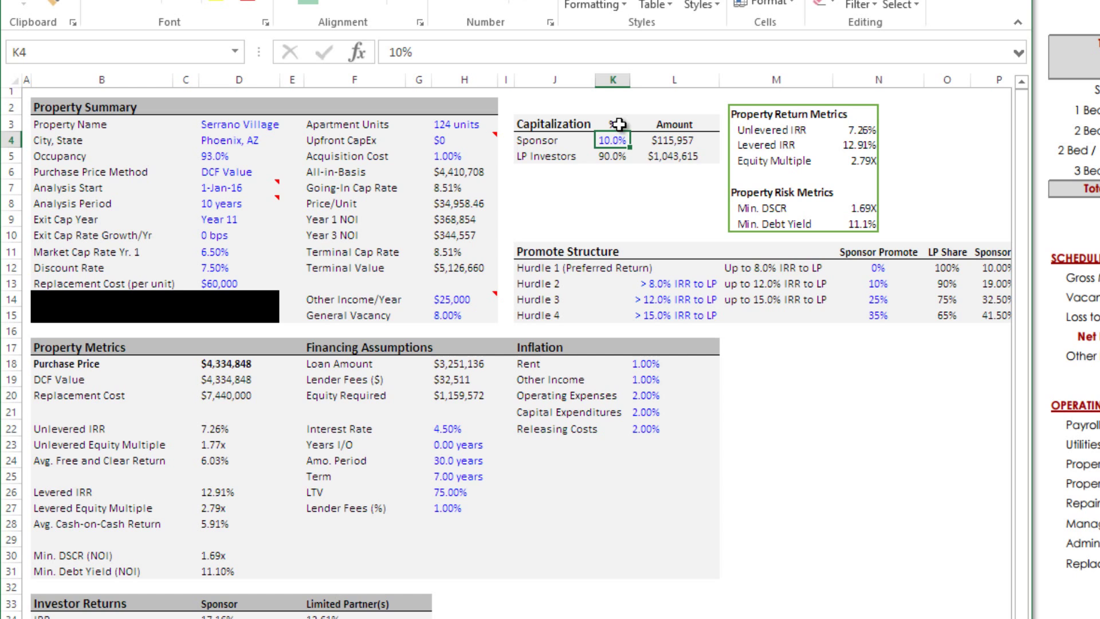
{"action": "scroll", "scroll_direction": "down", "scroll_amount": 3}
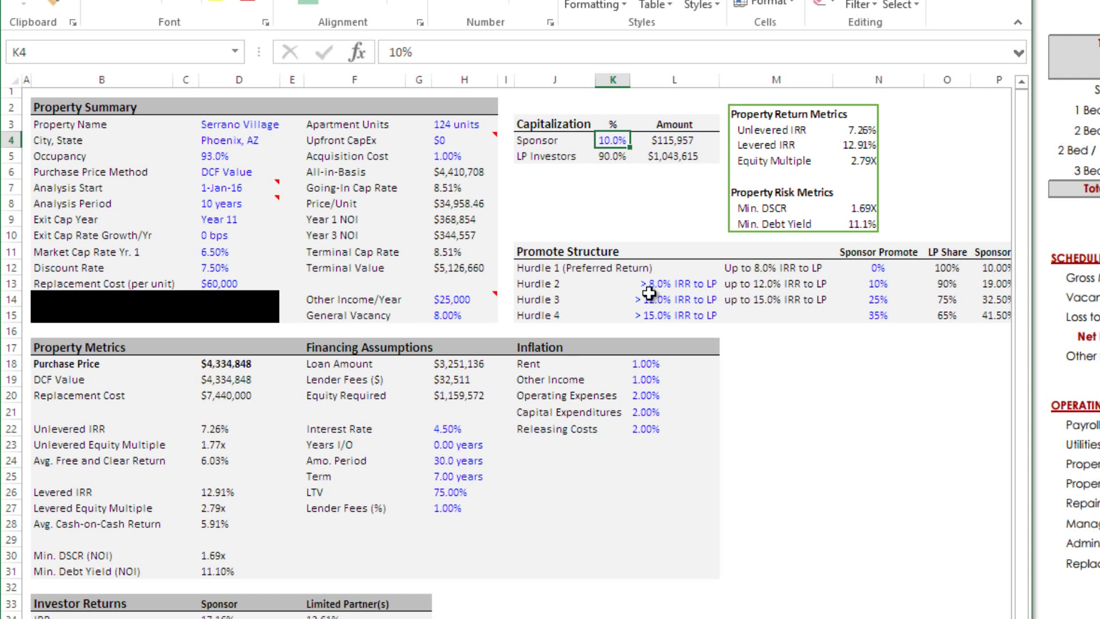
{"action": "mouse_move", "coordinate": [646, 284]}
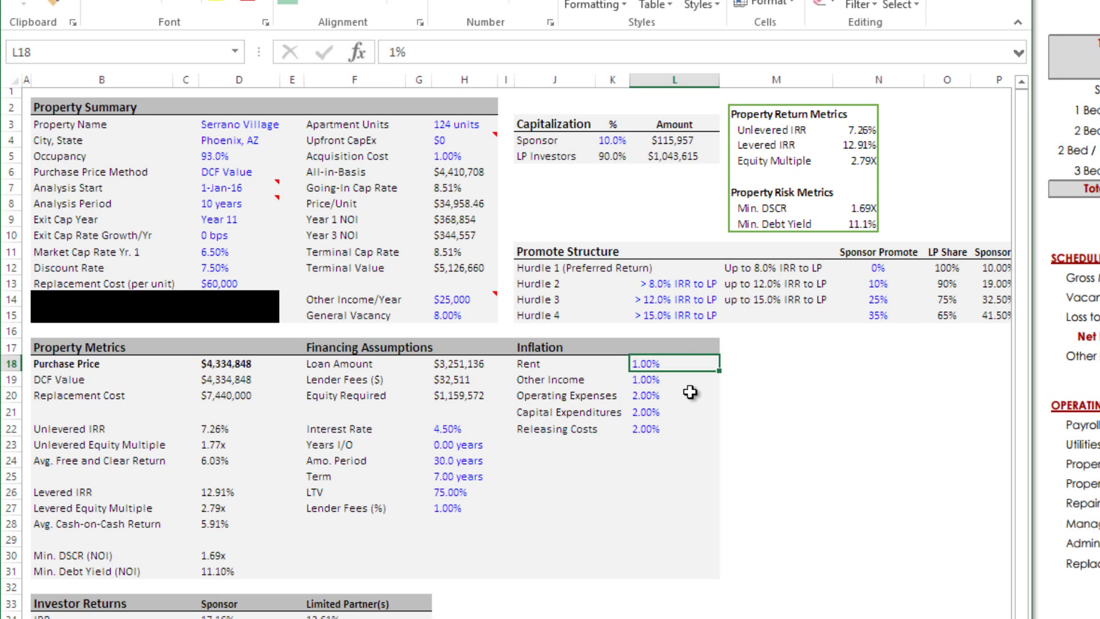
- Enter 1.50% rent inflation and check the capex, releasing and other inflation rates
{"action": "type", "text": "1.5%"}
{"action": "left_click", "coordinate": [675, 412]}
{"action": "type", "text": "2"}
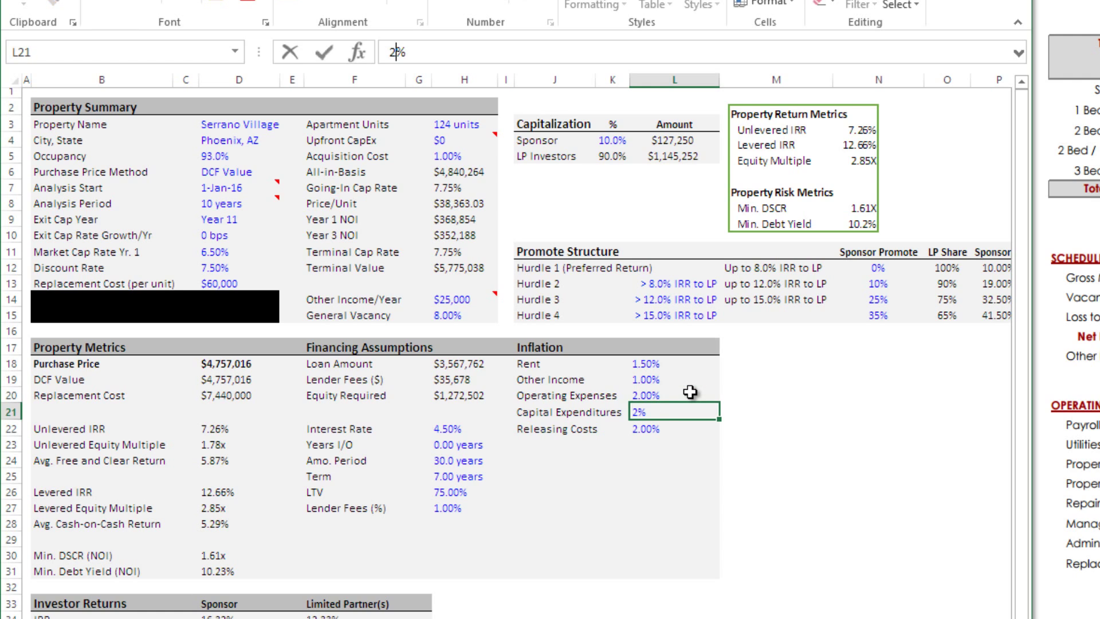
{"action": "left_click", "coordinate": [554, 427]}
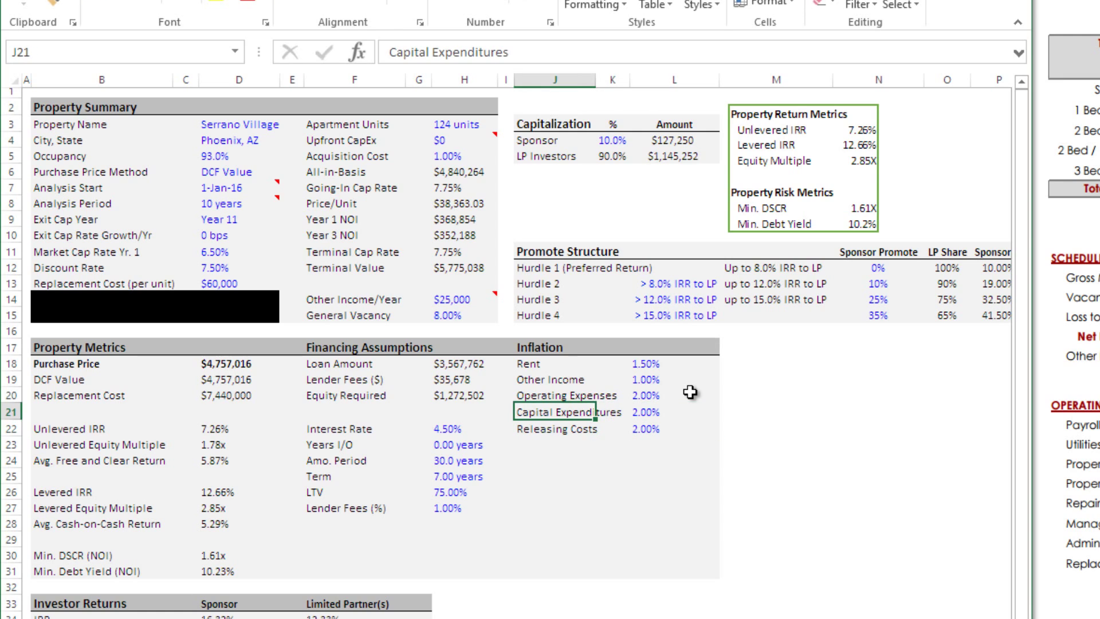
{"action": "left_click", "coordinate": [672, 427]}
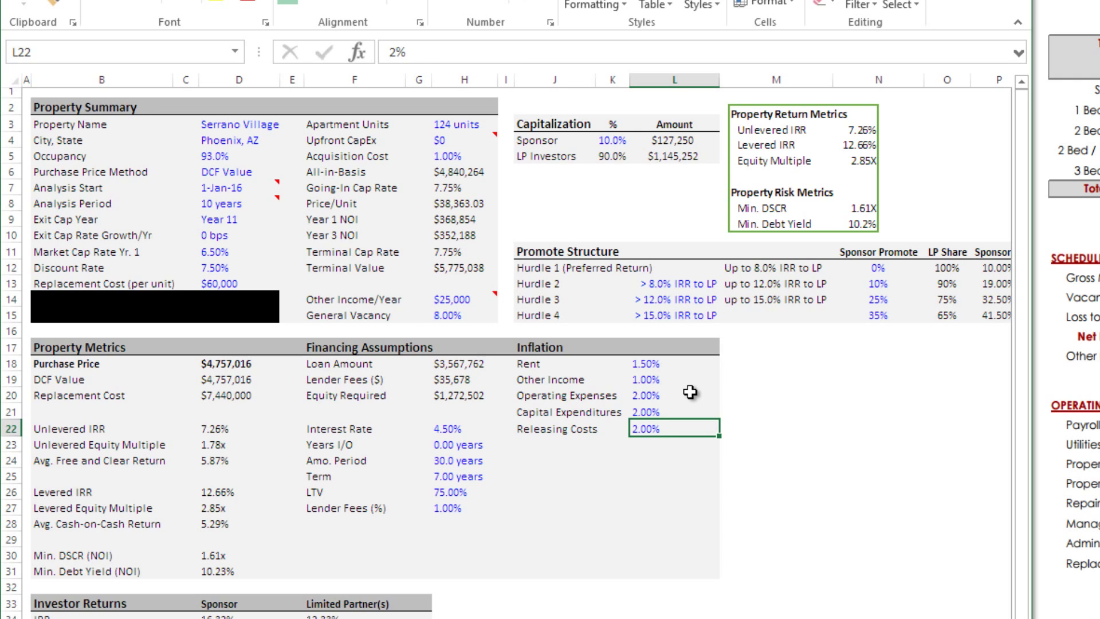
{"action": "left_click", "coordinate": [552, 410]}
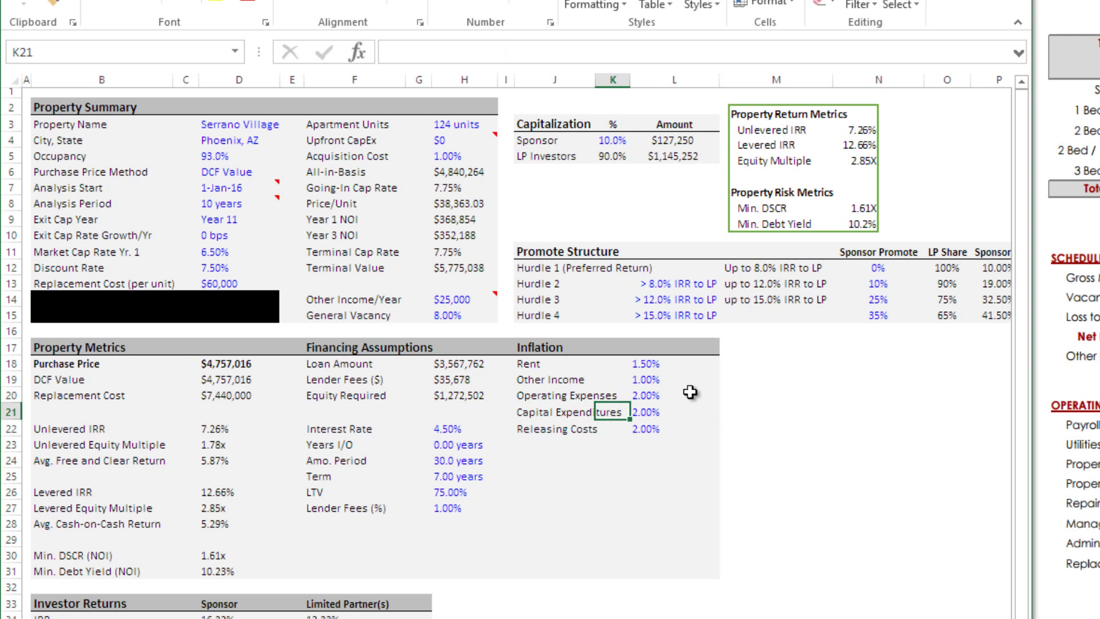
{"action": "left_click", "coordinate": [673, 410]}
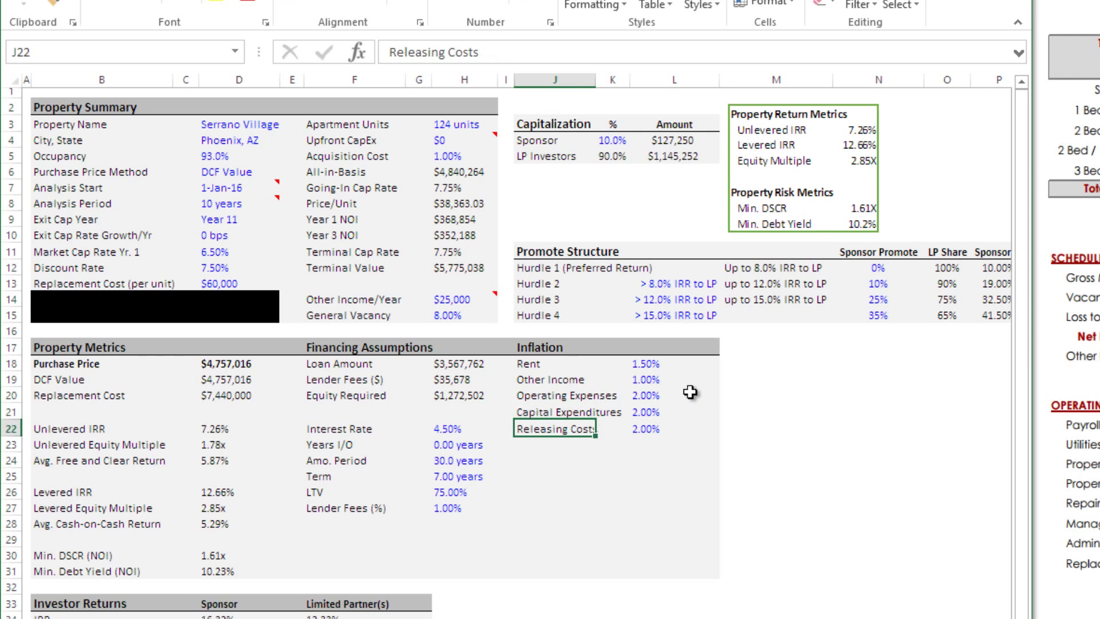
{"action": "left_click", "coordinate": [612, 426]}
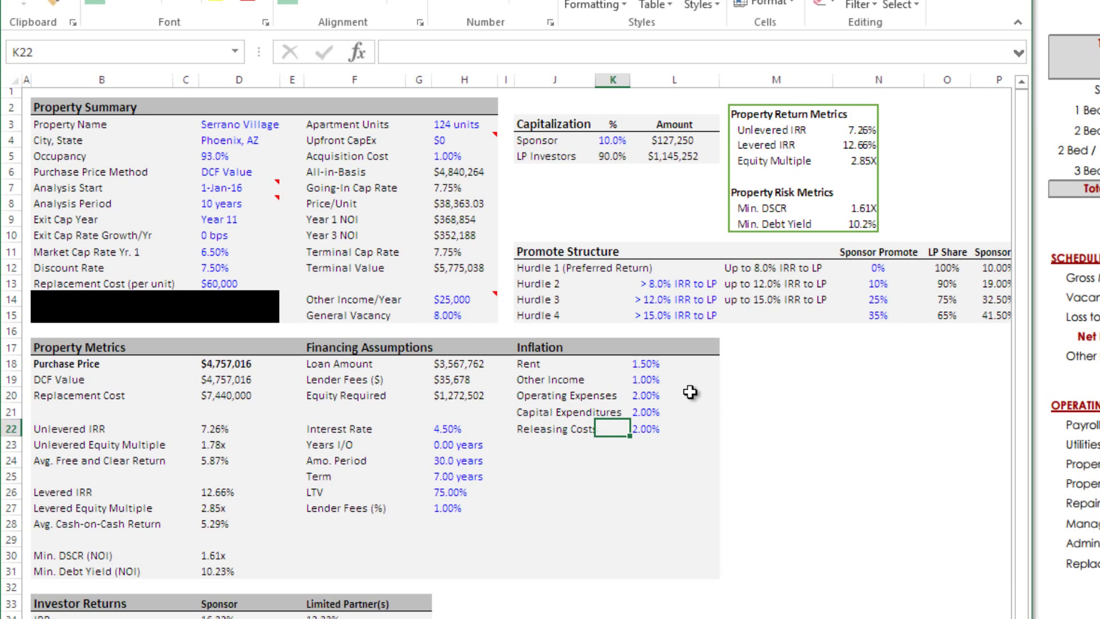
{"action": "left_click", "coordinate": [505, 427]}
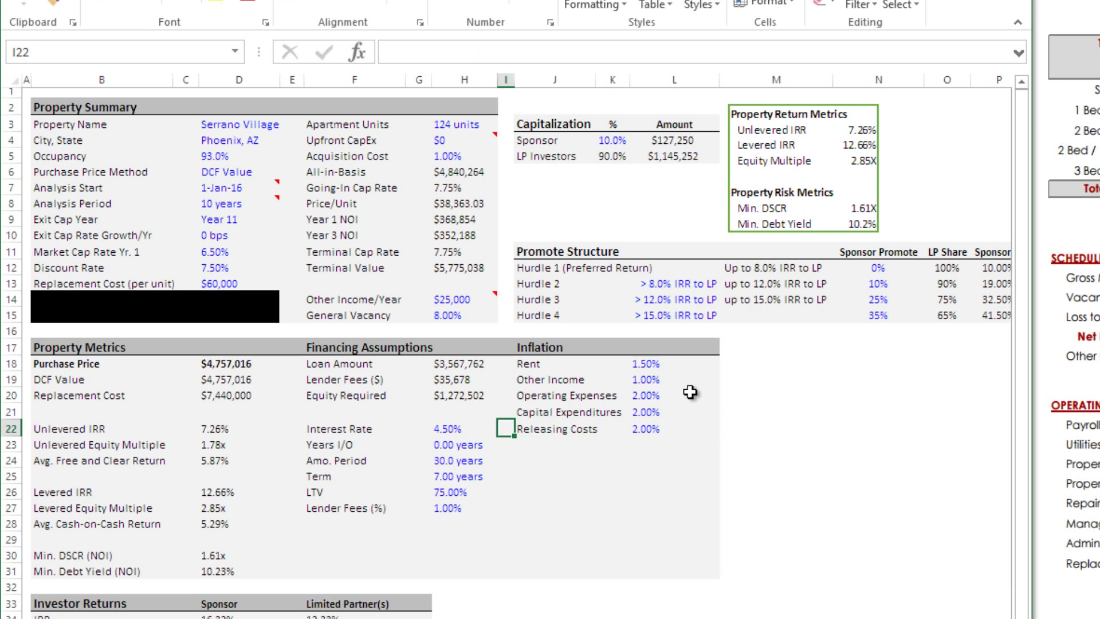
{"action": "left_click", "coordinate": [673, 428]}
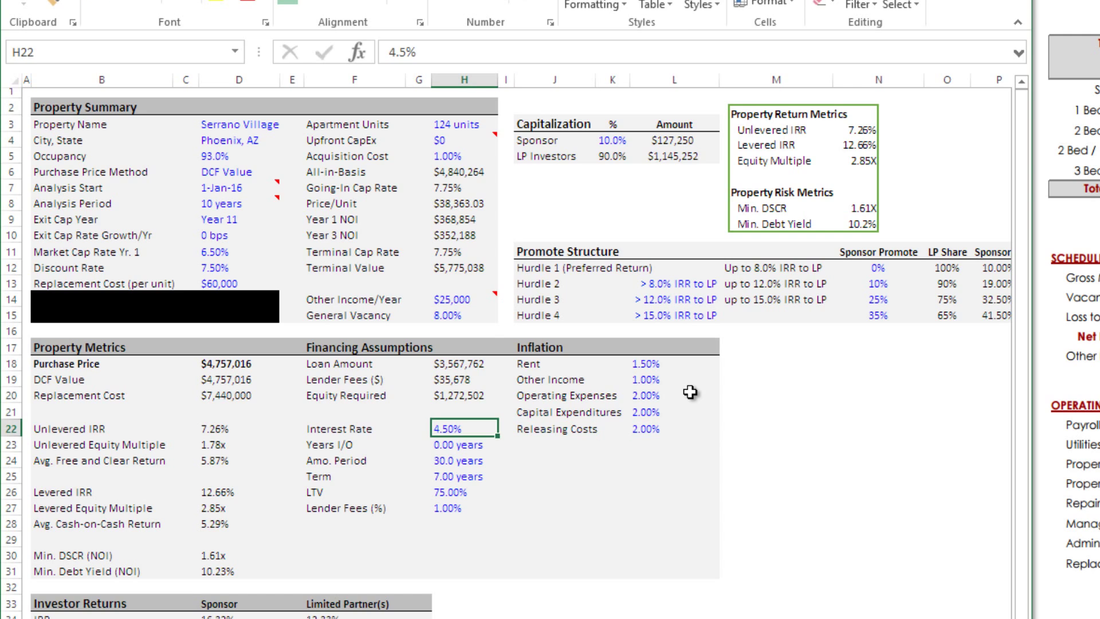
- Enter a 70% loan-to-value ratio, then switch to the MF Rent Roll sheet
{"action": "left_click", "coordinate": [463, 490]}
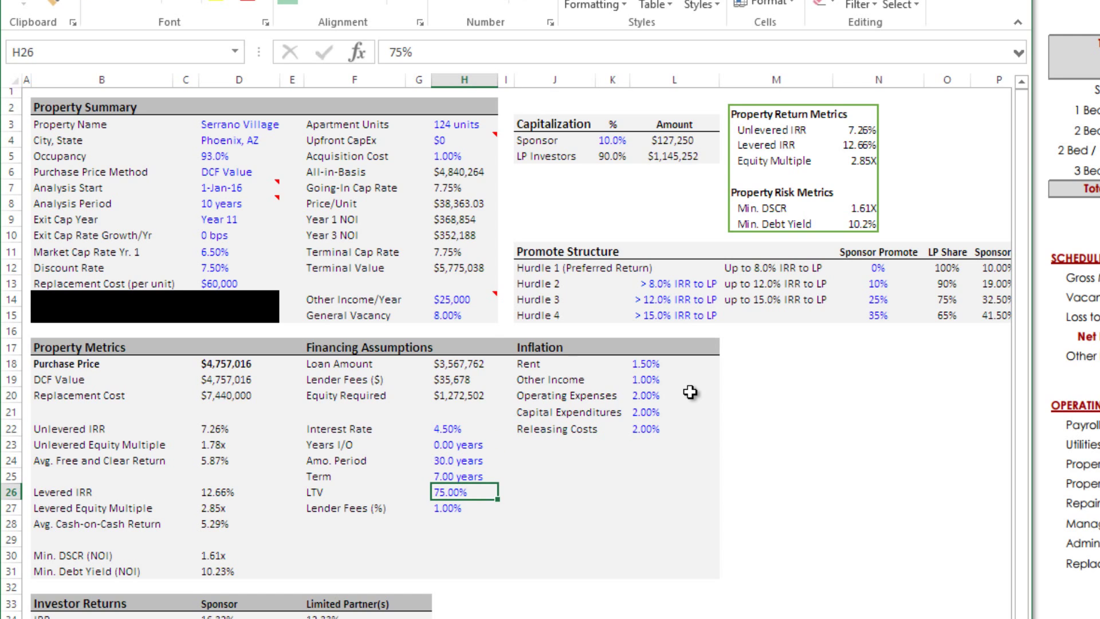
{"action": "type", "text": "70%"}
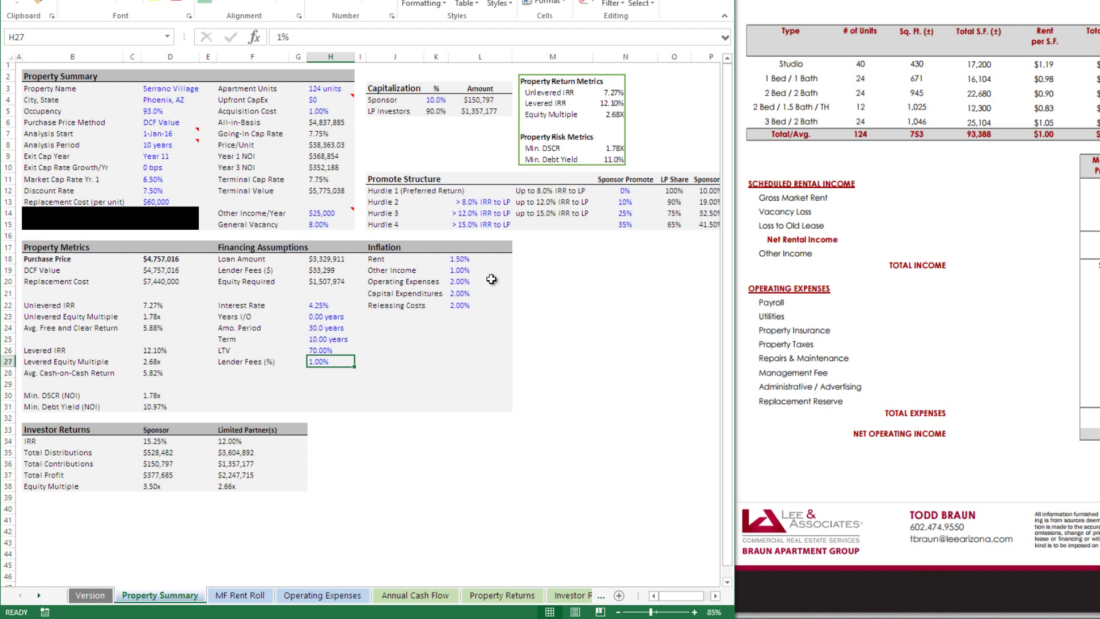
{"action": "mouse_move", "coordinate": [208, 520]}
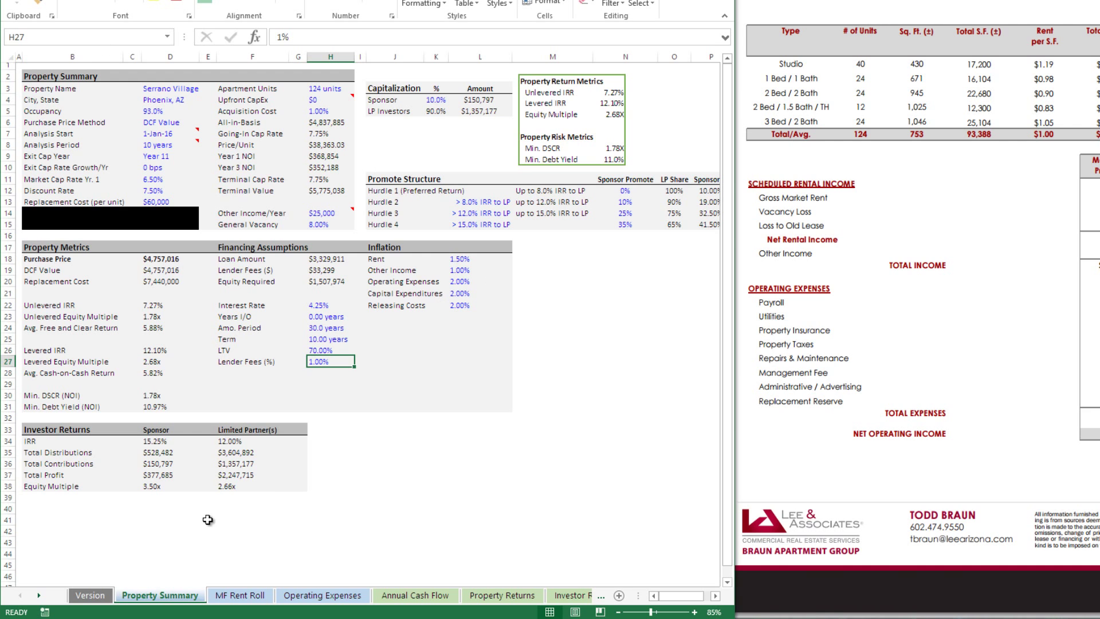
{"action": "left_click", "coordinate": [240, 594]}
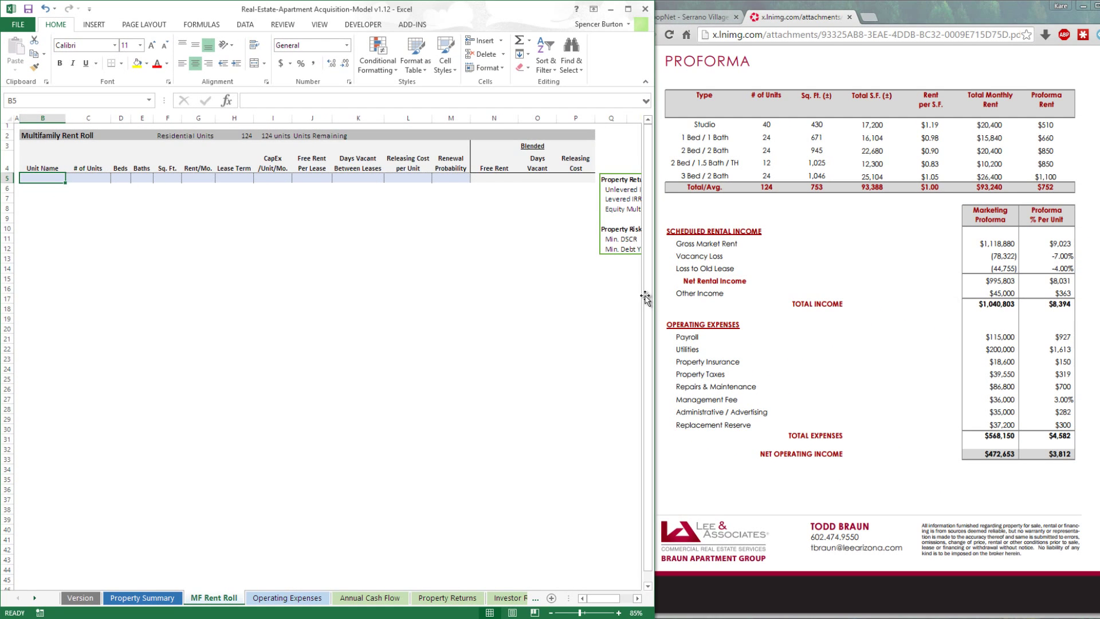
- Add the Studio unit type with 40 units of 430 SF to the rent roll
{"action": "left_click", "coordinate": [627, 8]}
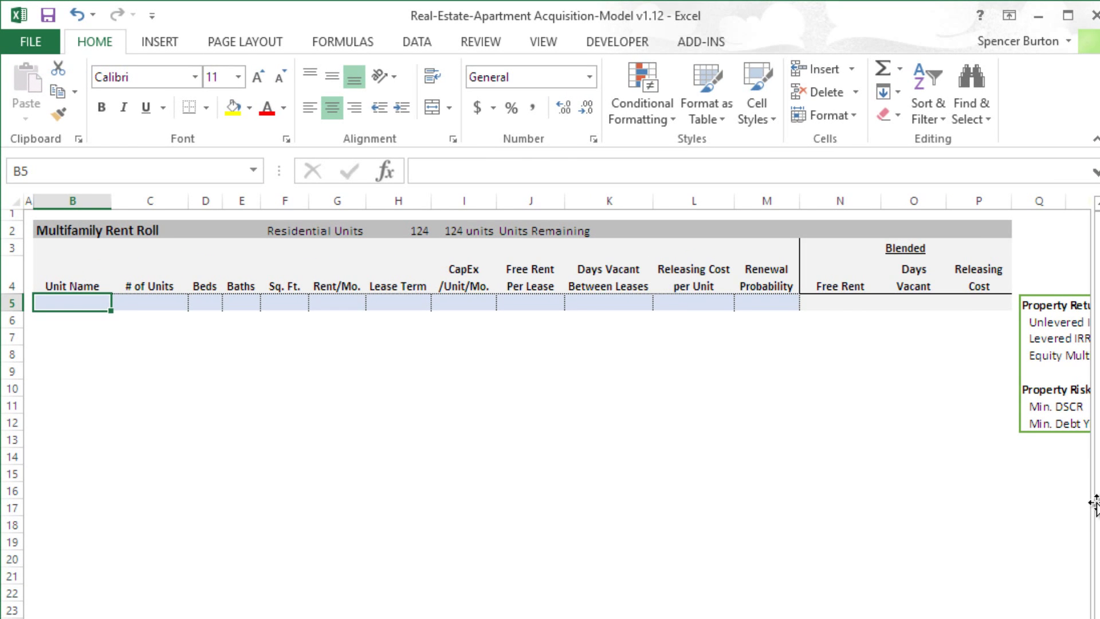
{"action": "type", "text": "Studio"}
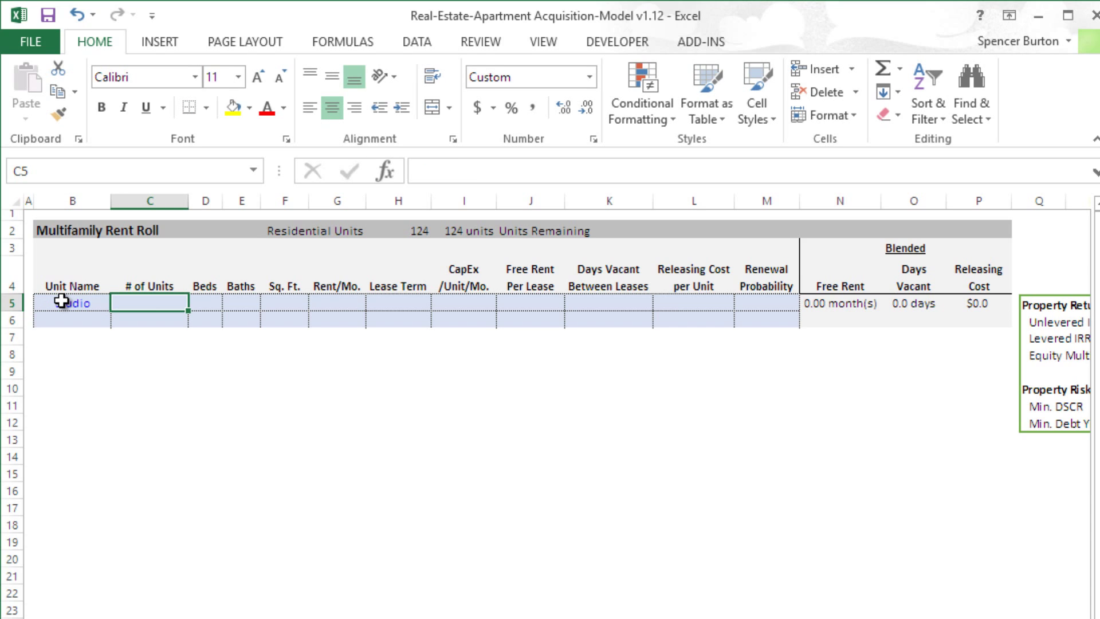
{"action": "type", "text": "40"}
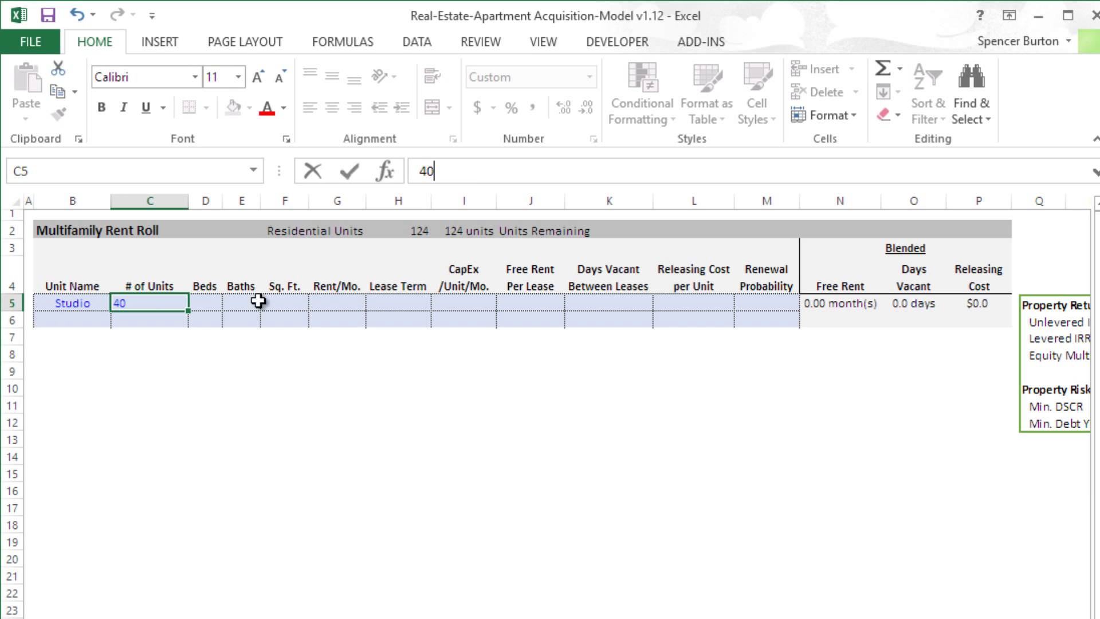
{"action": "mouse_move", "coordinate": [709, 282]}
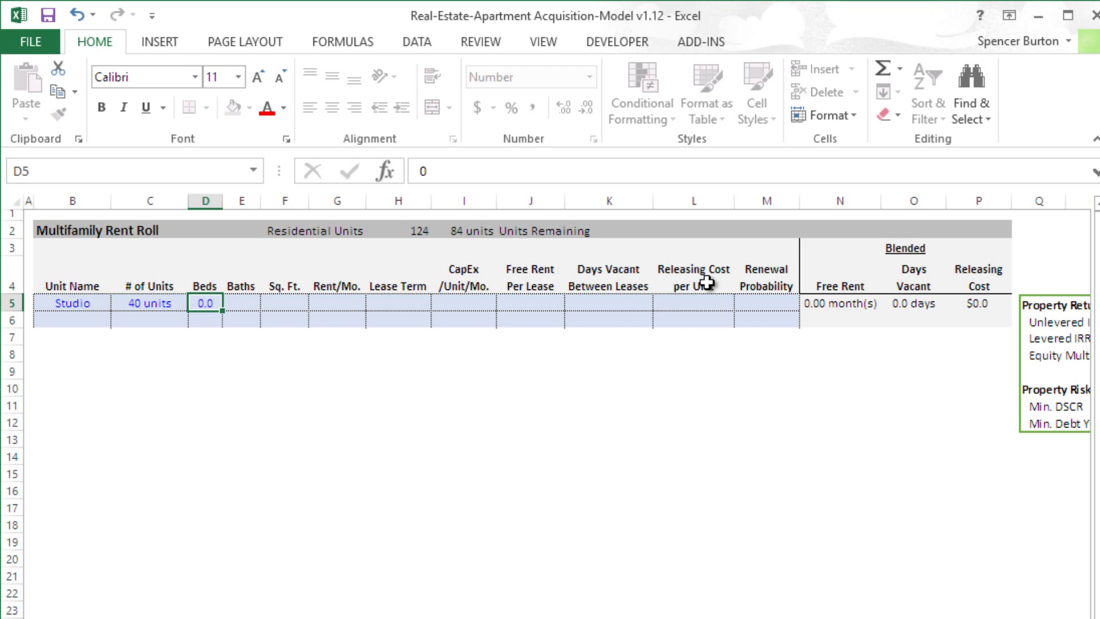
{"action": "type", "text": "1.0"}
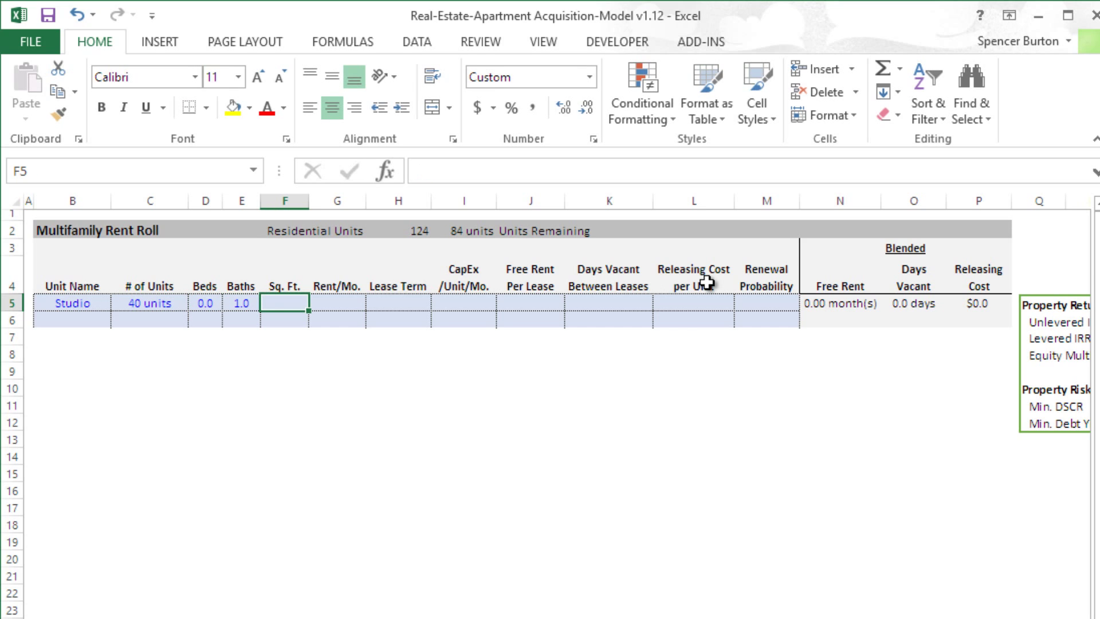
{"action": "type", "text": "430"}
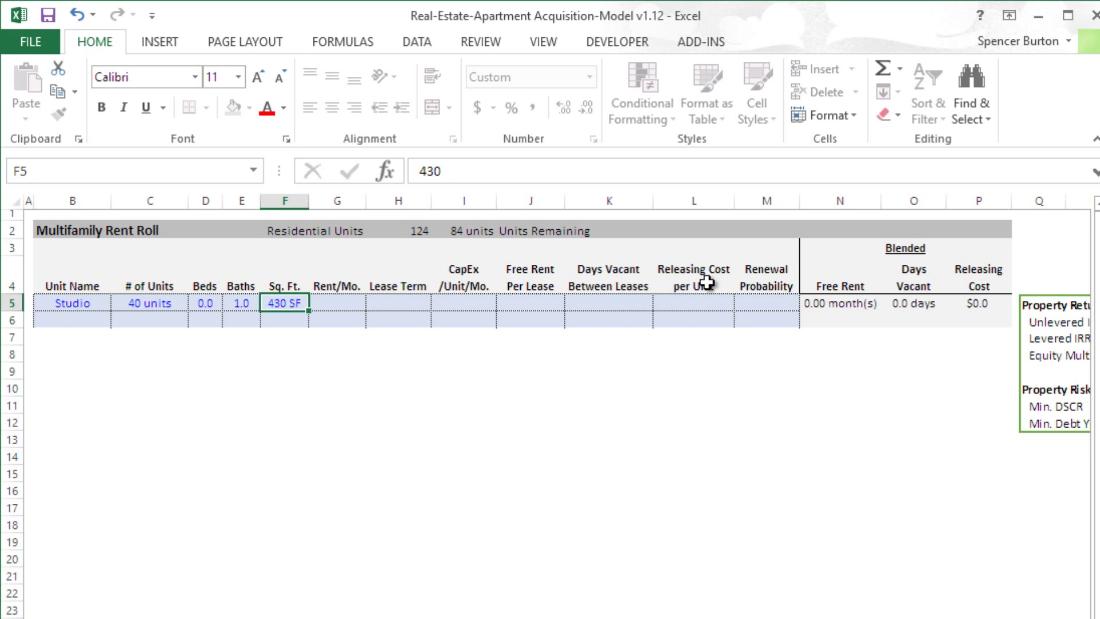
- Give the Studio units a 12-month lease and $50 monthly capex
{"action": "left_click", "coordinate": [336, 303]}
{"action": "type", "text": "$510"}
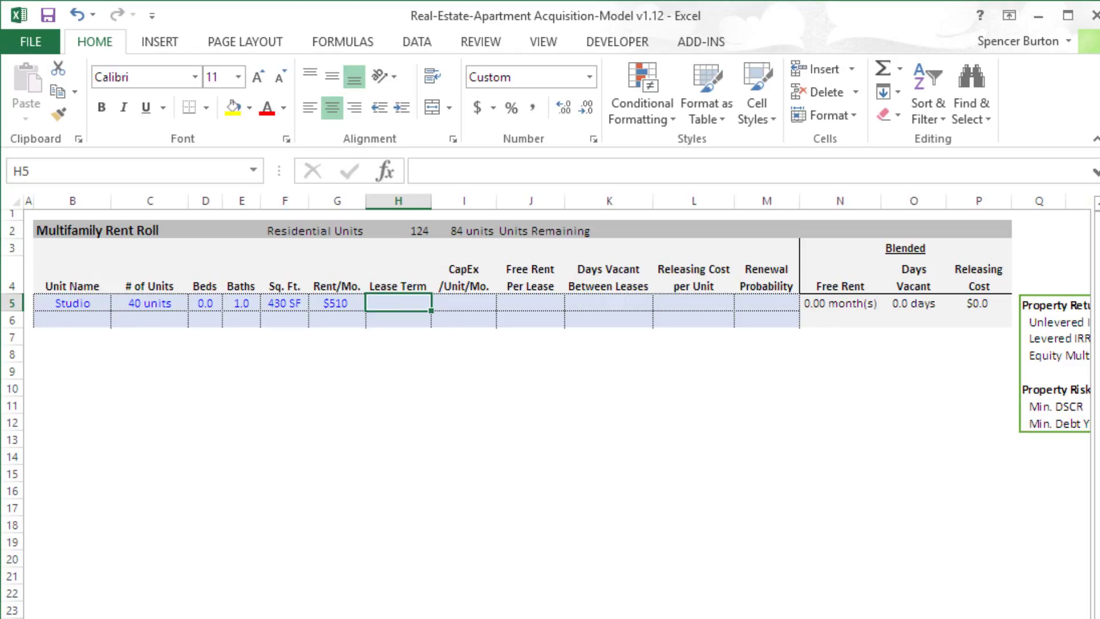
{"action": "type", "text": "12 months"}
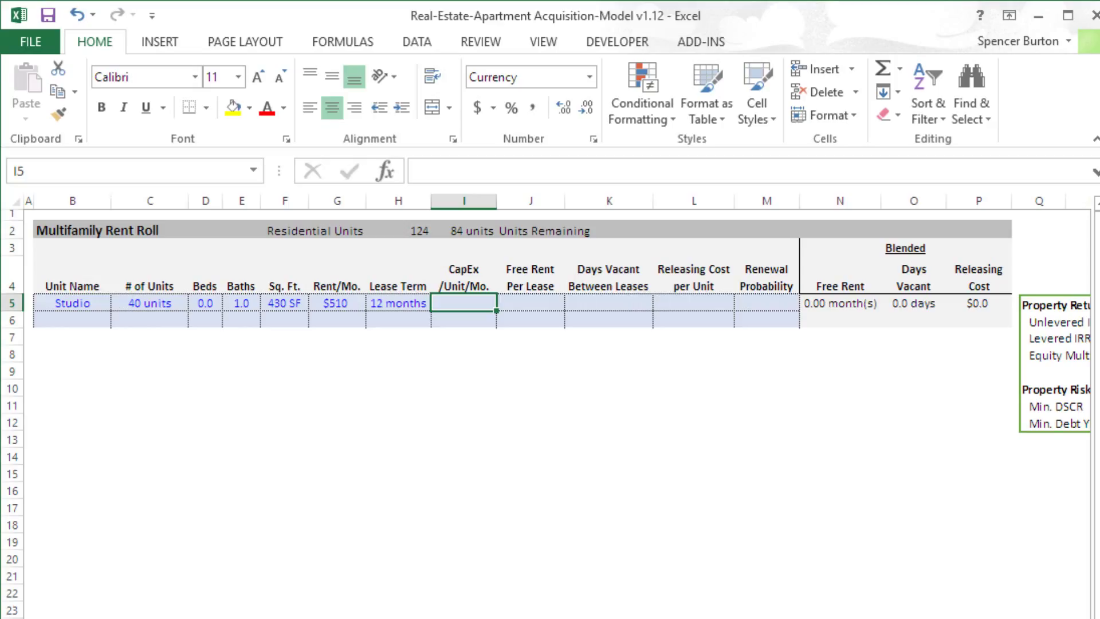
{"action": "type", "text": "50"}
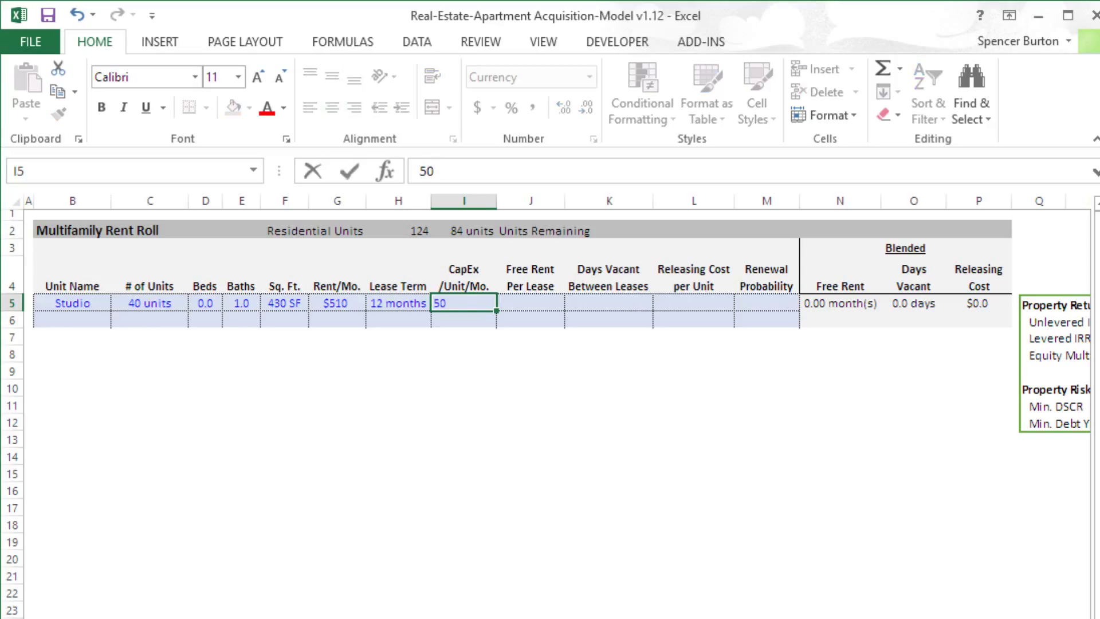
{"action": "key", "text": "Enter"}
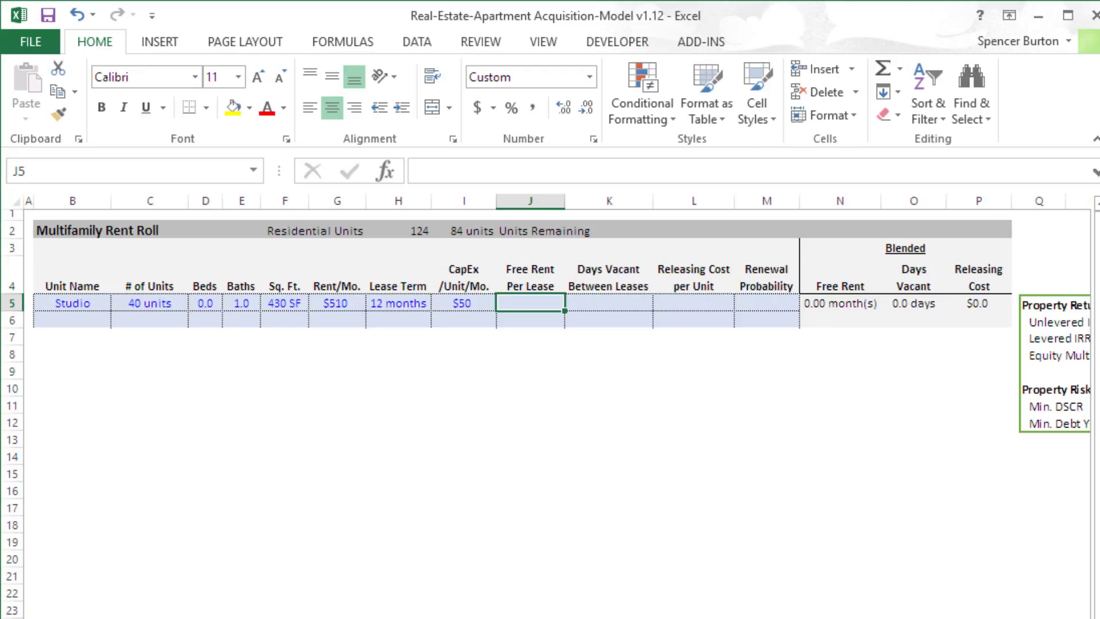
- Enter Studio's 0 months free rent, 20 vacant days and $300 releasing cost
{"action": "type", "text": "0 month(s"}
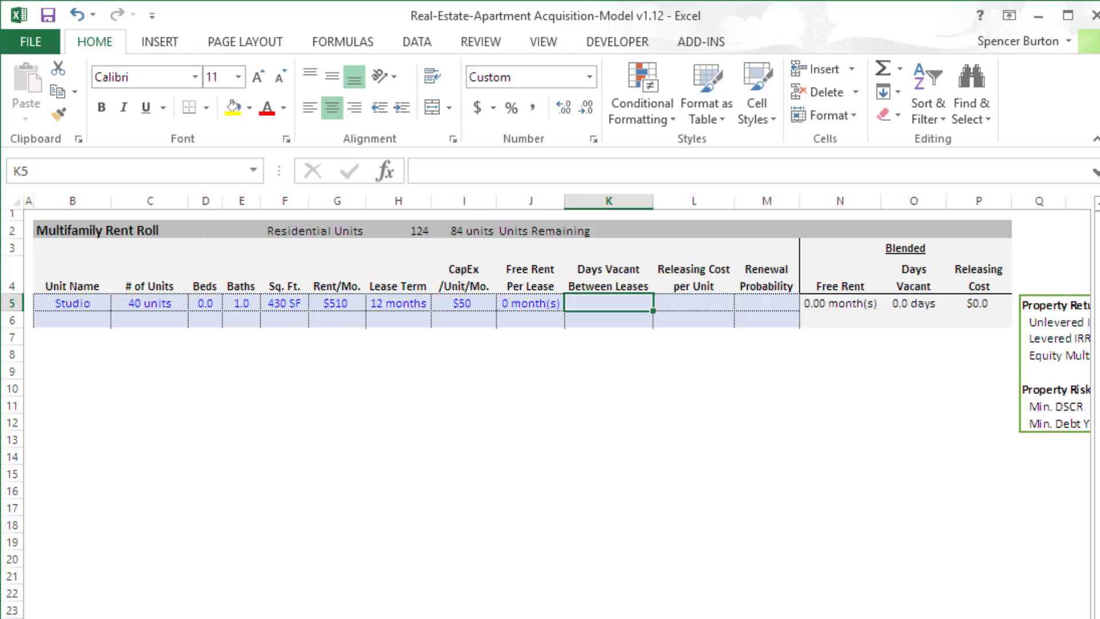
{"action": "type", "text": "20"}
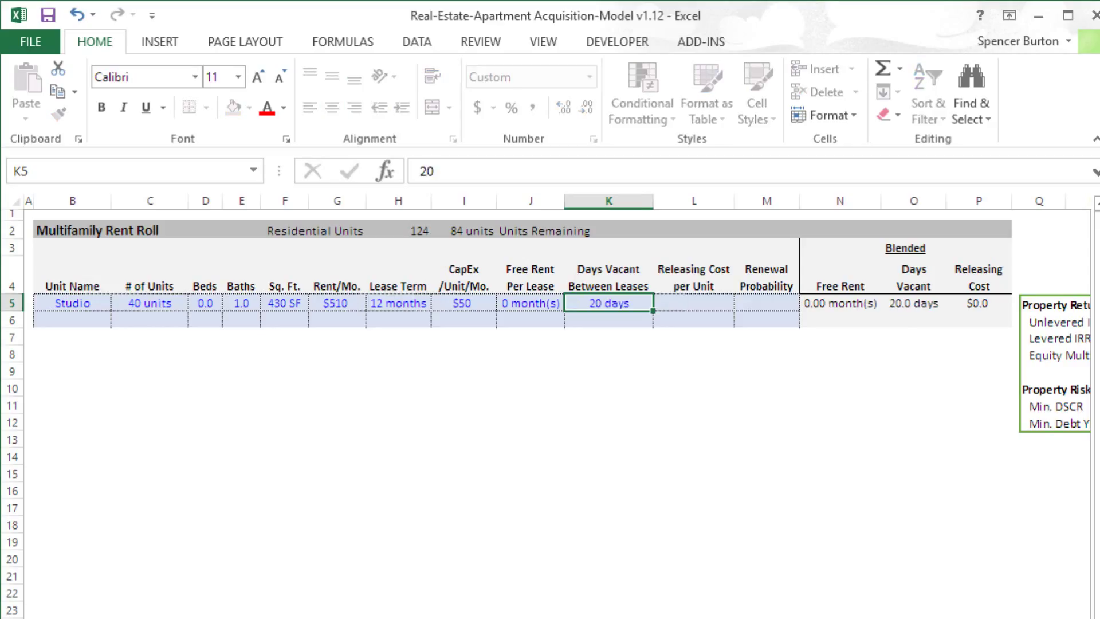
{"action": "left_click", "coordinate": [693, 303]}
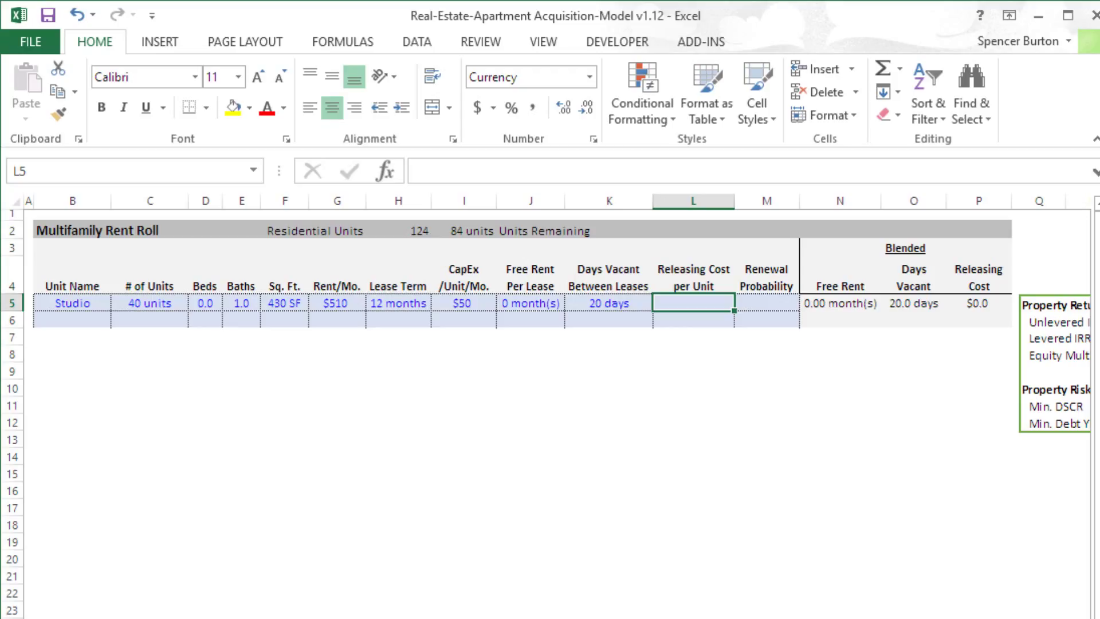
{"action": "type", "text": "3"}
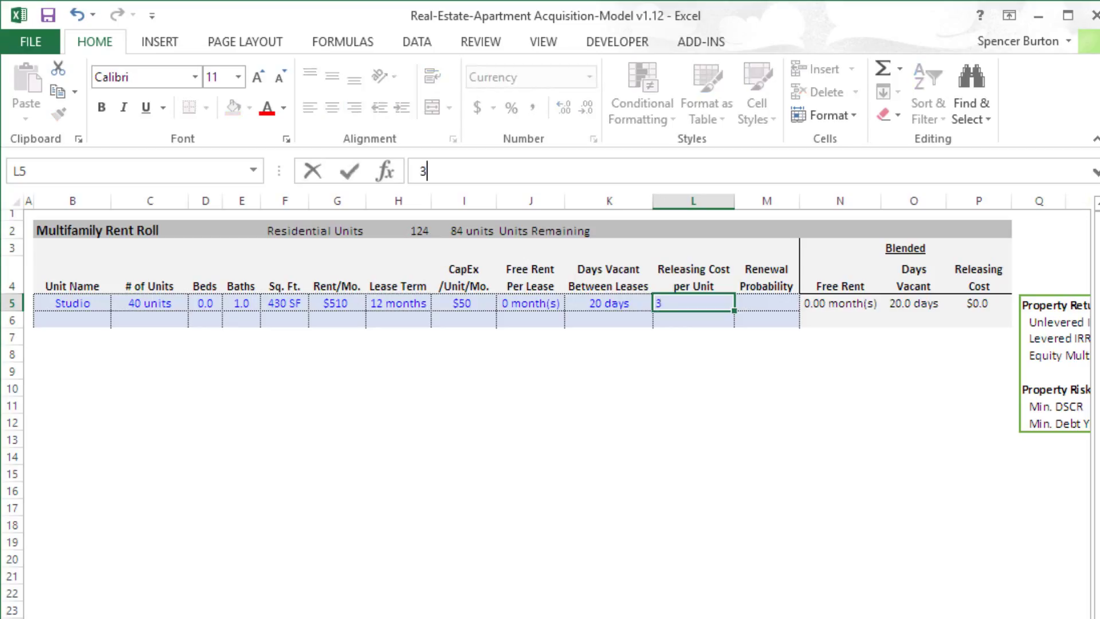
{"action": "key", "text": "Enter"}
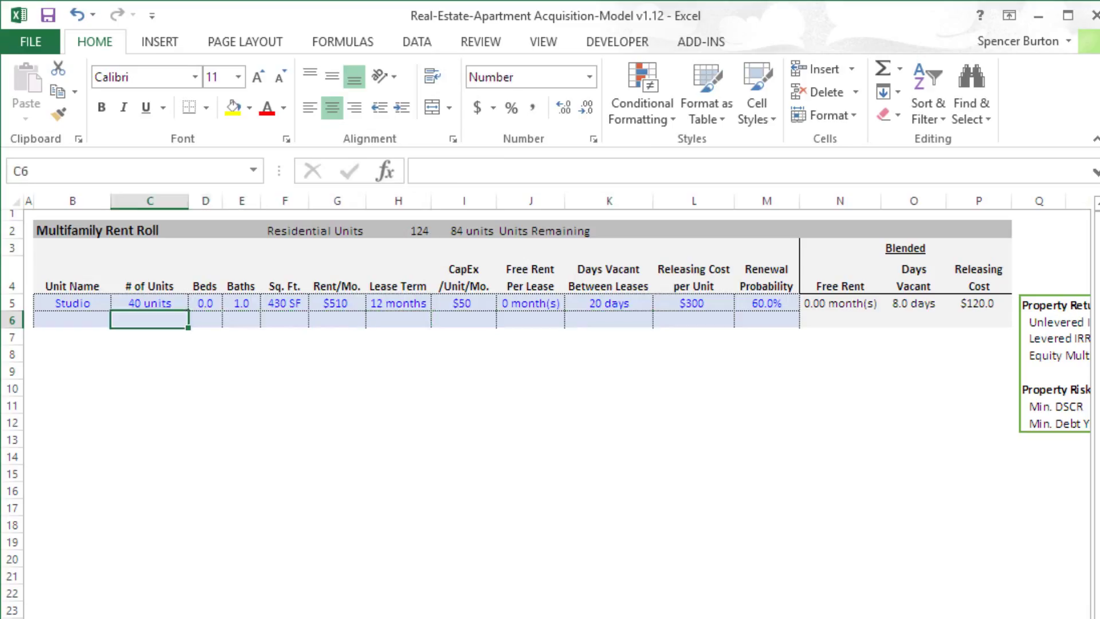
- Fill the remaining unit-type rows, check Property Summary, then view Operating Expenses
{"action": "left_click", "coordinate": [72, 320]}
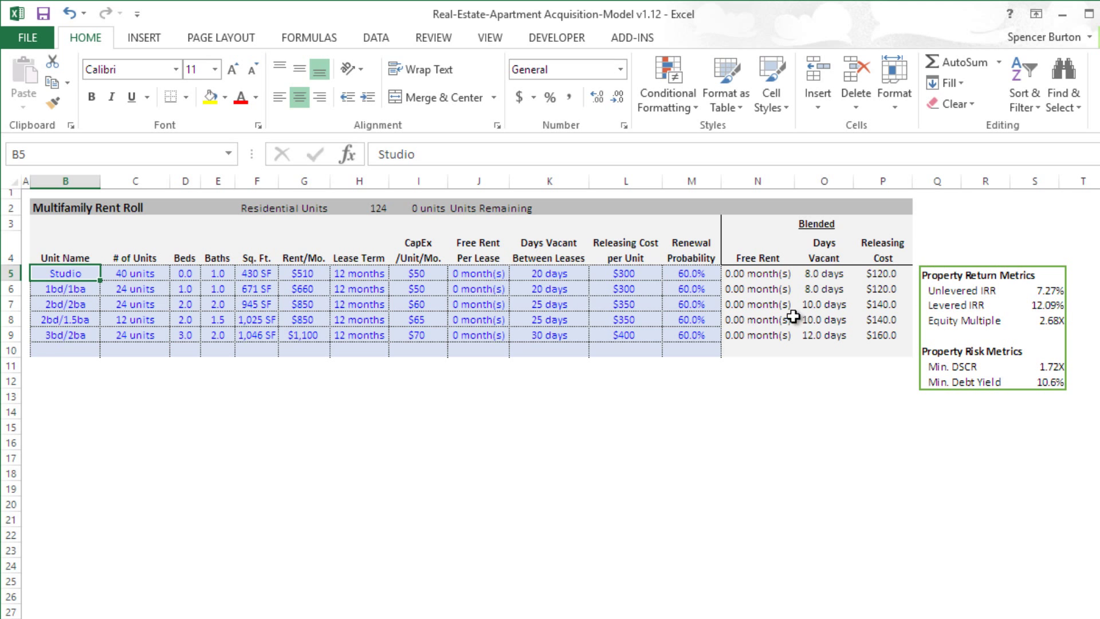
{"action": "mouse_move", "coordinate": [955, 391]}
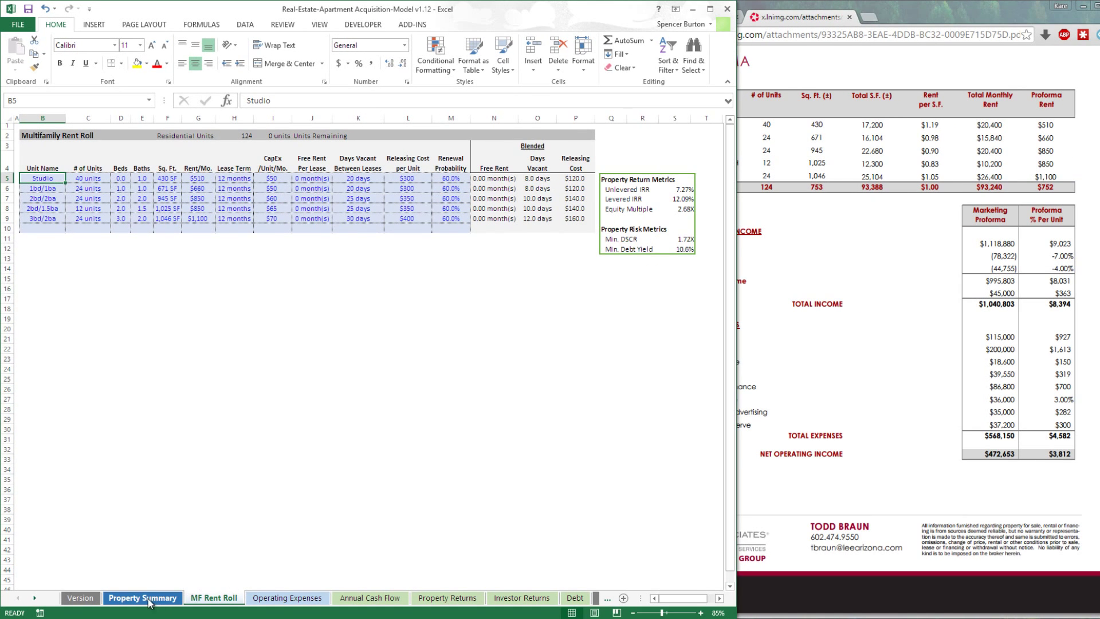
{"action": "left_click", "coordinate": [142, 598]}
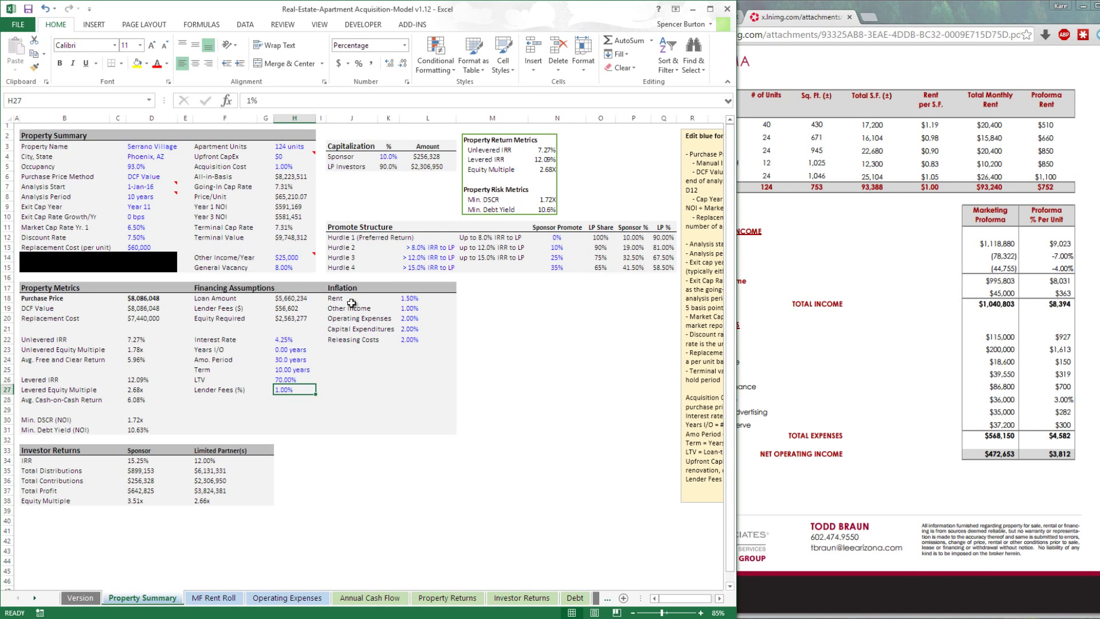
{"action": "left_click", "coordinate": [214, 602]}
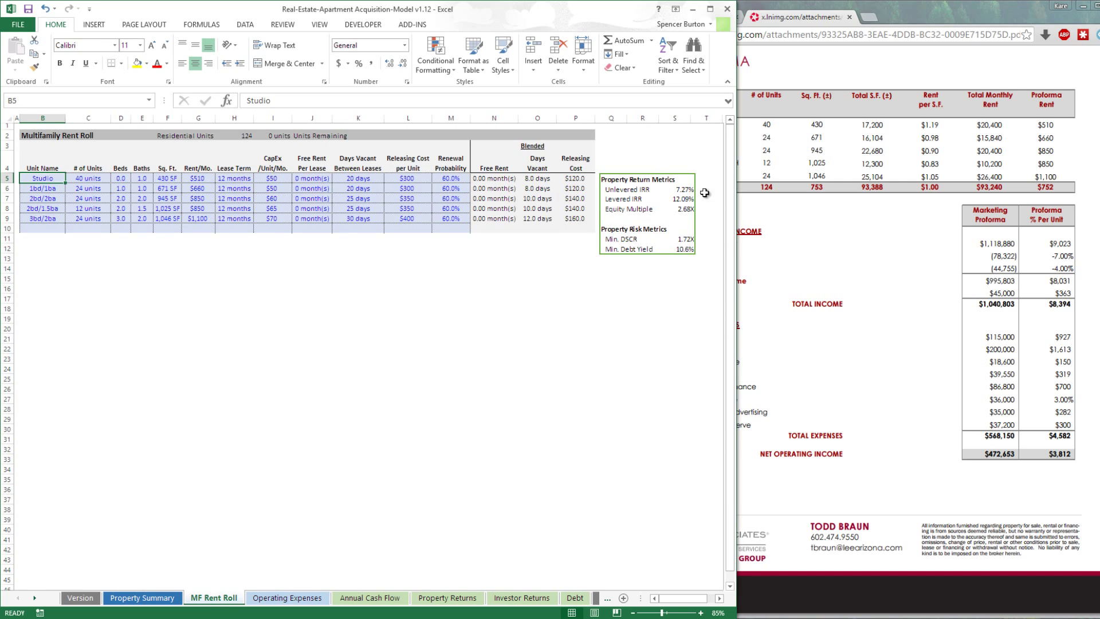
{"action": "mouse_move", "coordinate": [656, 195]}
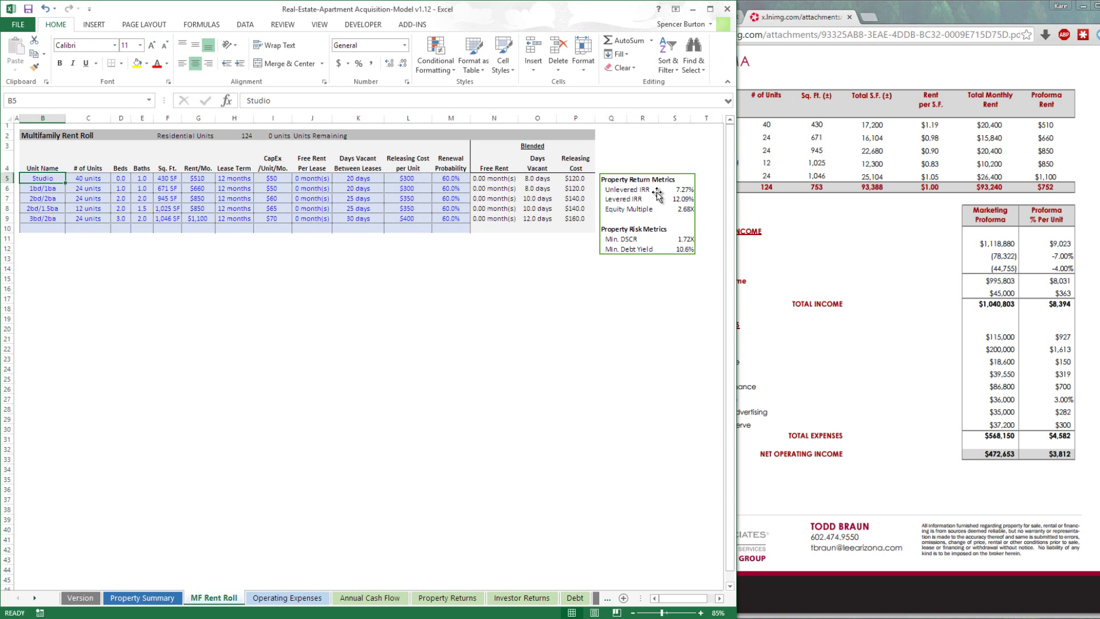
{"action": "left_click", "coordinate": [287, 598]}
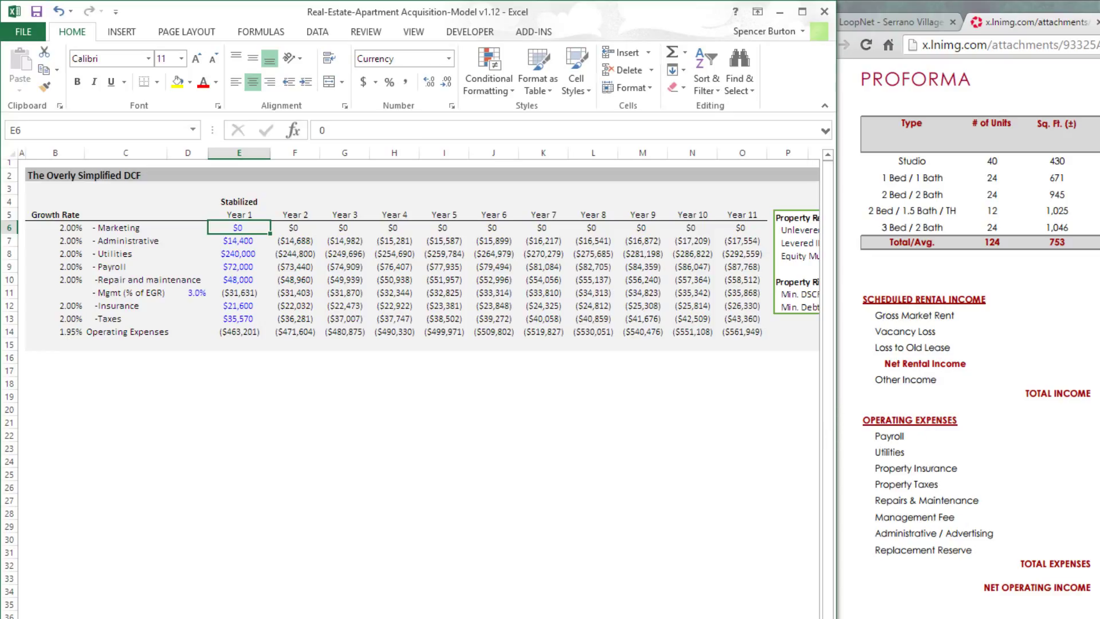
- Zero out the Year 1 expense input cells in column E
{"action": "left_click", "coordinate": [238, 266]}
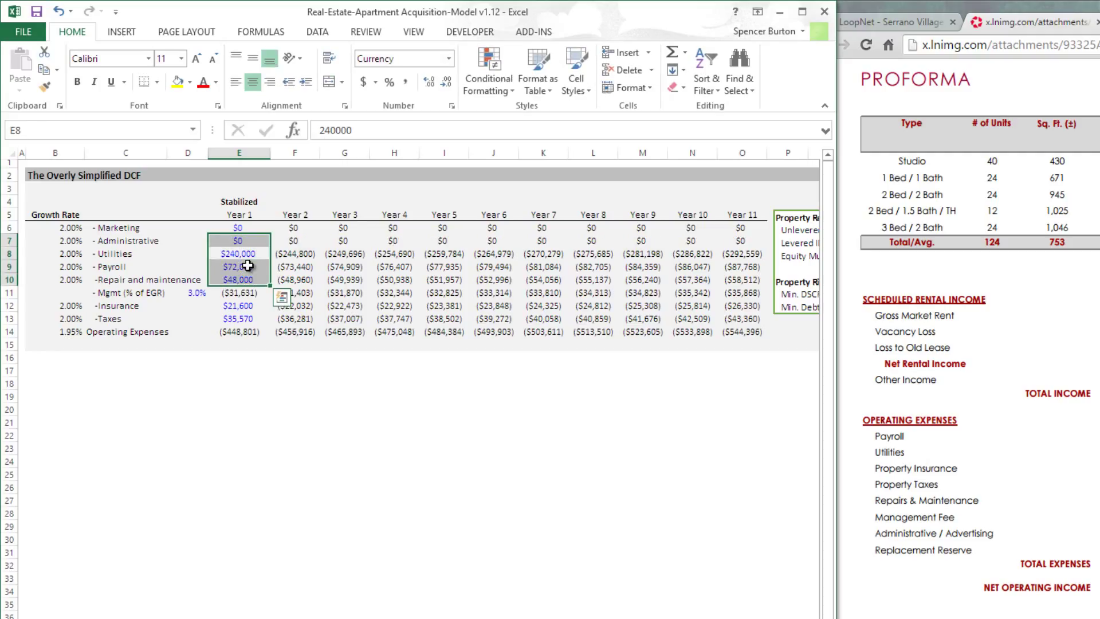
{"action": "left_click", "coordinate": [282, 297]}
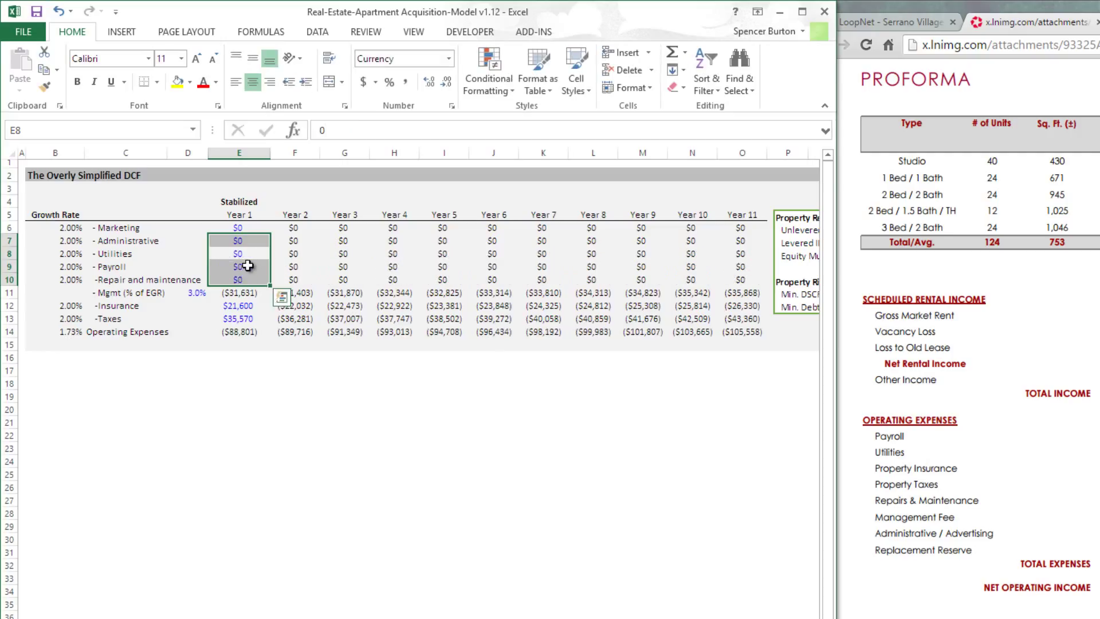
{"action": "type", "text": "0"}
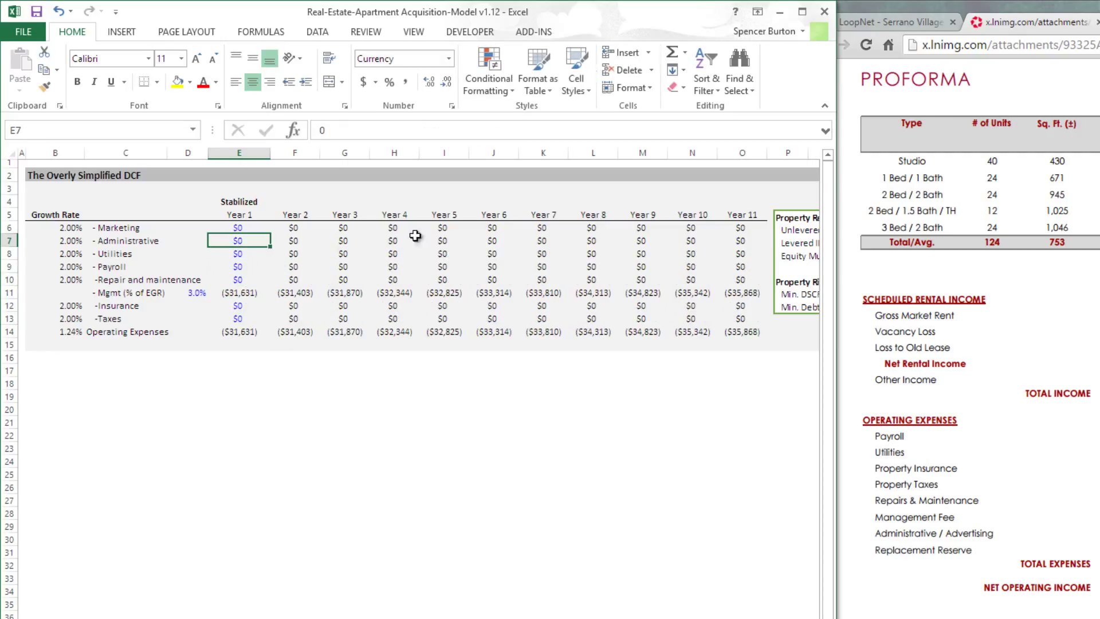
{"action": "mouse_move", "coordinate": [287, 399]}
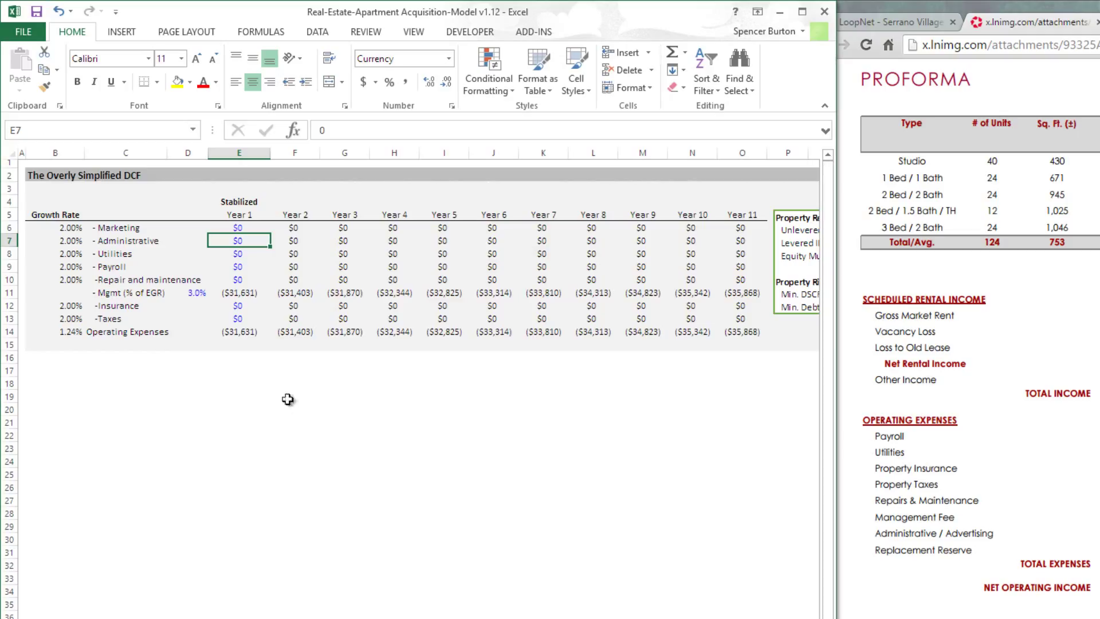
- Enter $115,000 payroll, $200,000 utilities, $18,600 insurance and $39,550 taxes for Year 1
{"action": "type", "text": "115,000"}
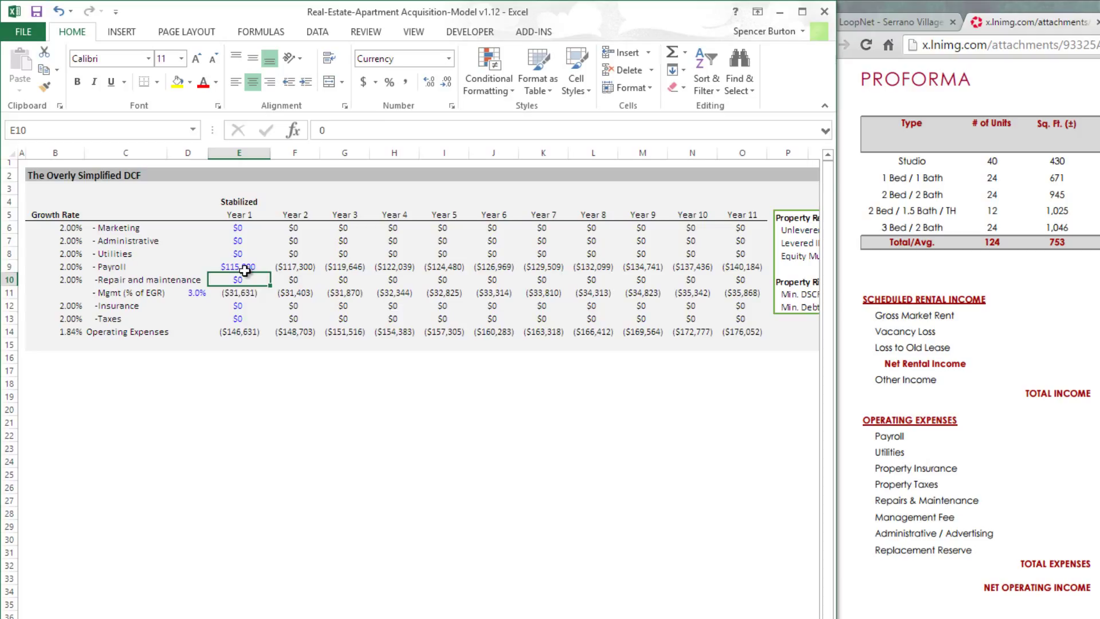
{"action": "type", "text": "200,000"}
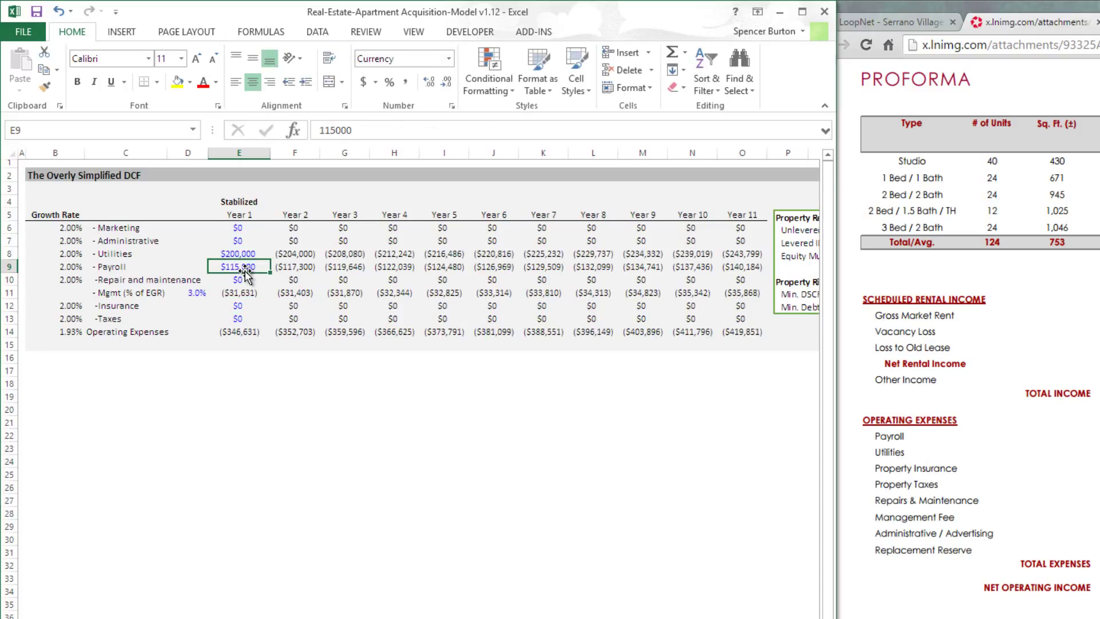
{"action": "left_click", "coordinate": [238, 305]}
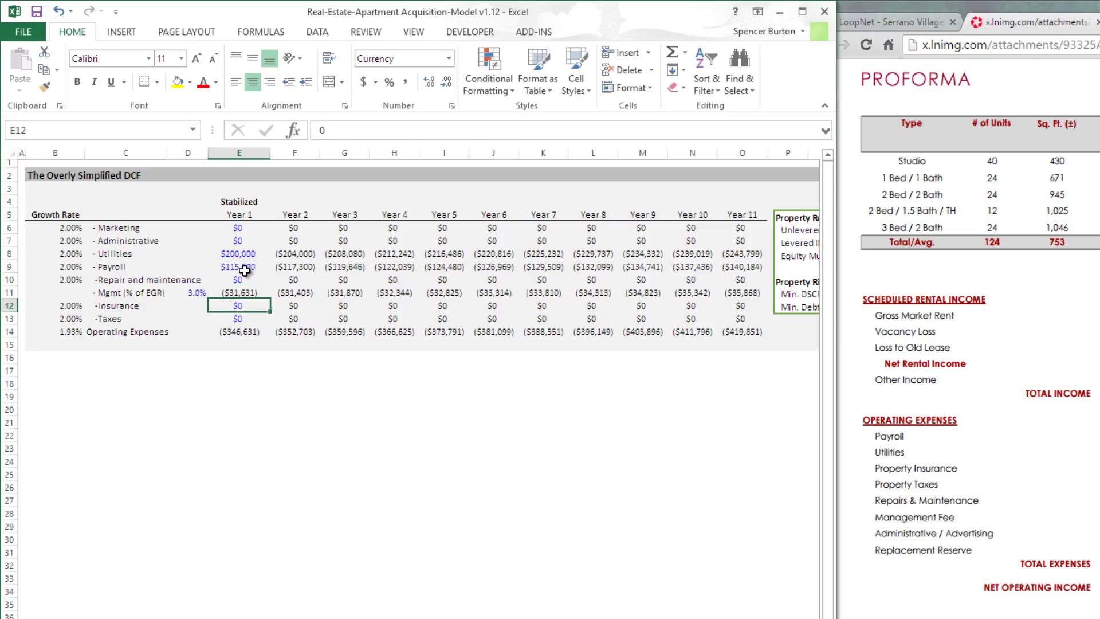
{"action": "type", "text": "18600"}
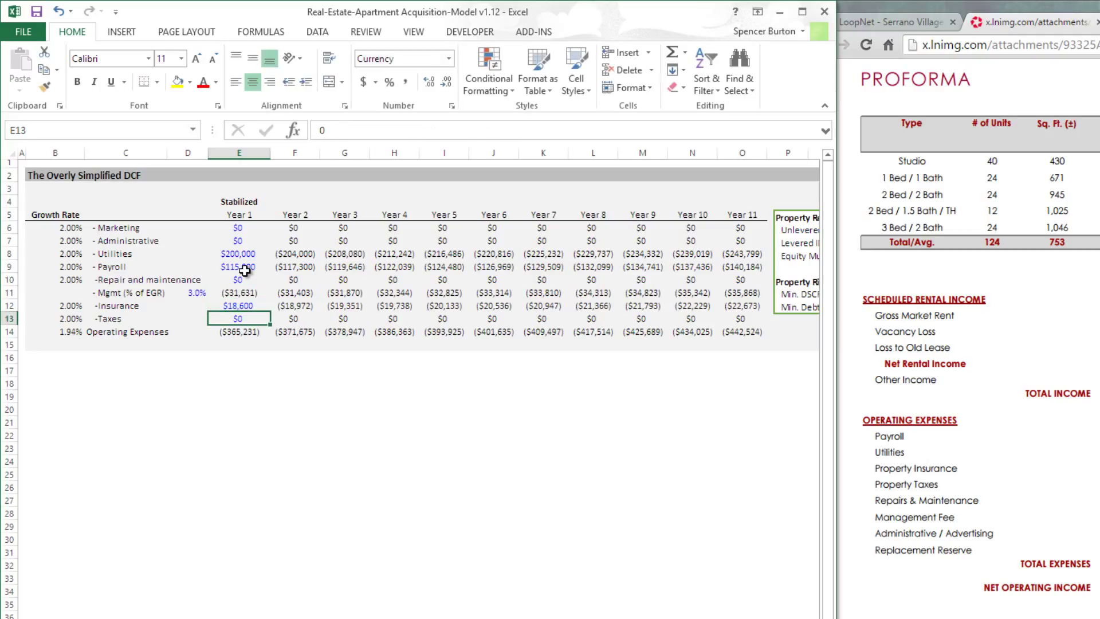
{"action": "type", "text": "39550"}
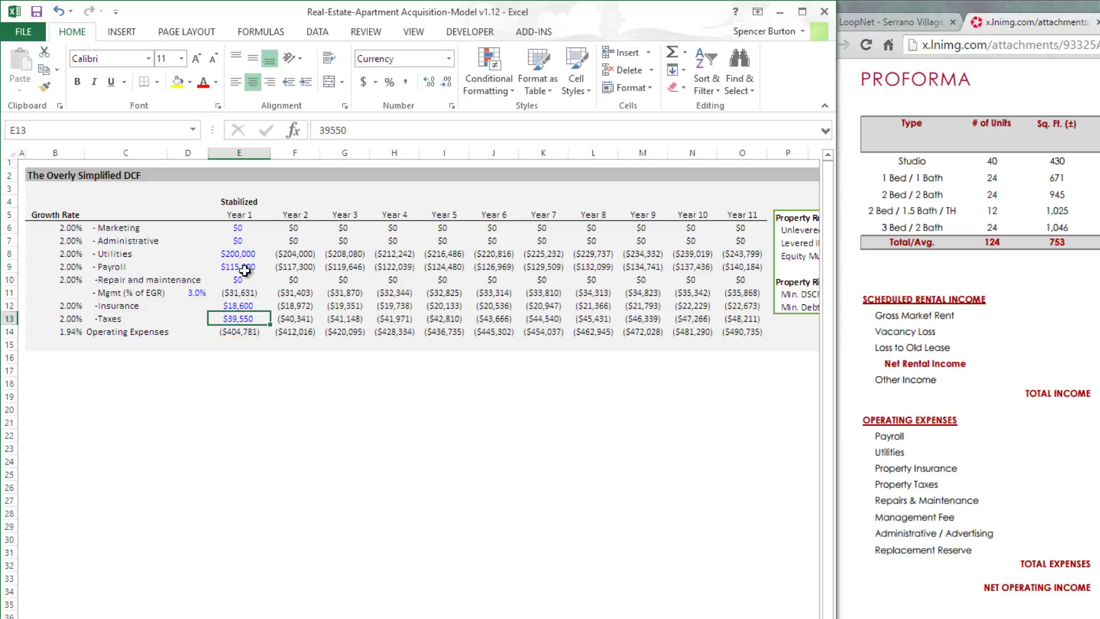
- Enter $86,800 repairs and maintenance, then start the administrative amount
{"action": "left_click", "coordinate": [238, 279]}
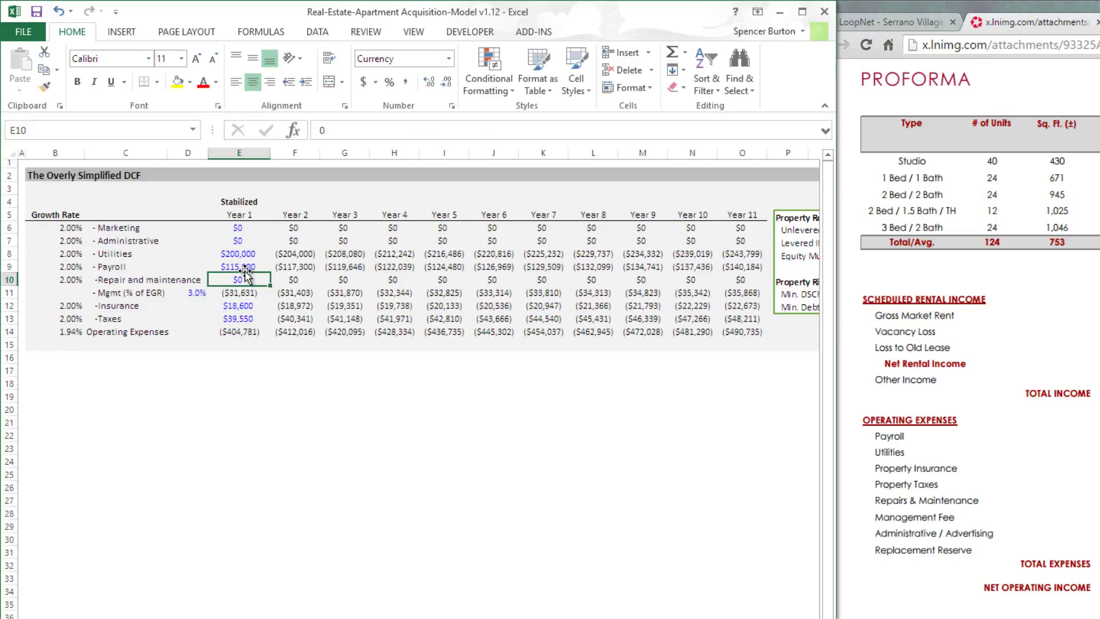
{"action": "type", "text": "8"}
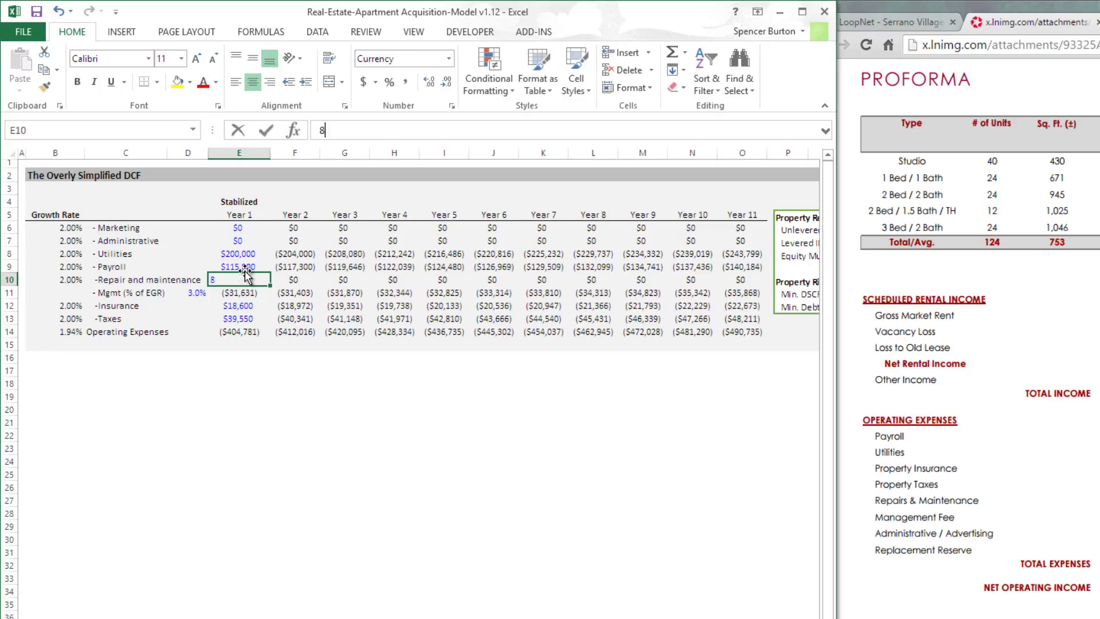
{"action": "type", "text": "6800"}
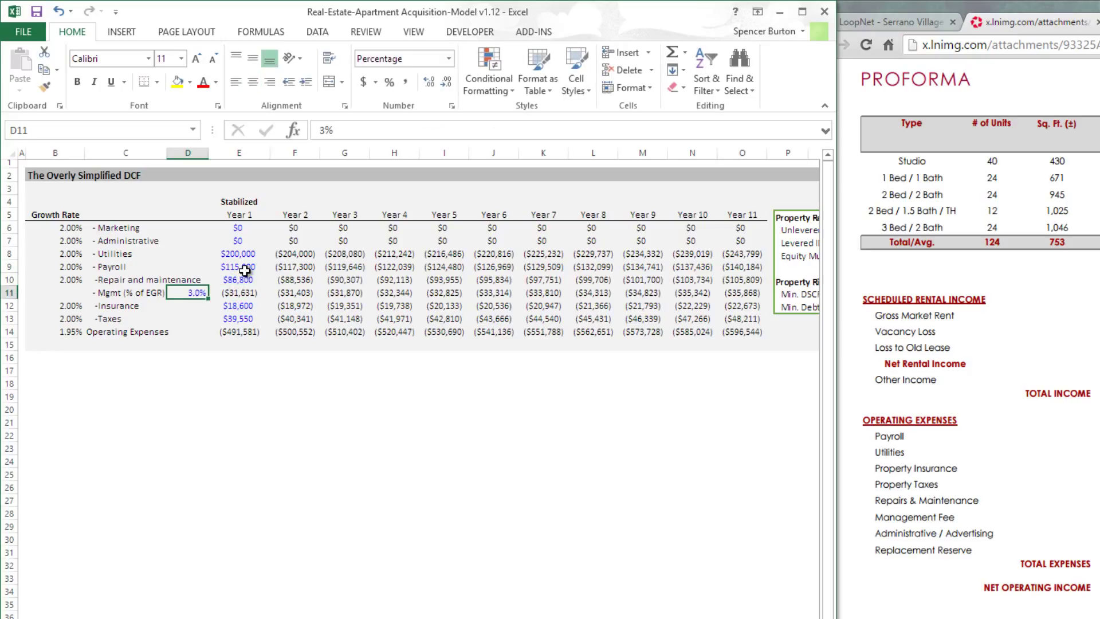
{"action": "left_click", "coordinate": [238, 253]}
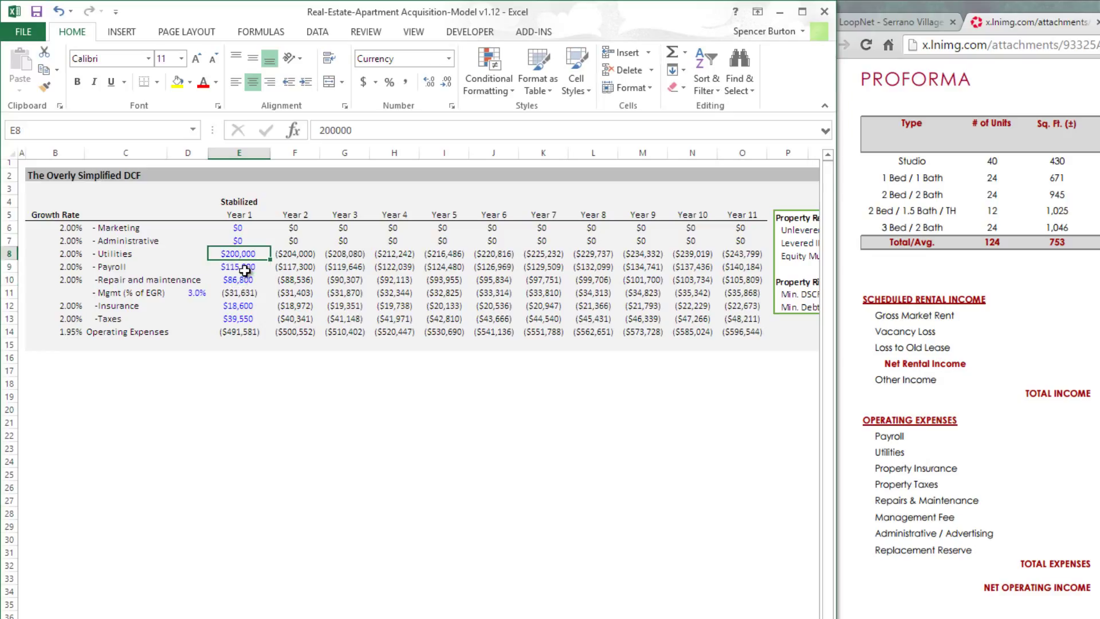
{"action": "left_click", "coordinate": [238, 240]}
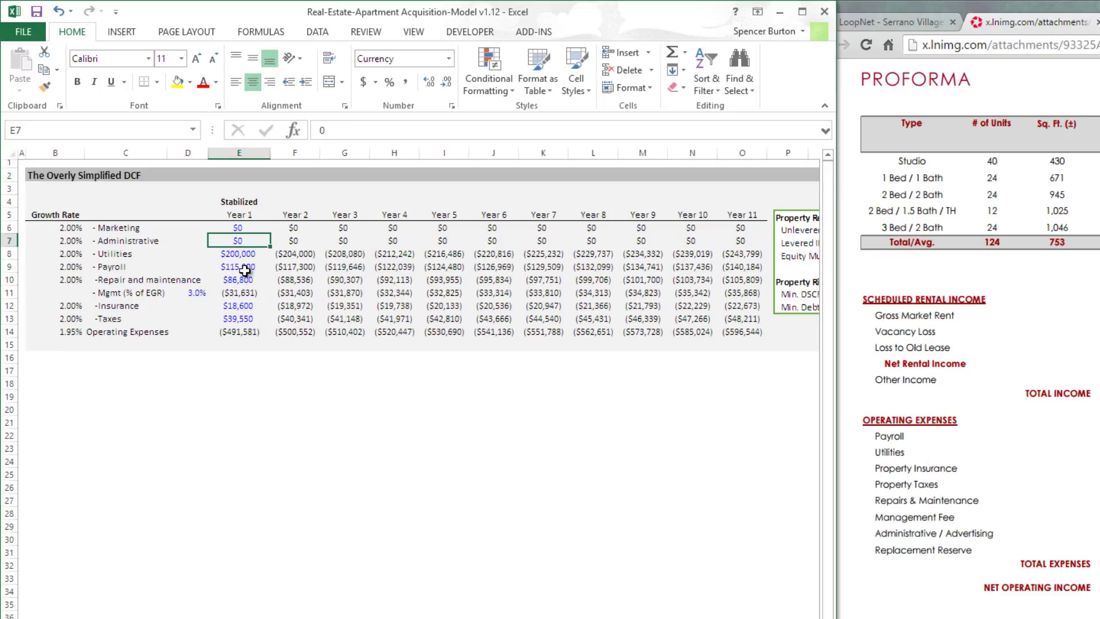
{"action": "type", "text": "35%"}
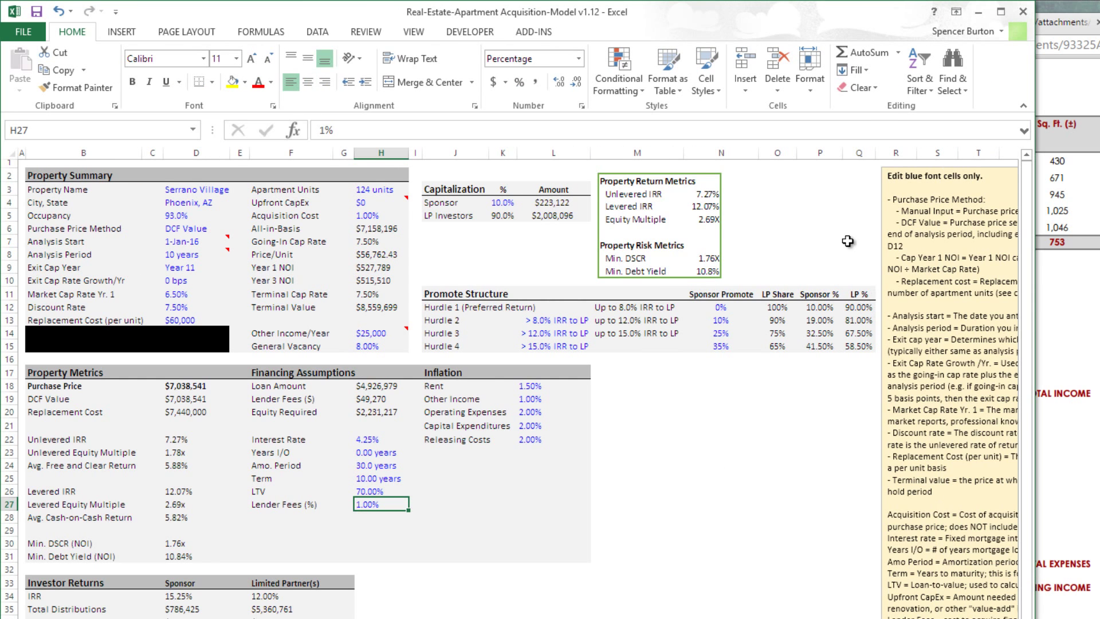
{"action": "mouse_move", "coordinate": [503, 195]}
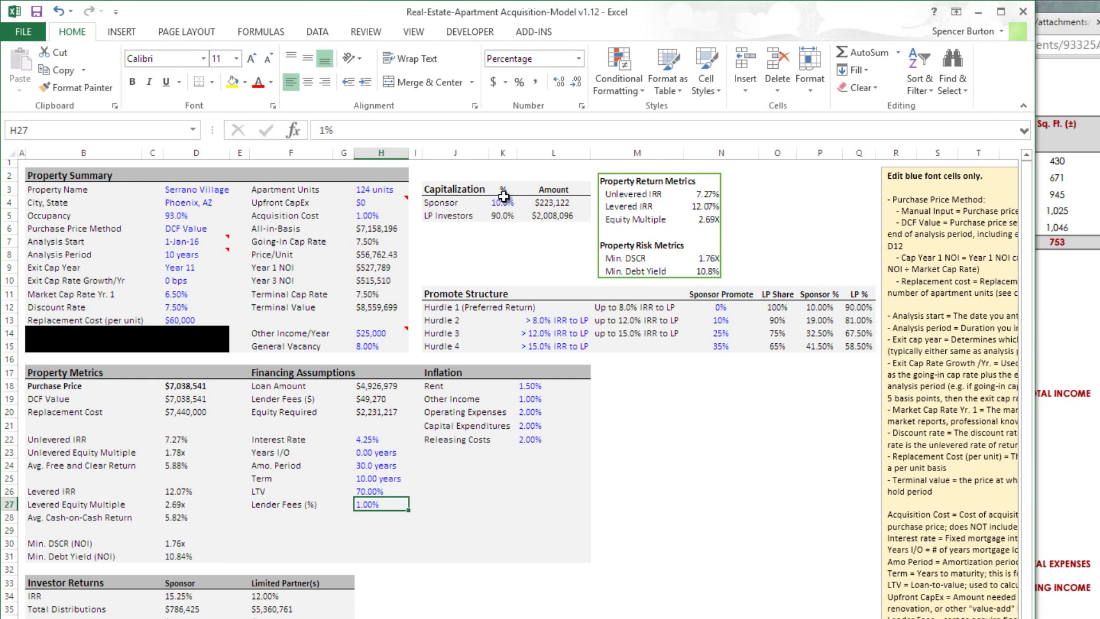
{"action": "left_click", "coordinate": [502, 202]}
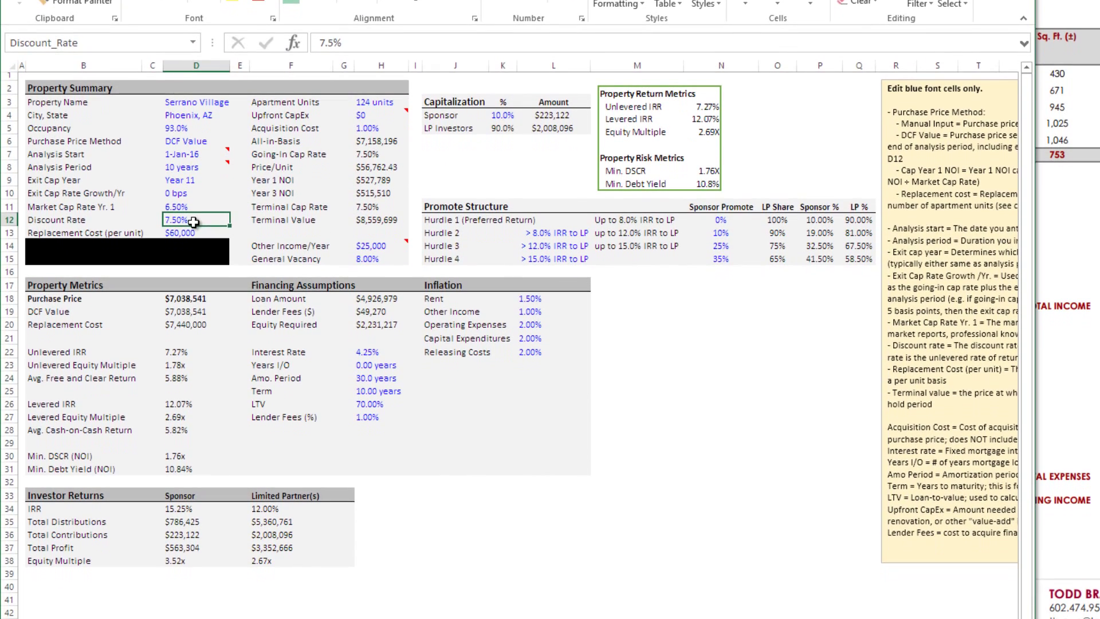
{"action": "left_click", "coordinate": [196, 298]}
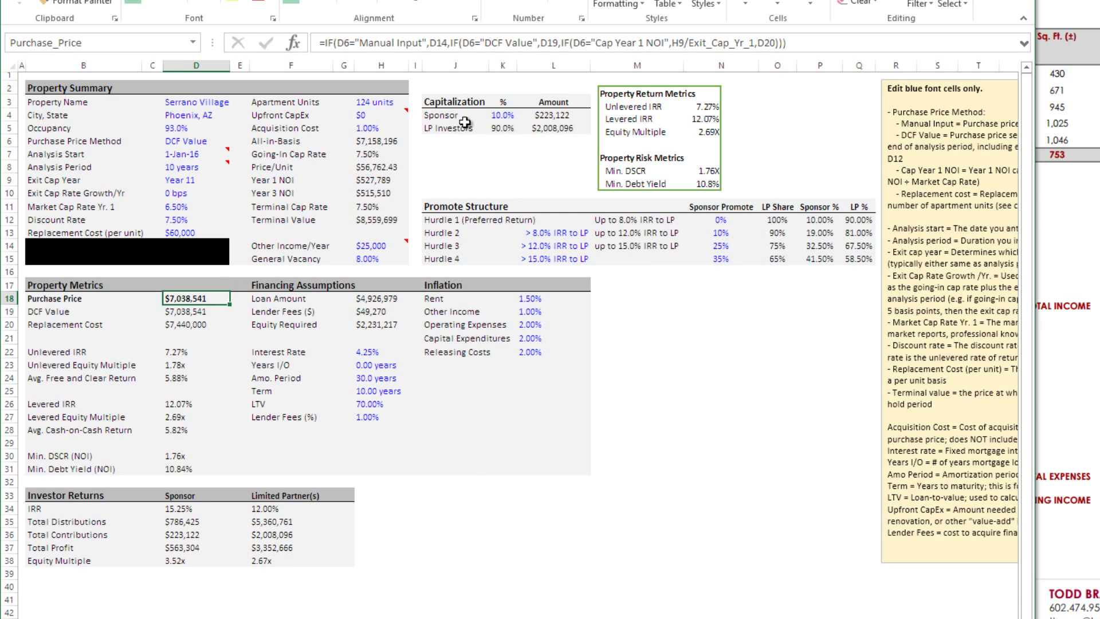
{"action": "left_click", "coordinate": [499, 116]}
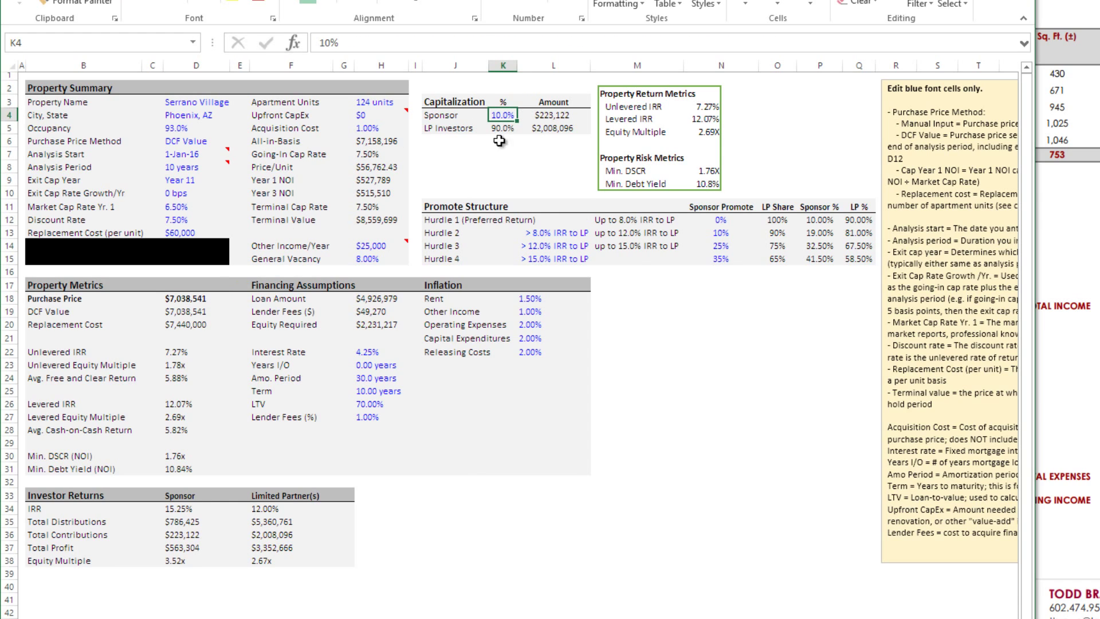
{"action": "left_click", "coordinate": [380, 404]}
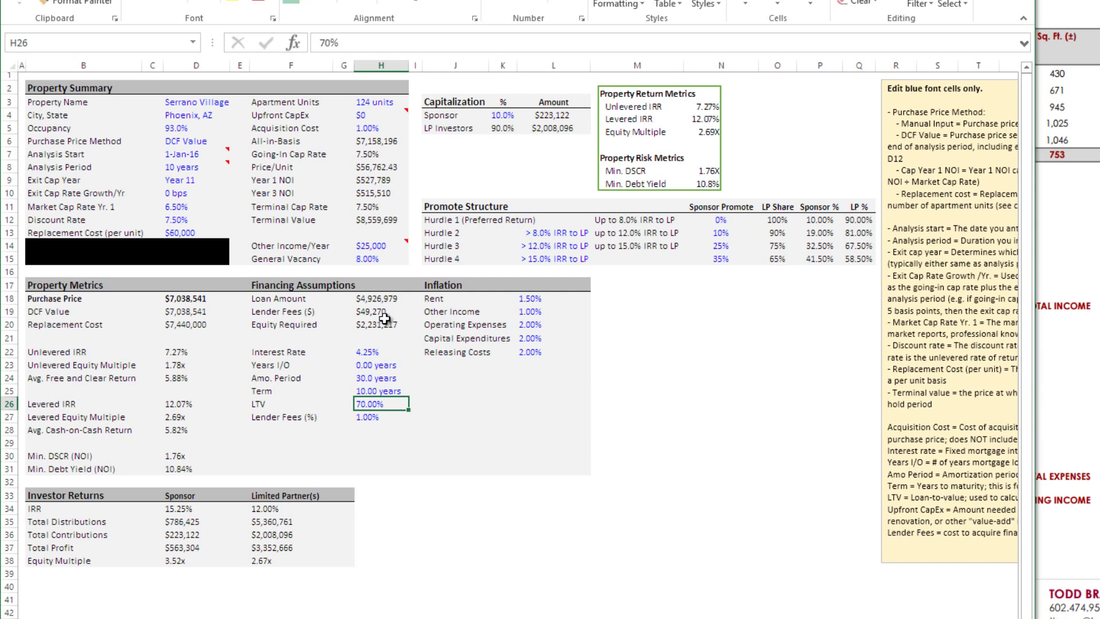
{"action": "left_click", "coordinate": [382, 298]}
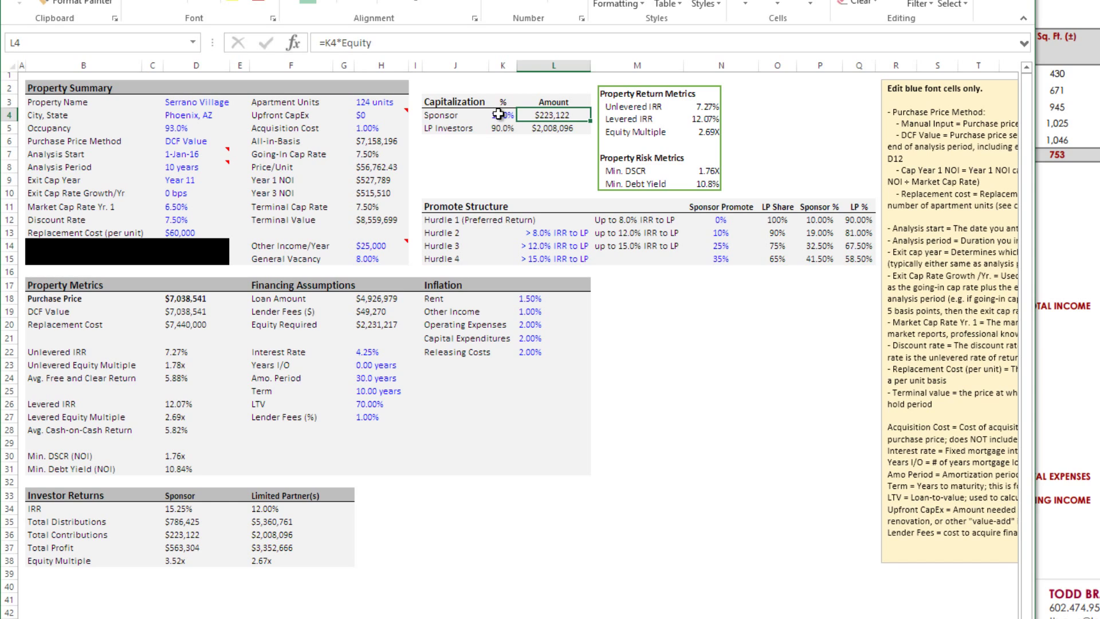
{"action": "mouse_move", "coordinate": [212, 388]}
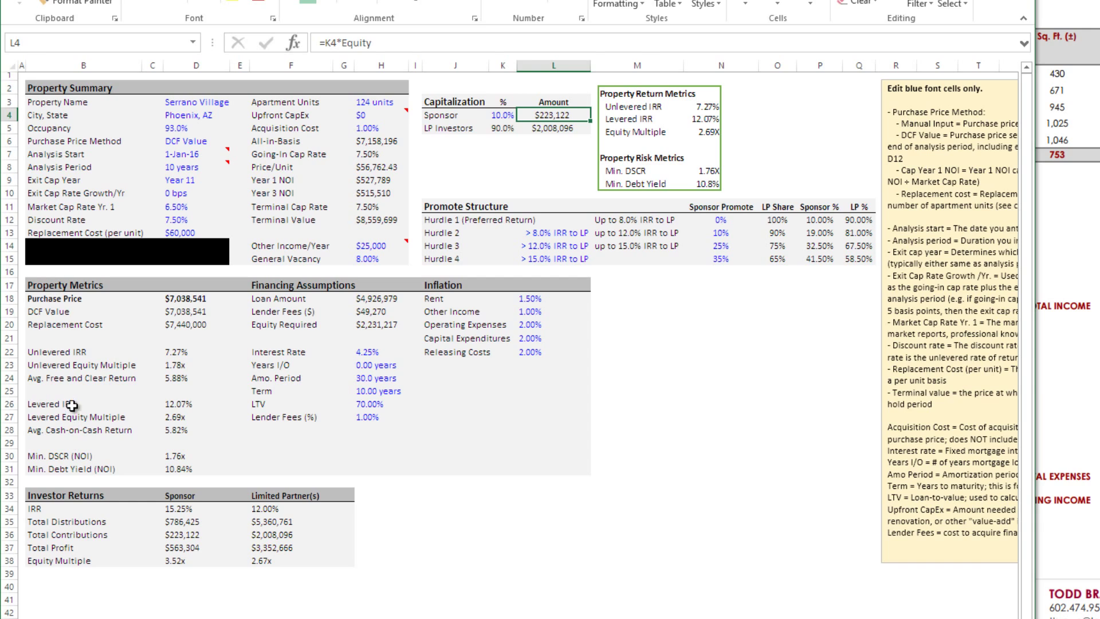
{"action": "left_click", "coordinate": [196, 403]}
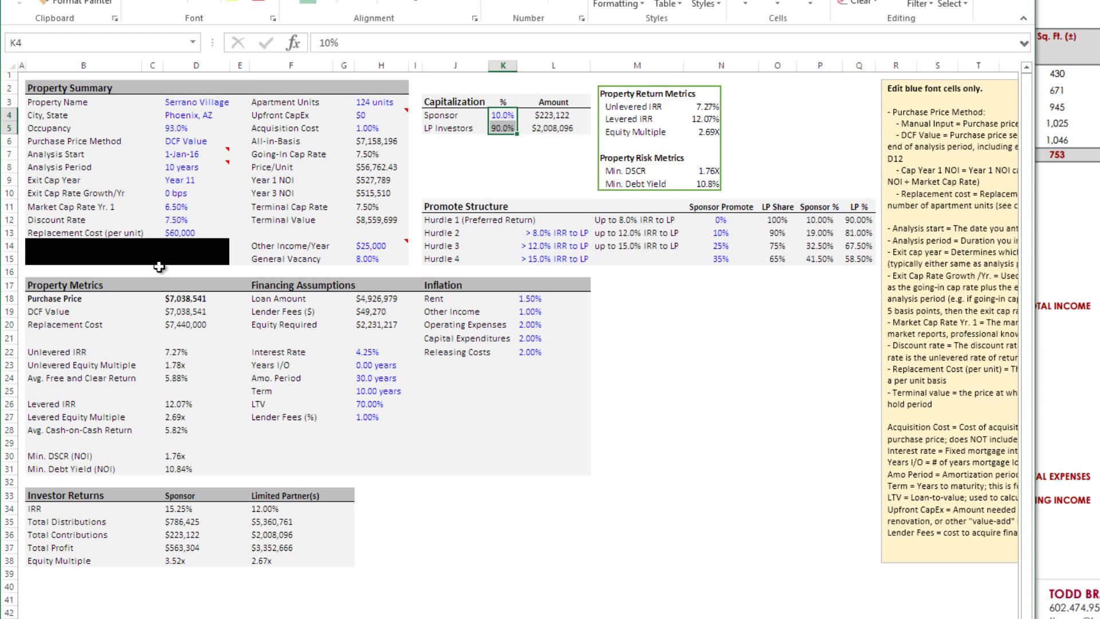
{"action": "mouse_move", "coordinate": [190, 506]}
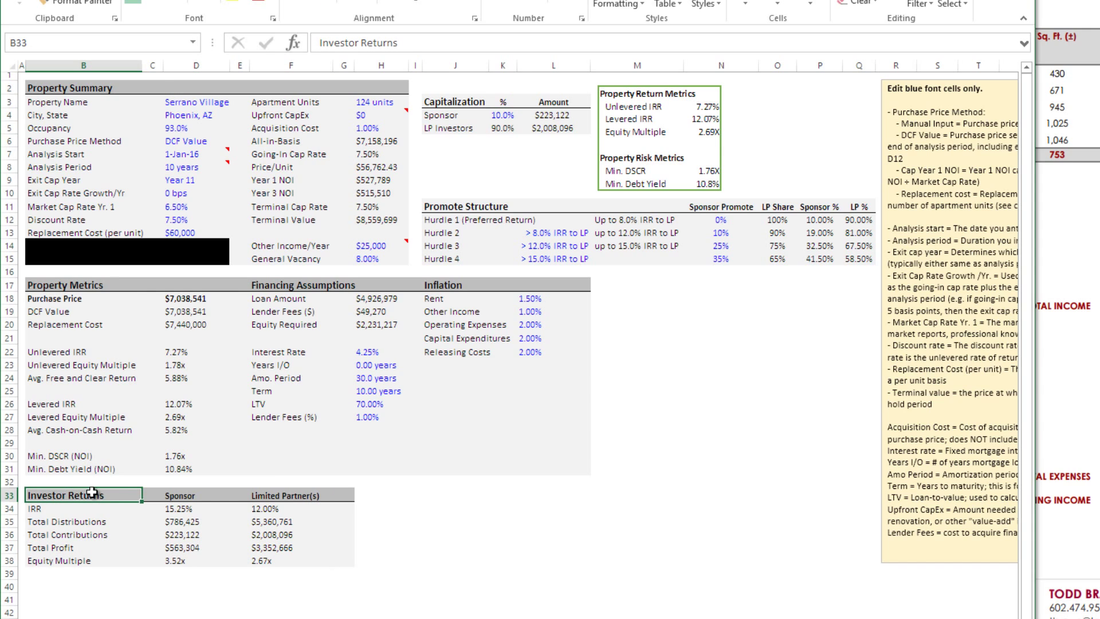
{"action": "left_click", "coordinate": [188, 508]}
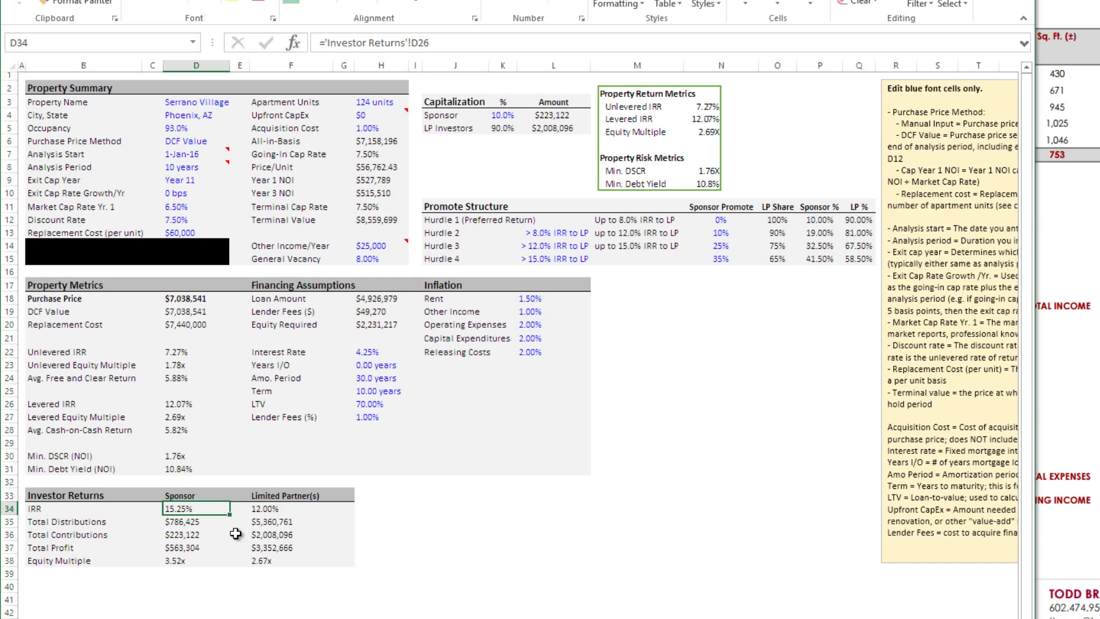
{"action": "left_click", "coordinate": [195, 534]}
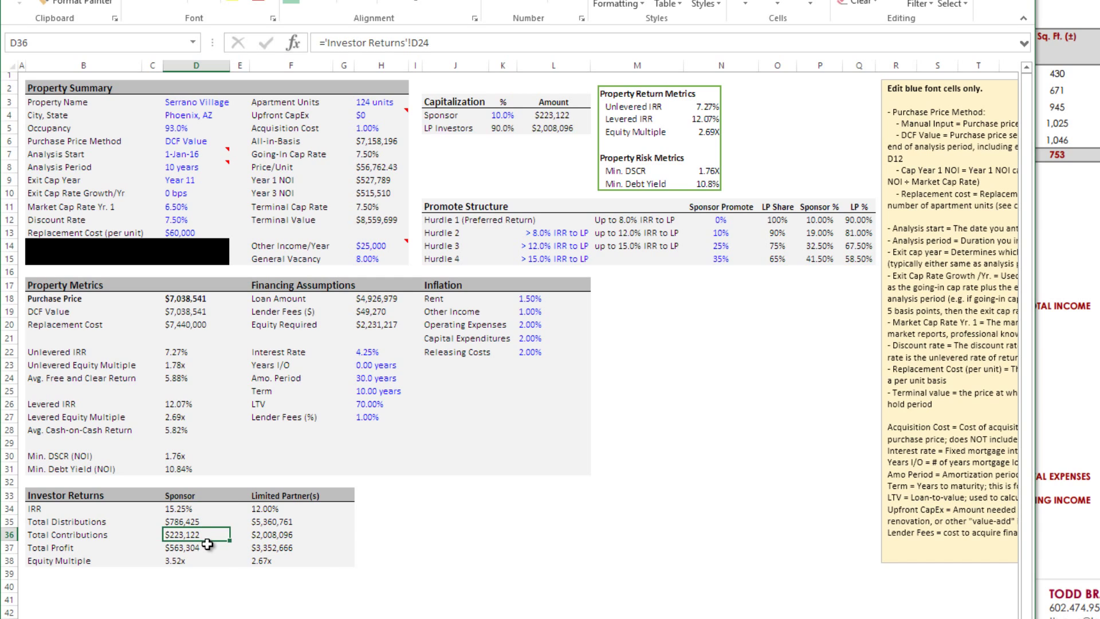
{"action": "left_click", "coordinate": [199, 521]}
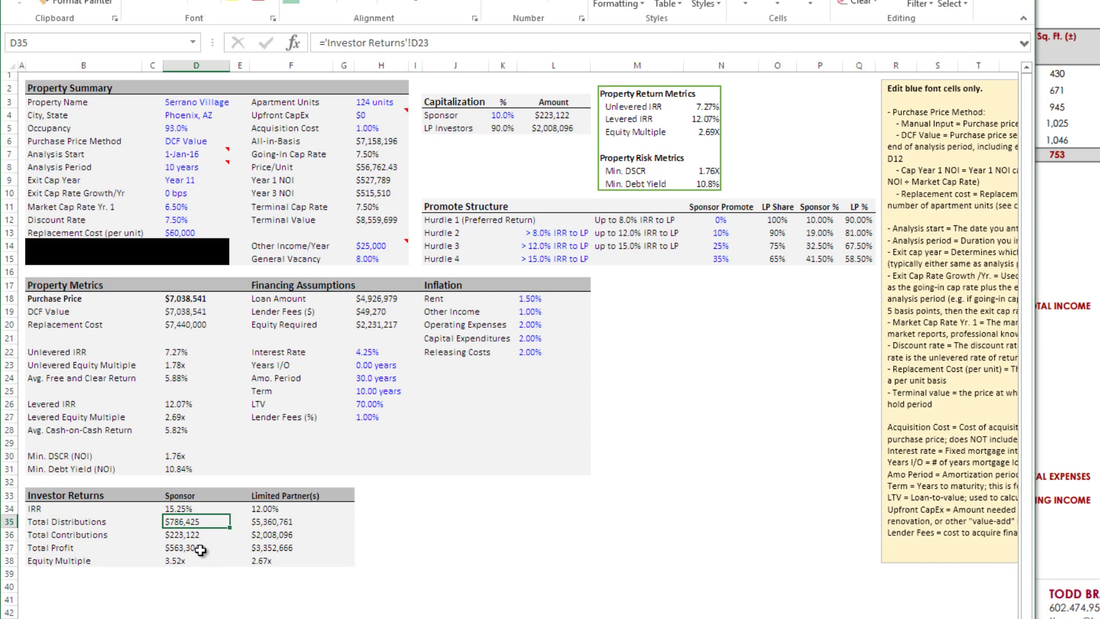
{"action": "left_click", "coordinate": [195, 546]}
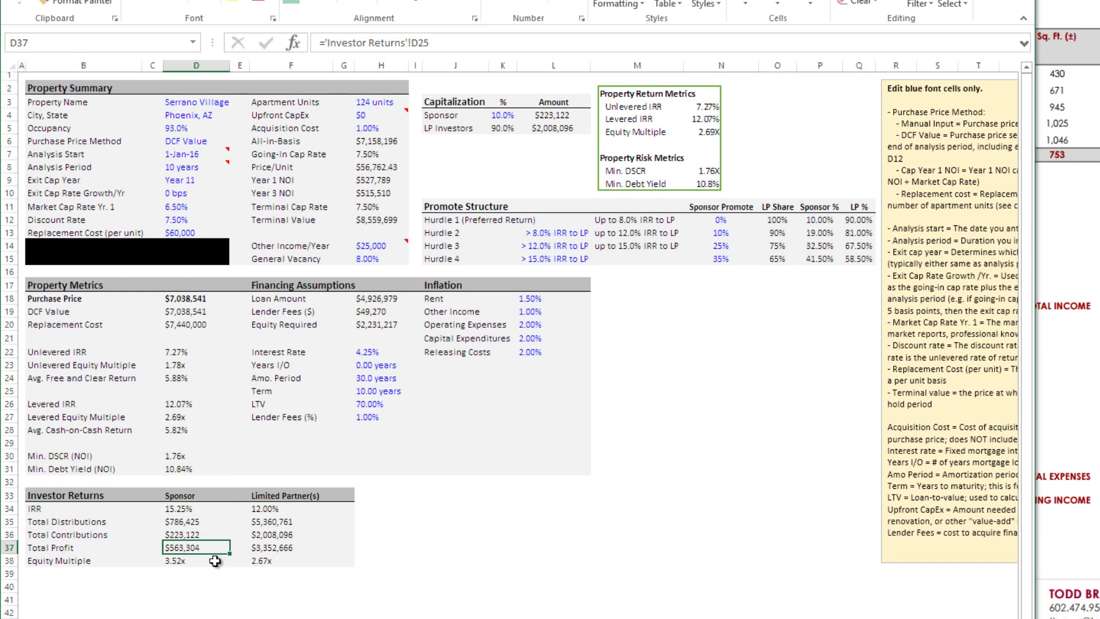
{"action": "mouse_move", "coordinate": [172, 495]}
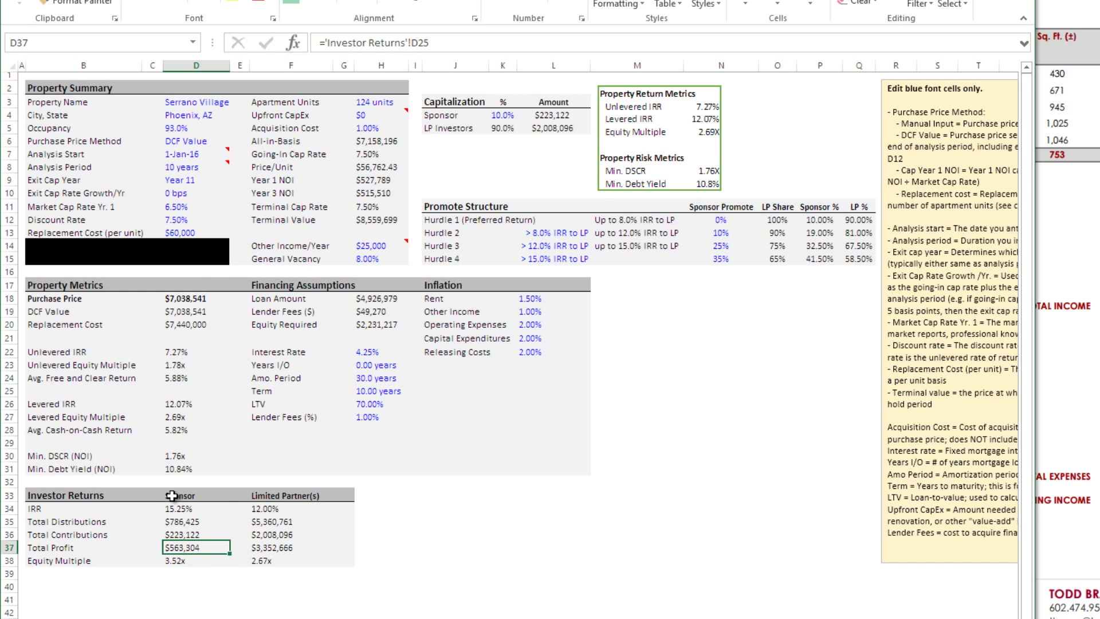
{"action": "left_click", "coordinate": [179, 507]}
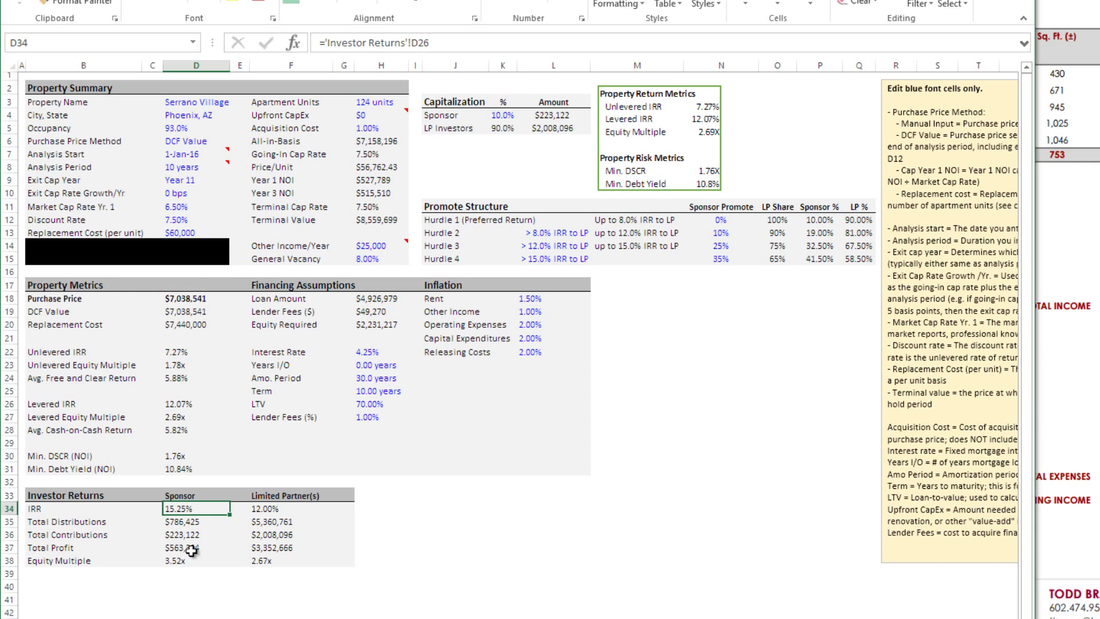
{"action": "left_click", "coordinate": [195, 560]}
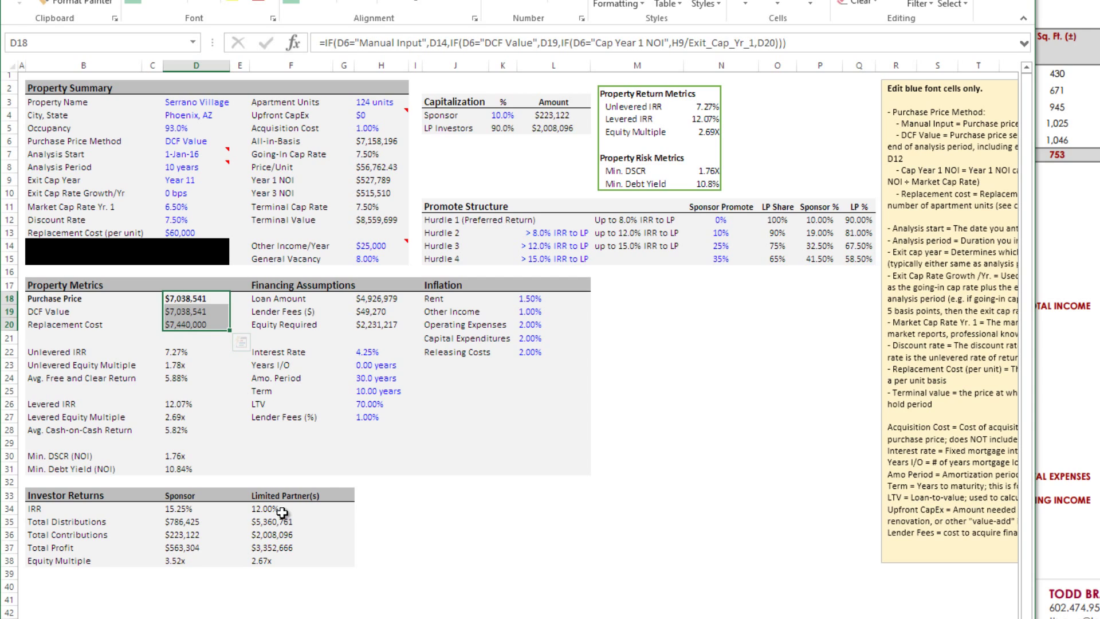
{"action": "left_click", "coordinate": [287, 508]}
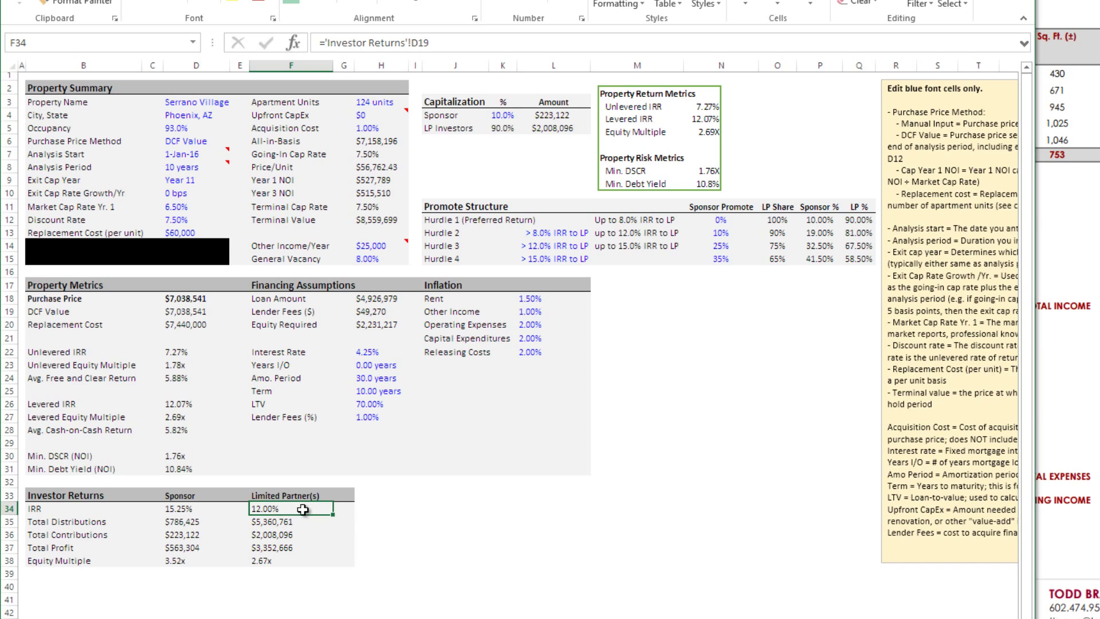
{"action": "mouse_move", "coordinate": [290, 507]}
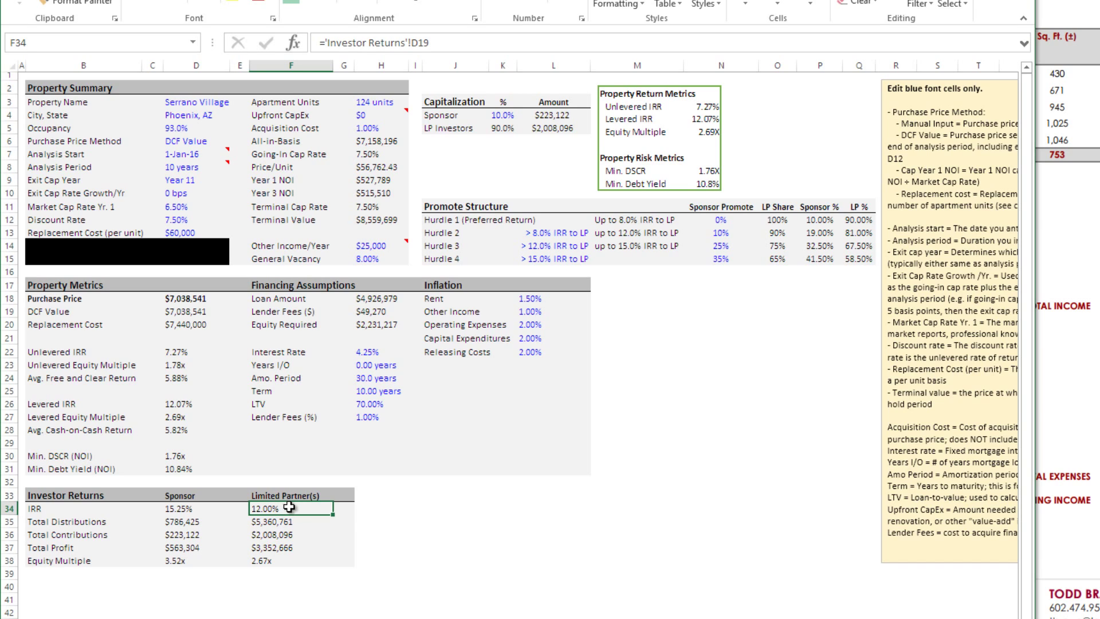
{"action": "mouse_move", "coordinate": [292, 469]}
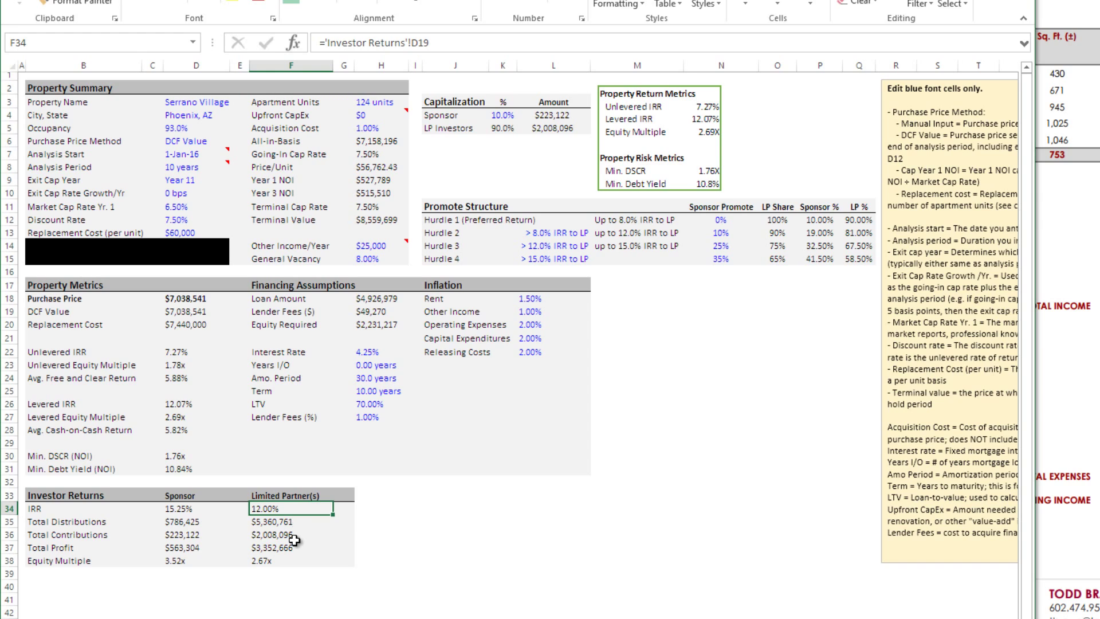
{"action": "left_click", "coordinate": [295, 535]}
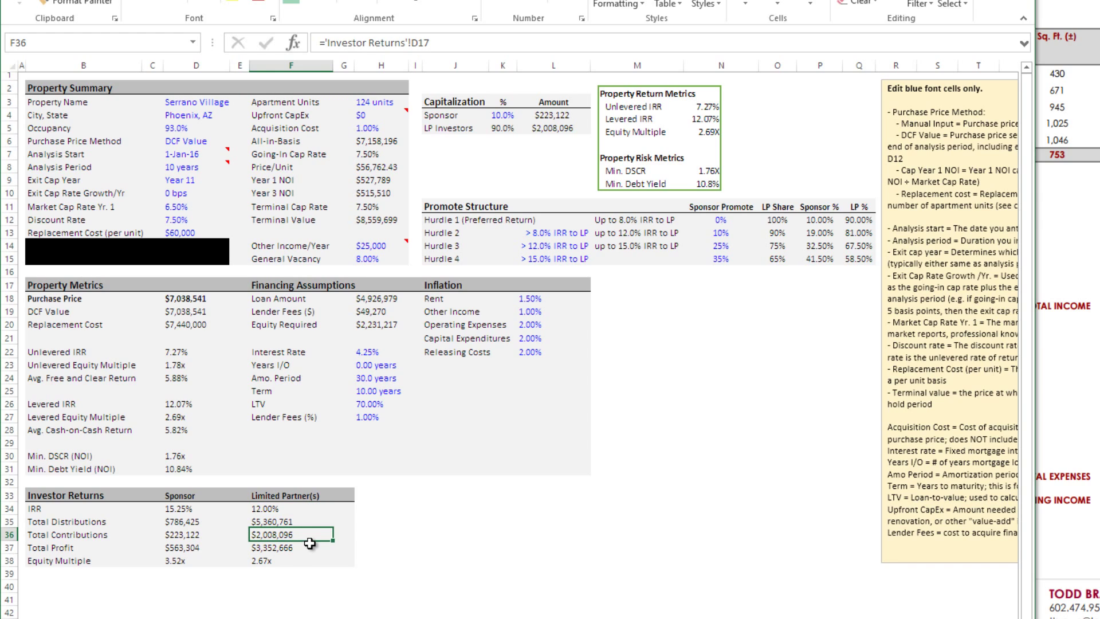
{"action": "left_click", "coordinate": [290, 521]}
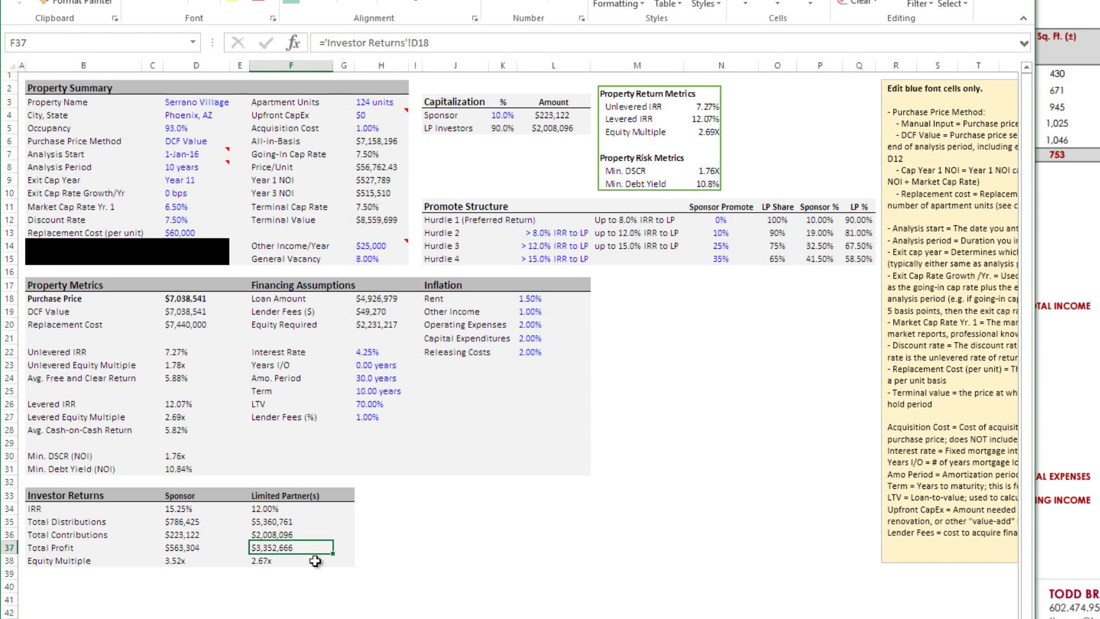
{"action": "left_click", "coordinate": [290, 560]}
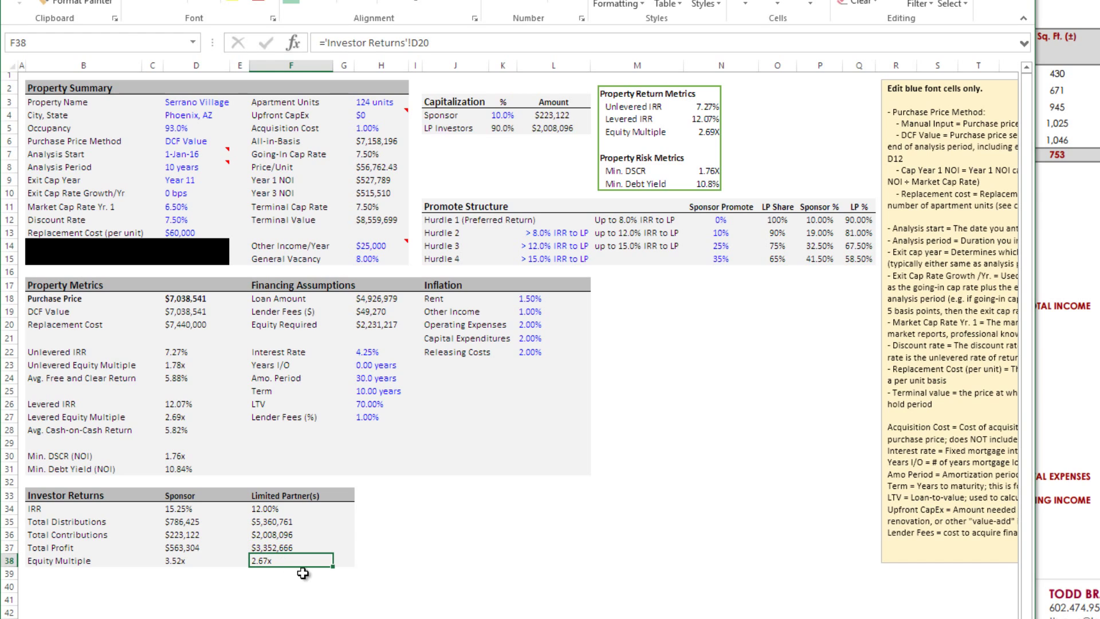
{"action": "mouse_move", "coordinate": [341, 496]}
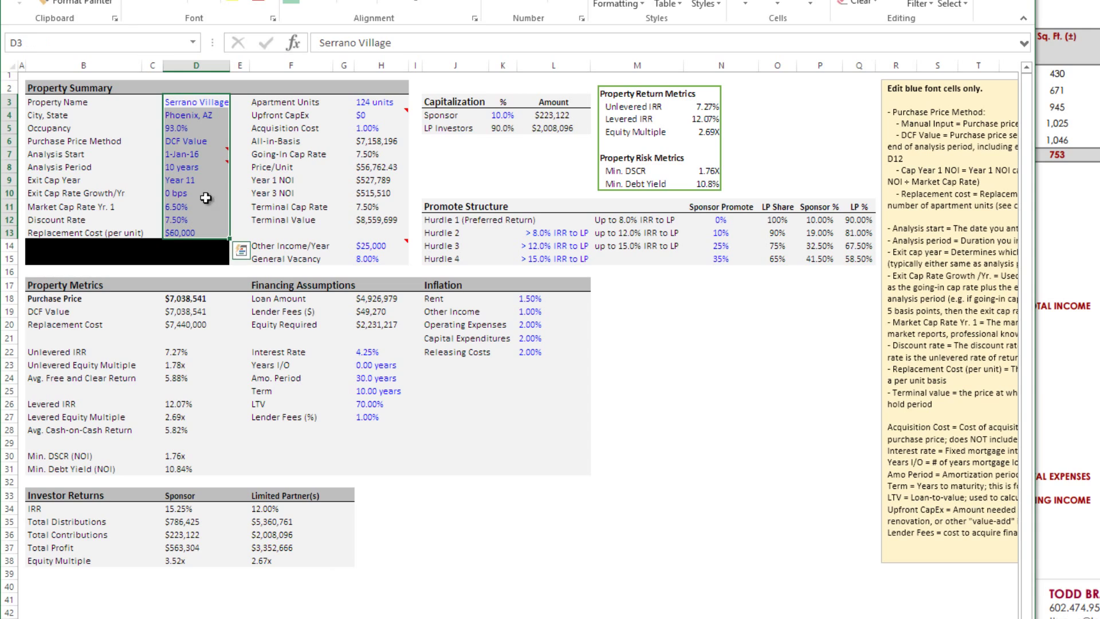
{"action": "mouse_move", "coordinate": [189, 158]}
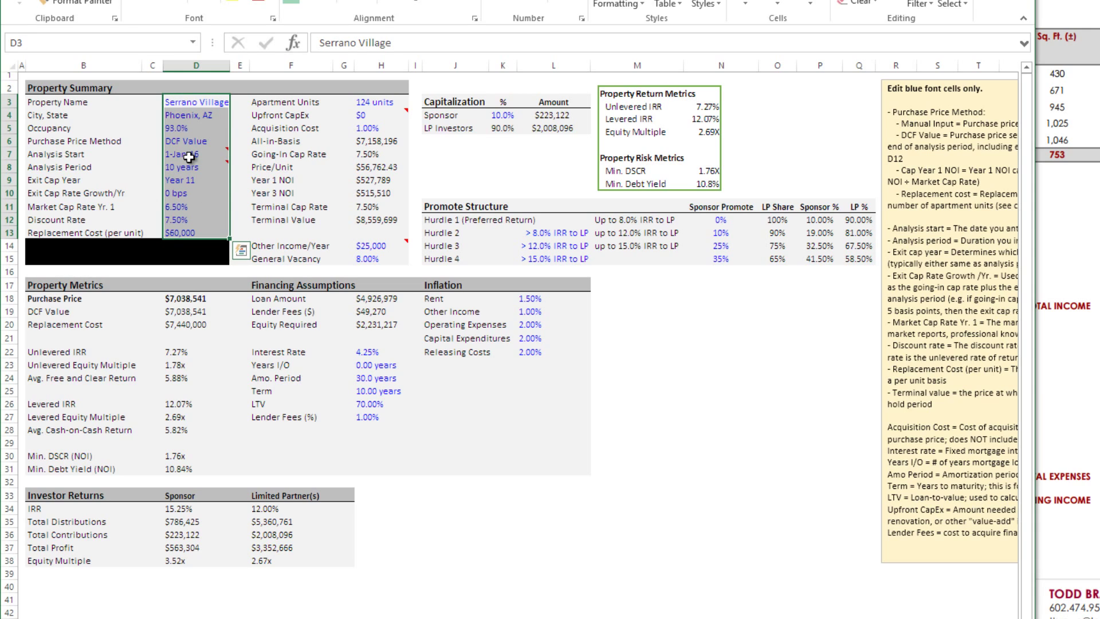
{"action": "mouse_move", "coordinate": [188, 298]}
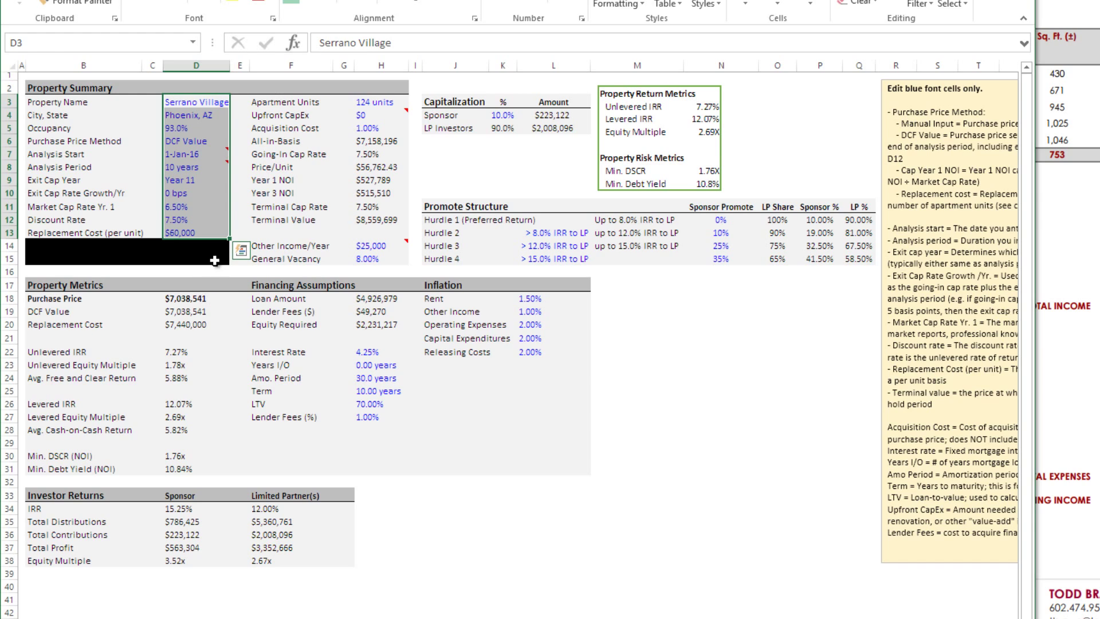
{"action": "left_click", "coordinate": [195, 219]}
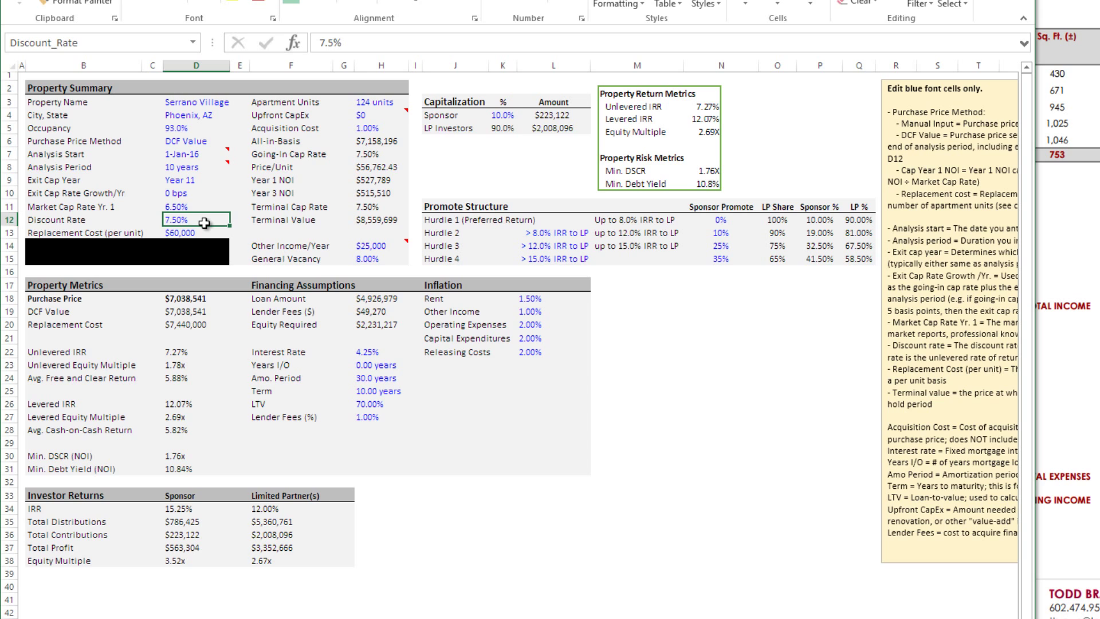